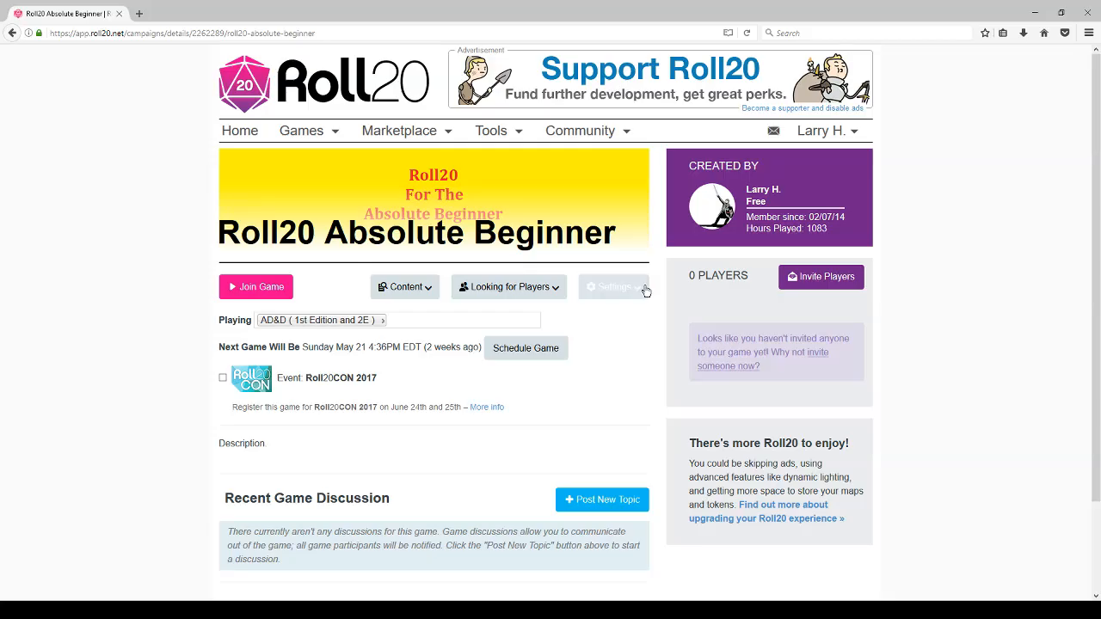
# View the campaign's Game Settings down to the Character Sheet Template set to None.
pyautogui.click(613, 285)
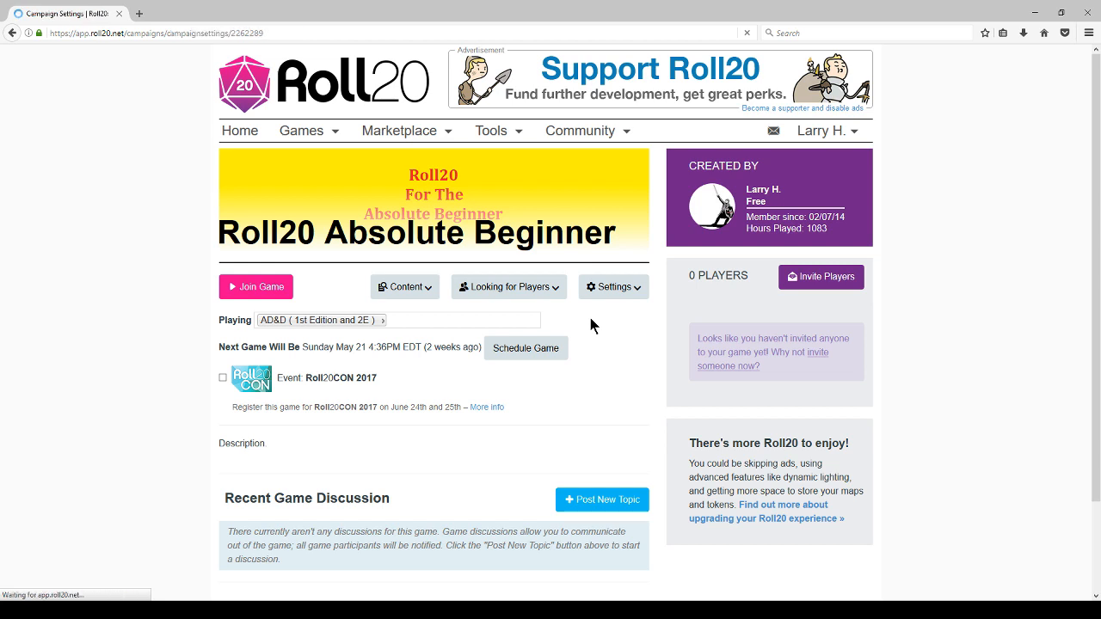
pyautogui.click(612, 285)
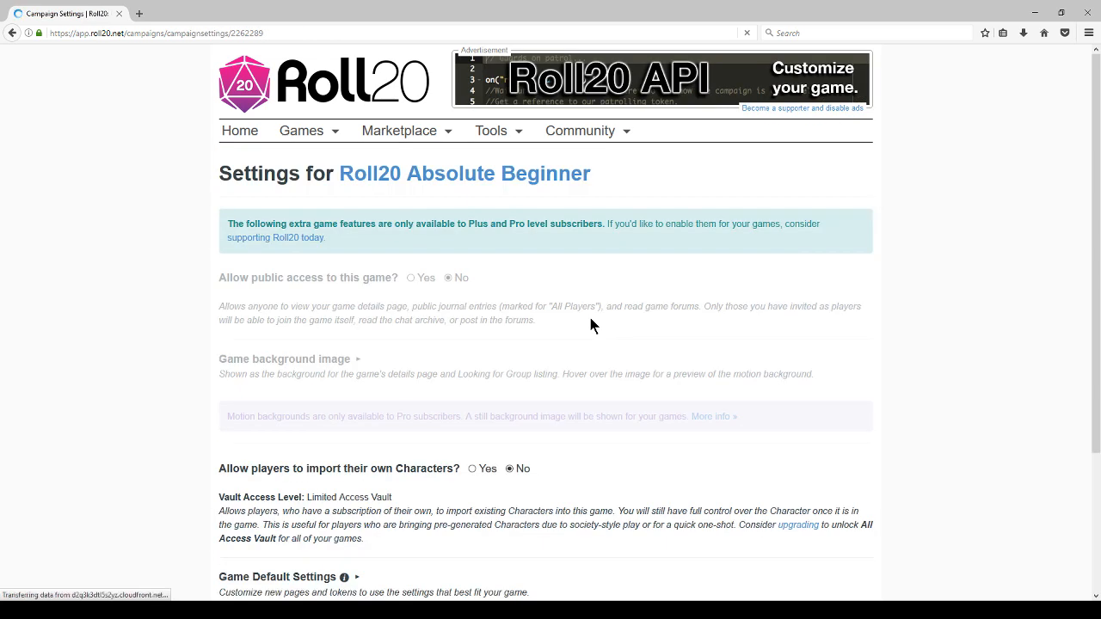
pyautogui.scroll(-3)
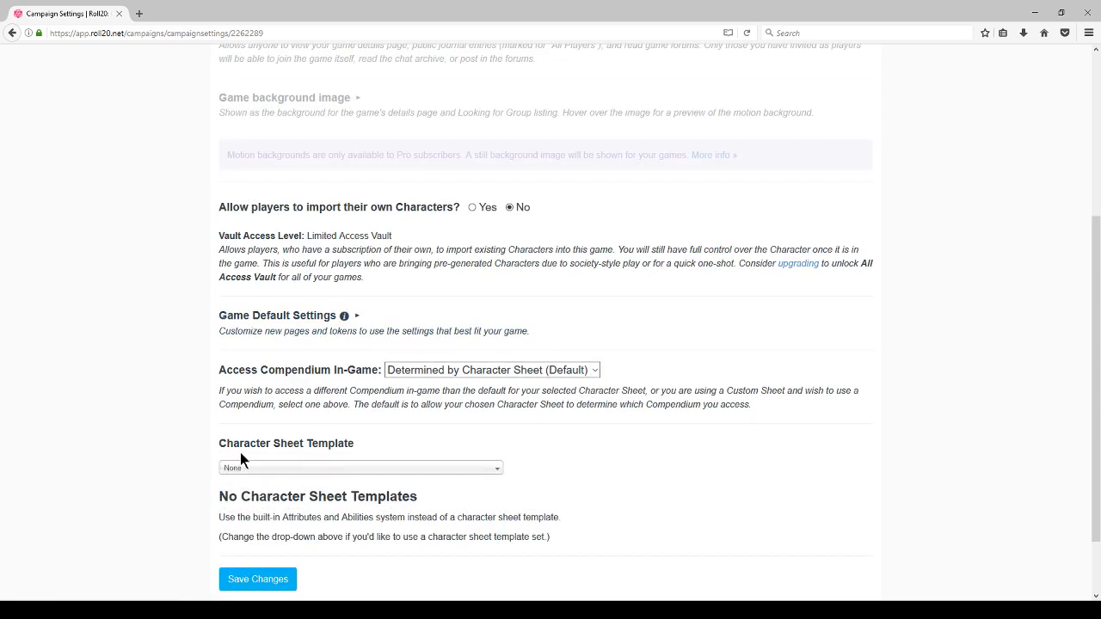
pyautogui.moveTo(318, 478)
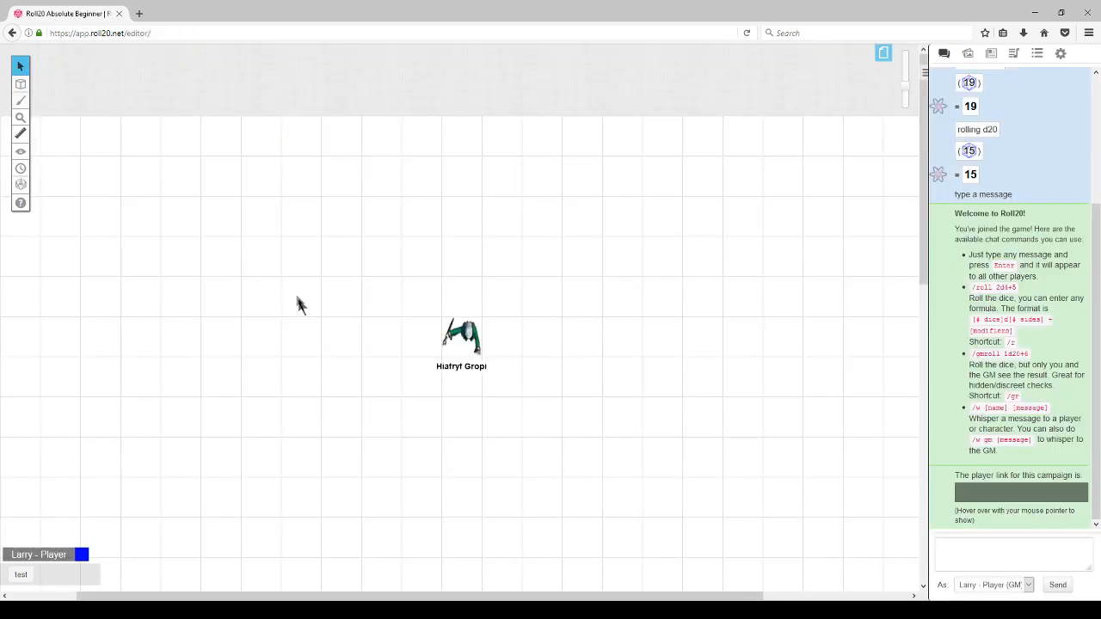
pyautogui.click(462, 338)
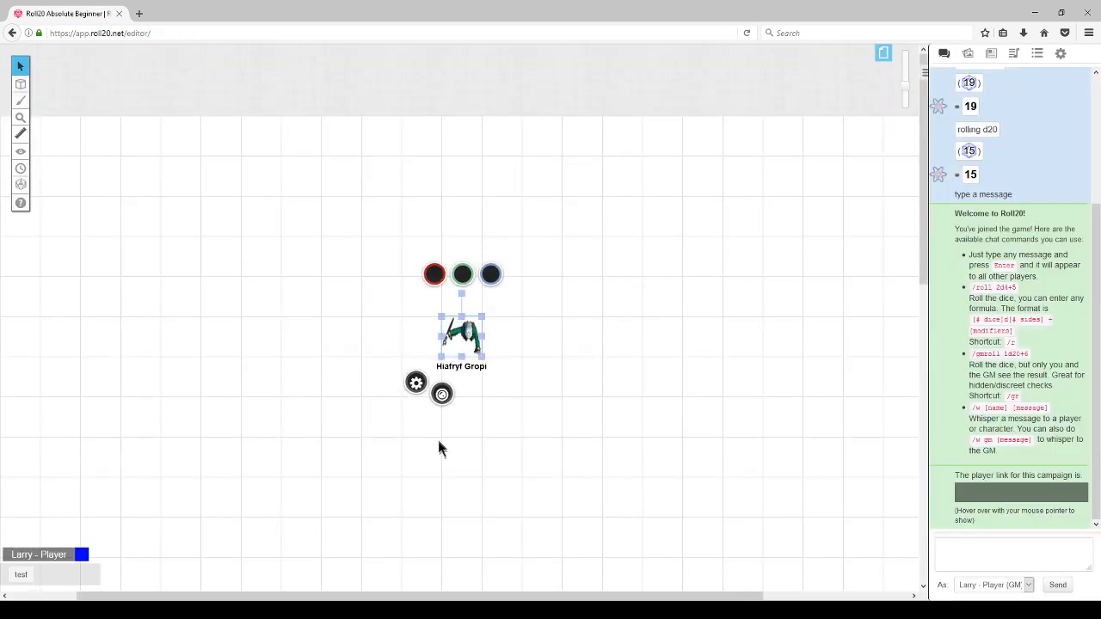
pyautogui.moveTo(434, 273)
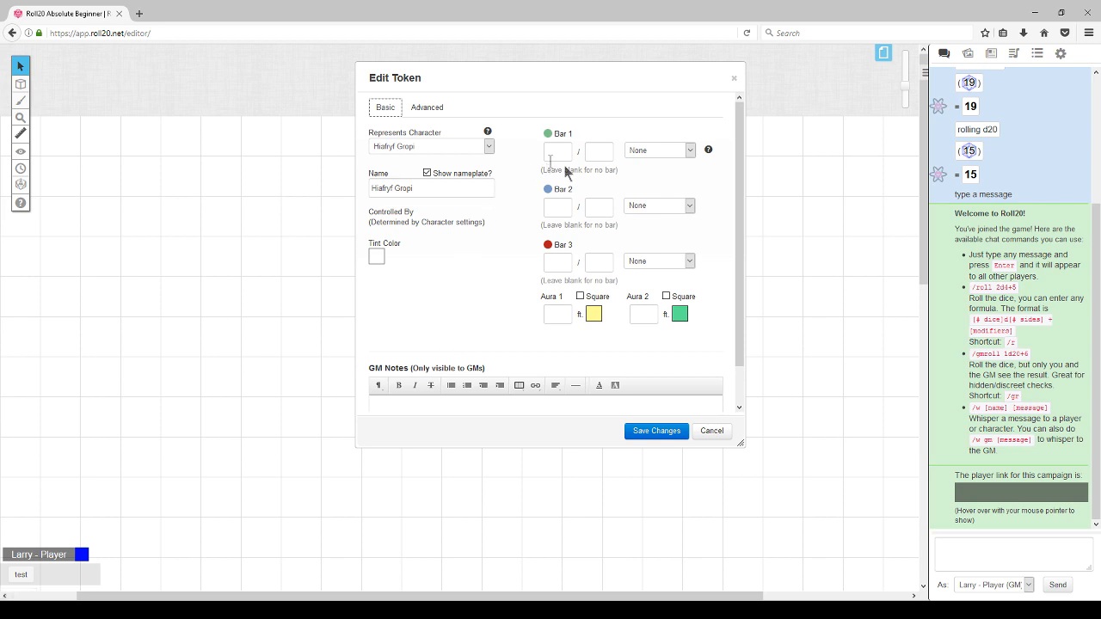
pyautogui.moveTo(706, 437)
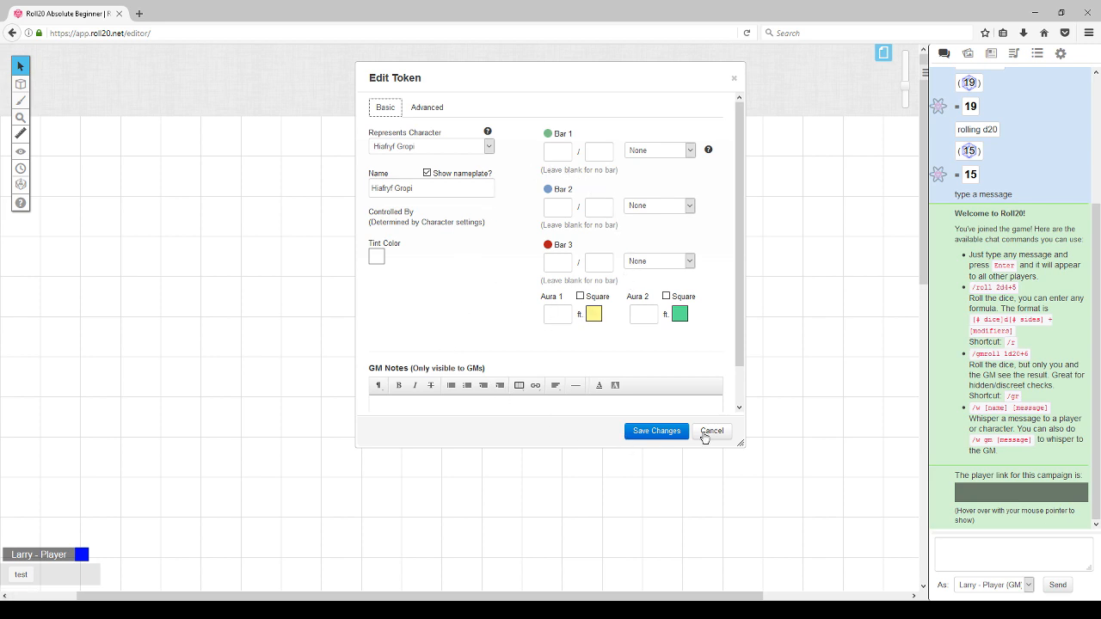
pyautogui.click(712, 430)
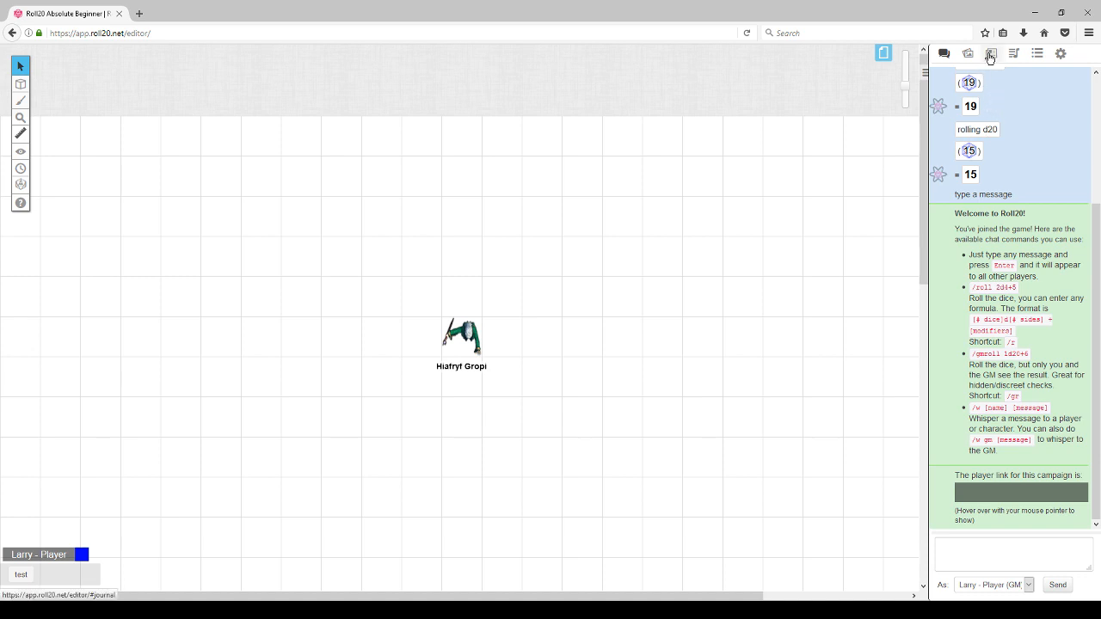
# Show Hiafryf Gropi's empty Attributes & Abilities from the Journal.
pyautogui.click(991, 53)
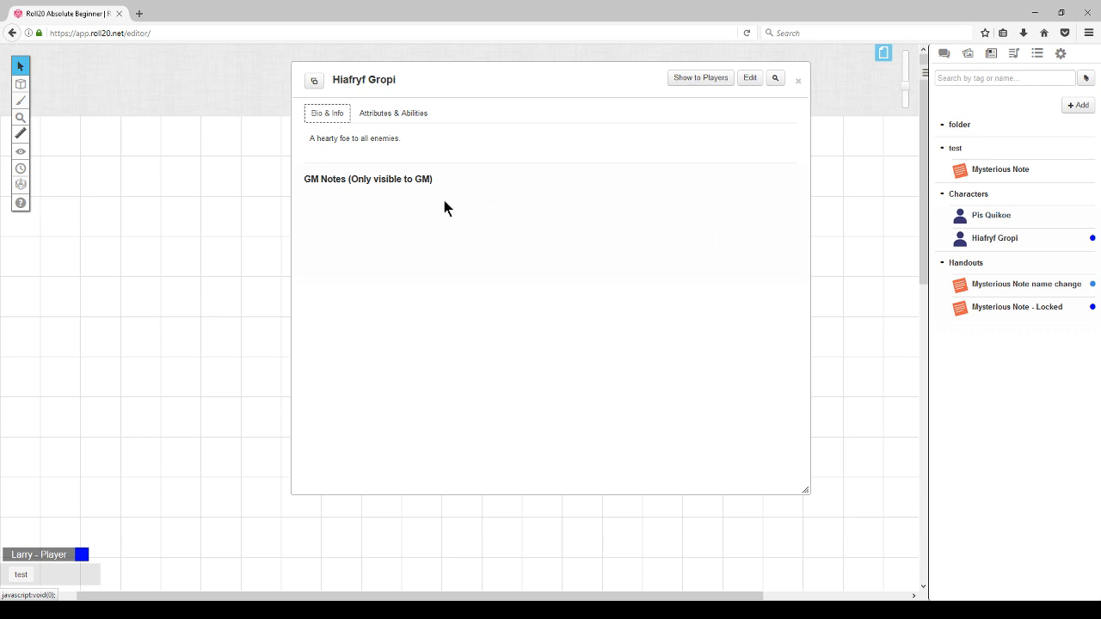
pyautogui.moveTo(394, 117)
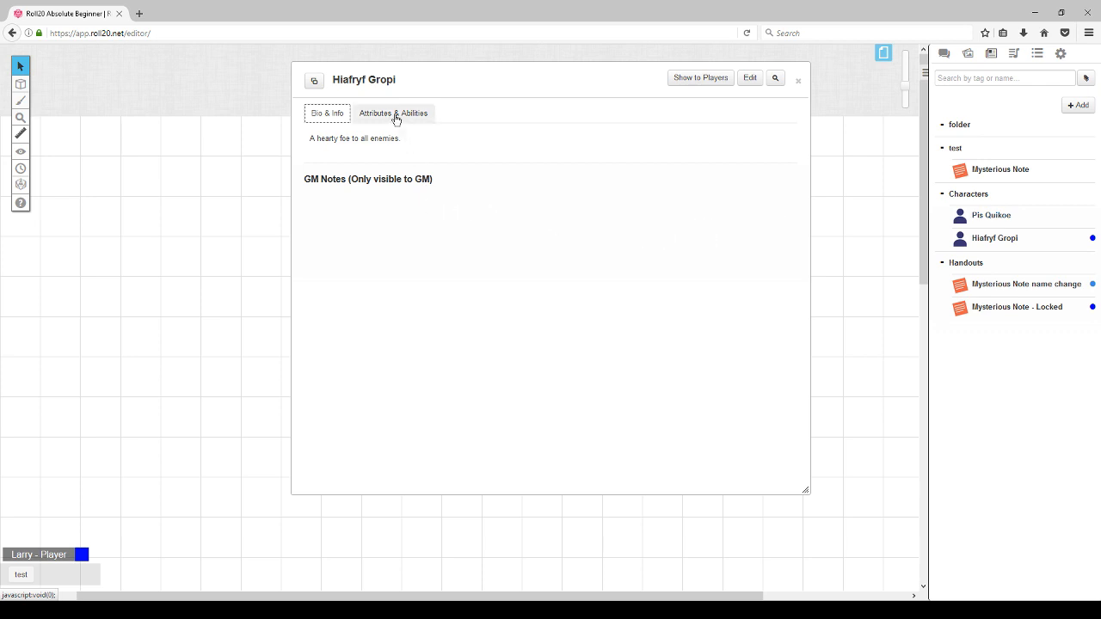
pyautogui.click(392, 114)
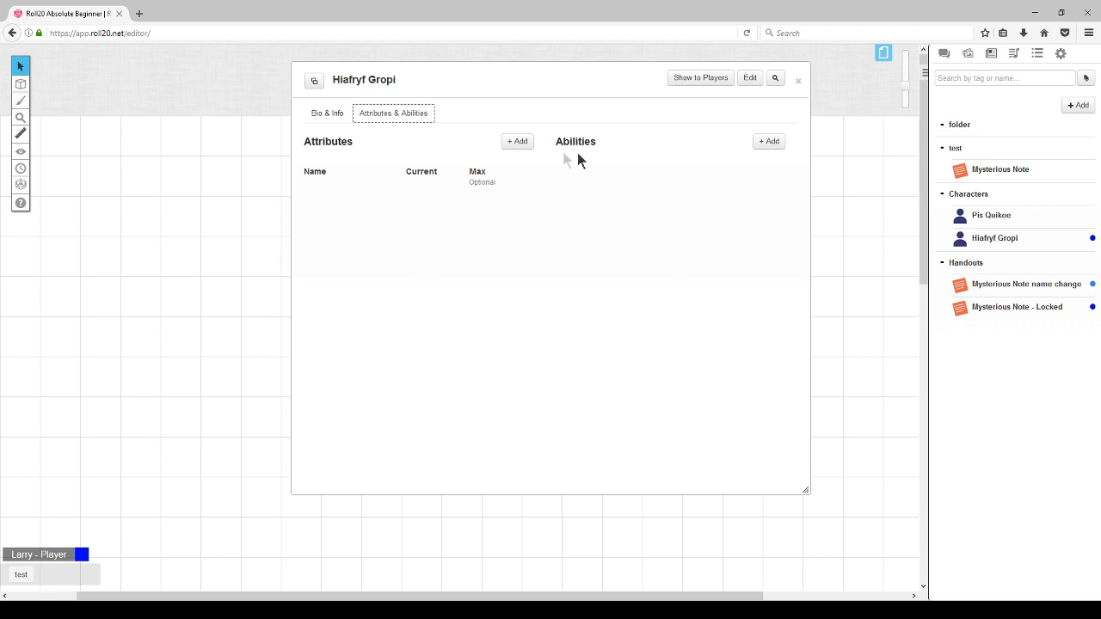
pyautogui.moveTo(486, 196)
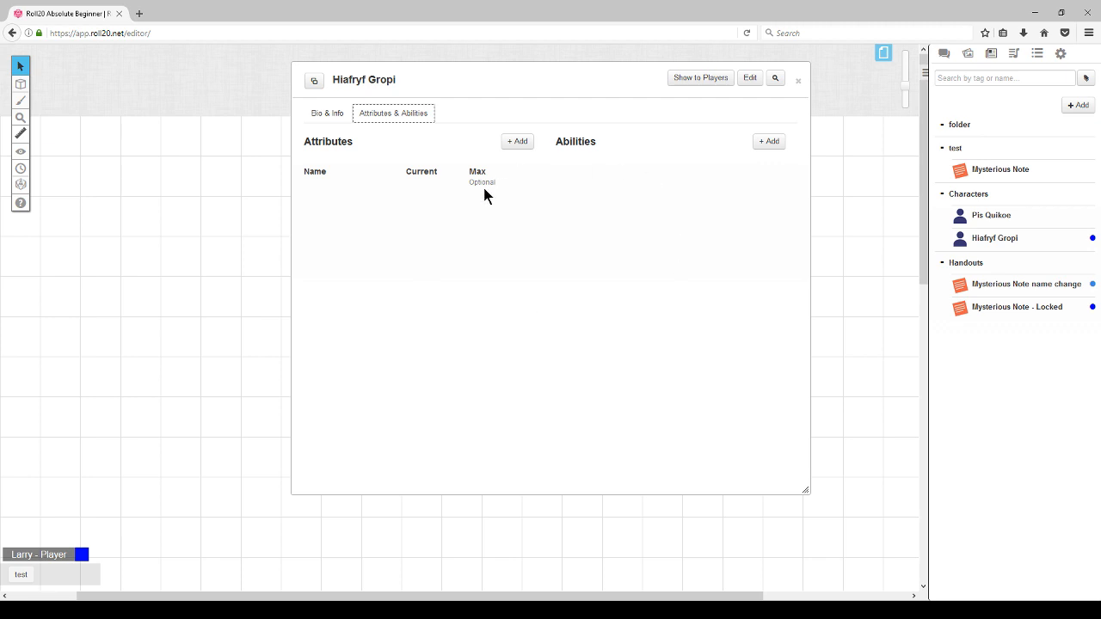
pyautogui.moveTo(410, 144)
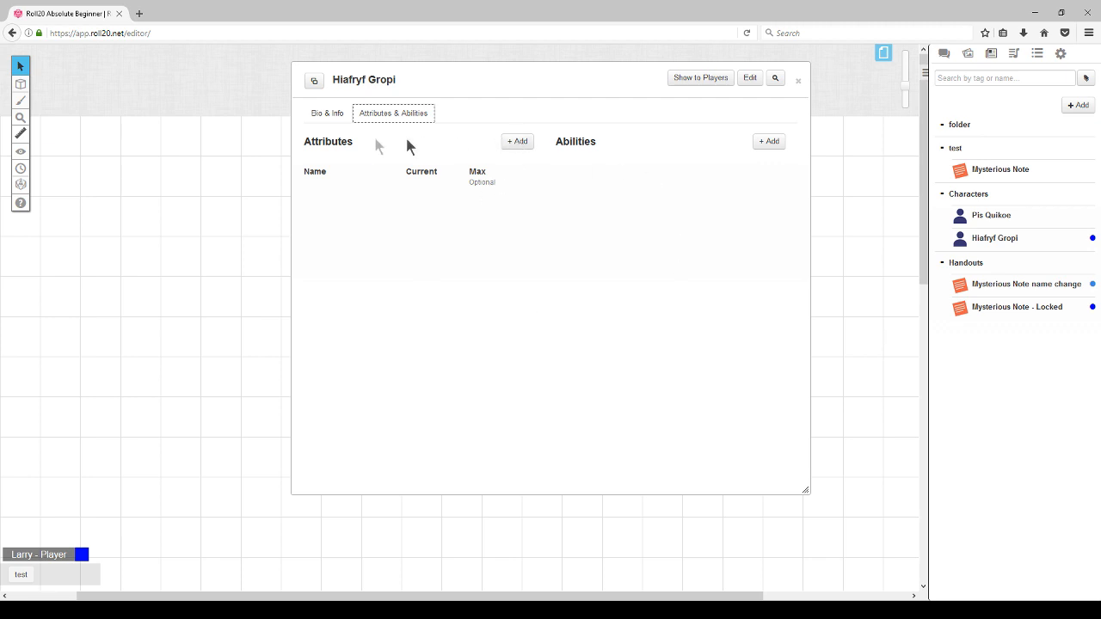
pyautogui.moveTo(579, 152)
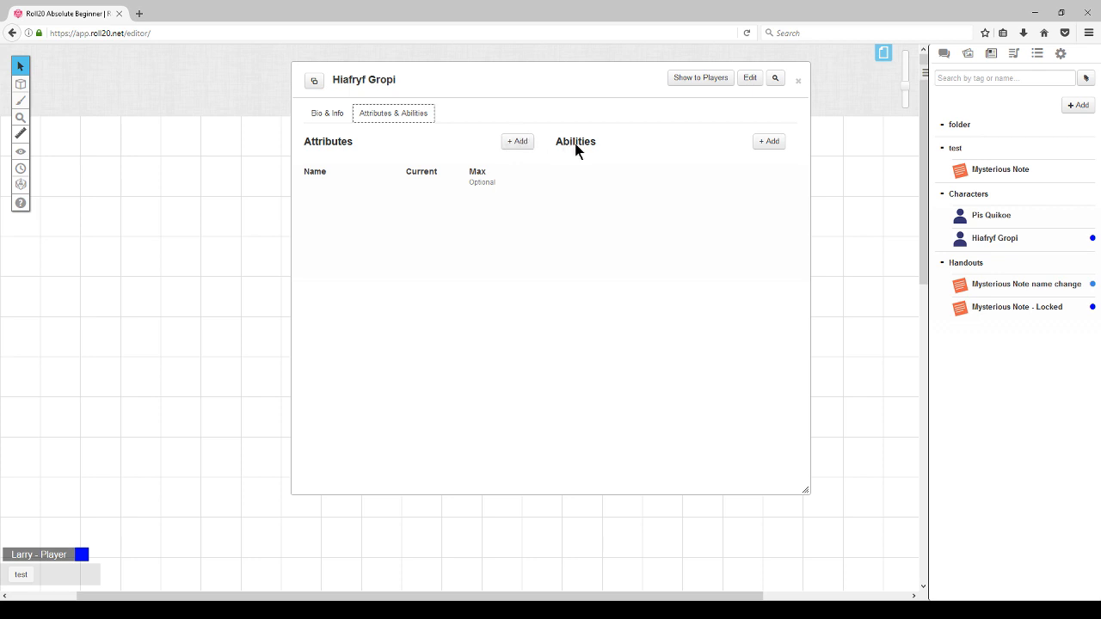
pyautogui.moveTo(540, 232)
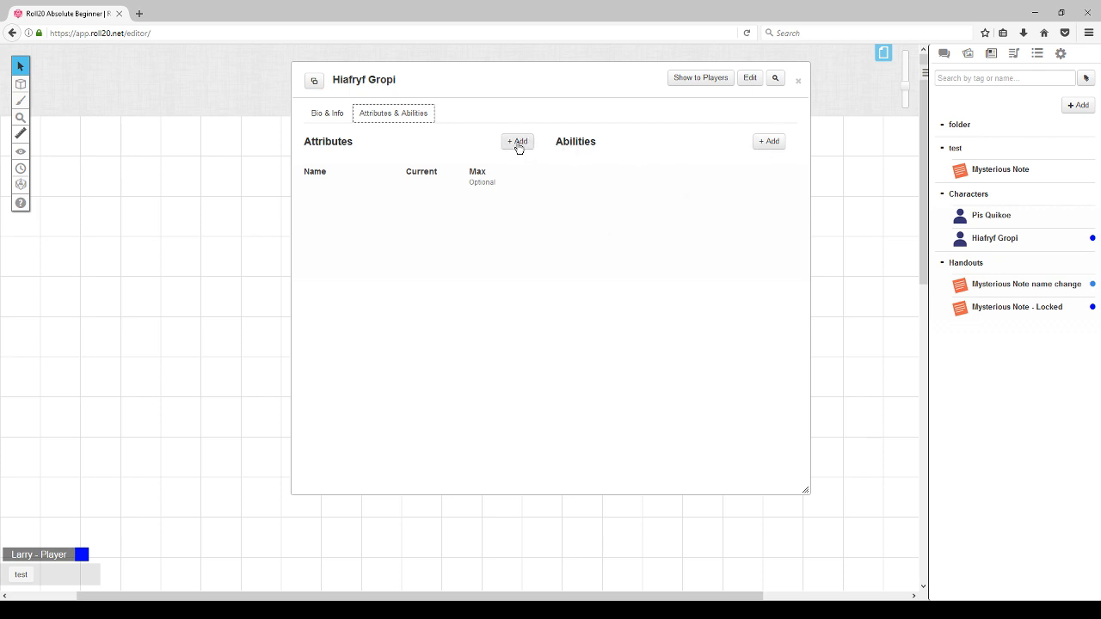
# Add attribute rows named Strength and Dexterity, then a further empty row.
pyautogui.click(518, 141)
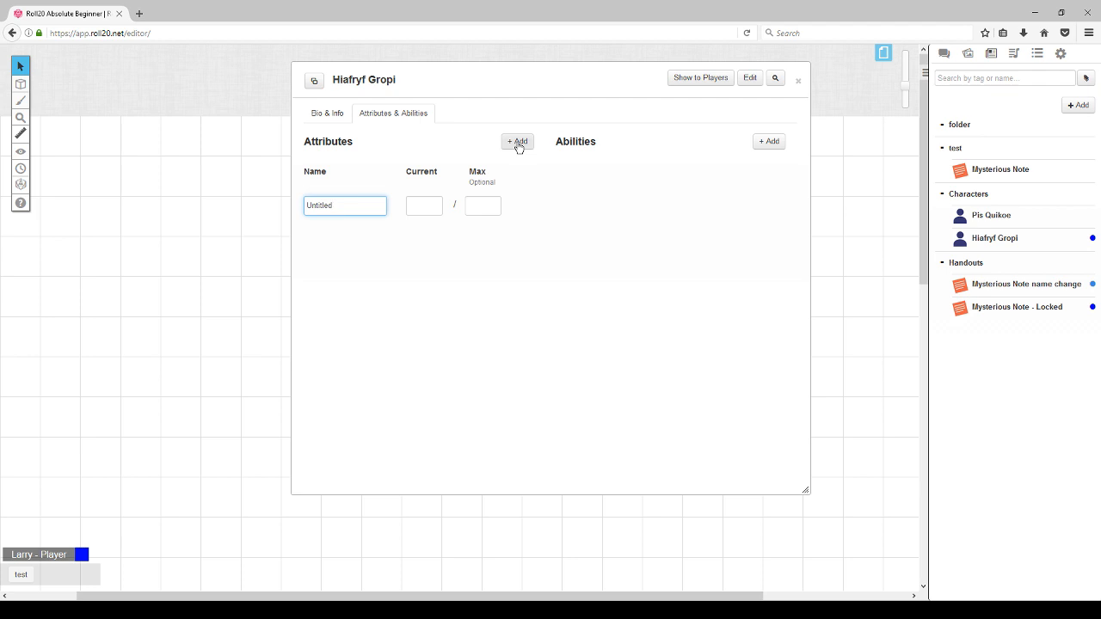
pyautogui.write('S')
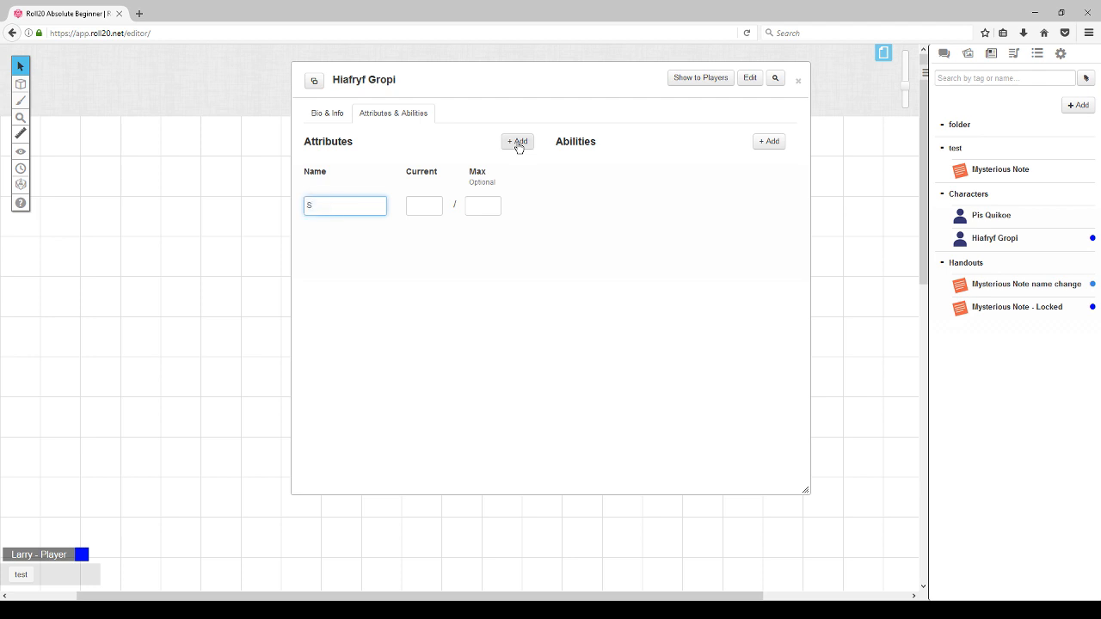
pyautogui.write('trength')
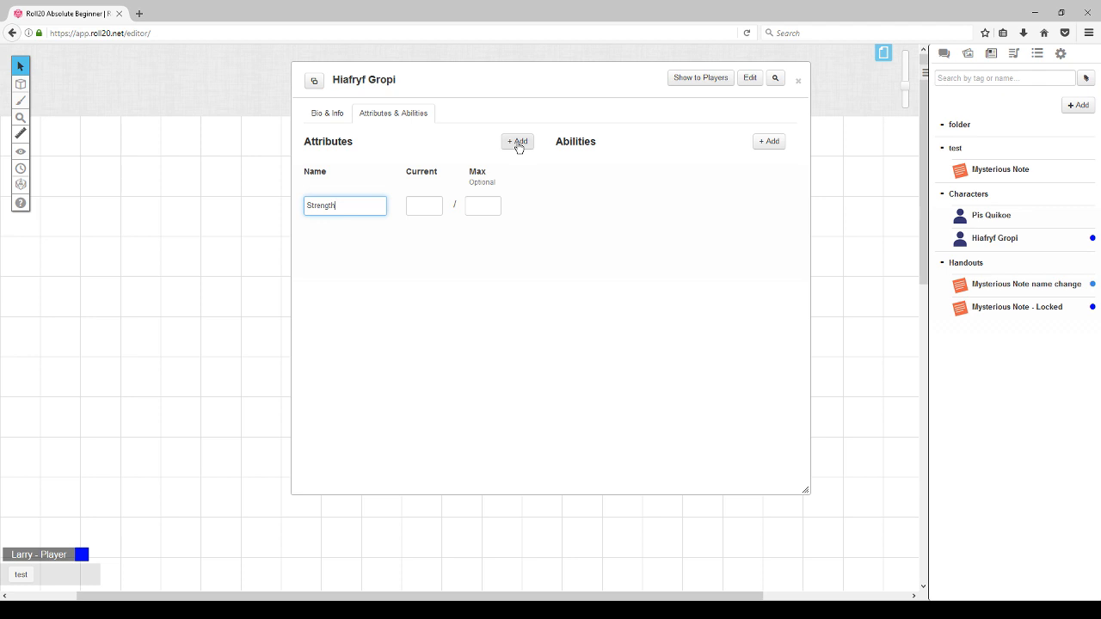
pyautogui.click(516, 141)
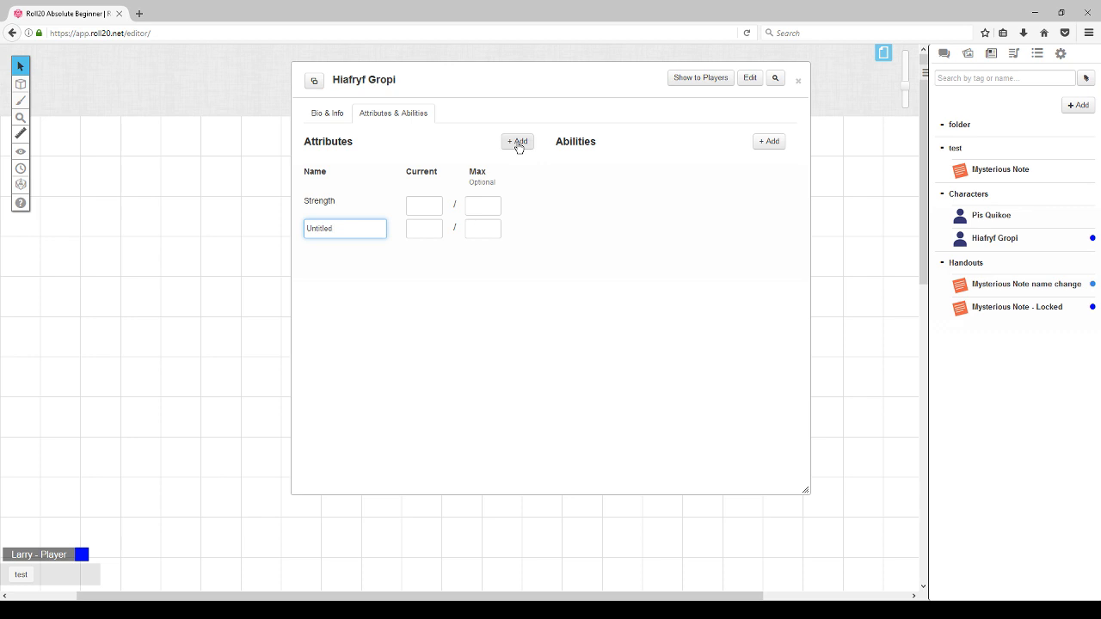
pyautogui.write('Dexterity')
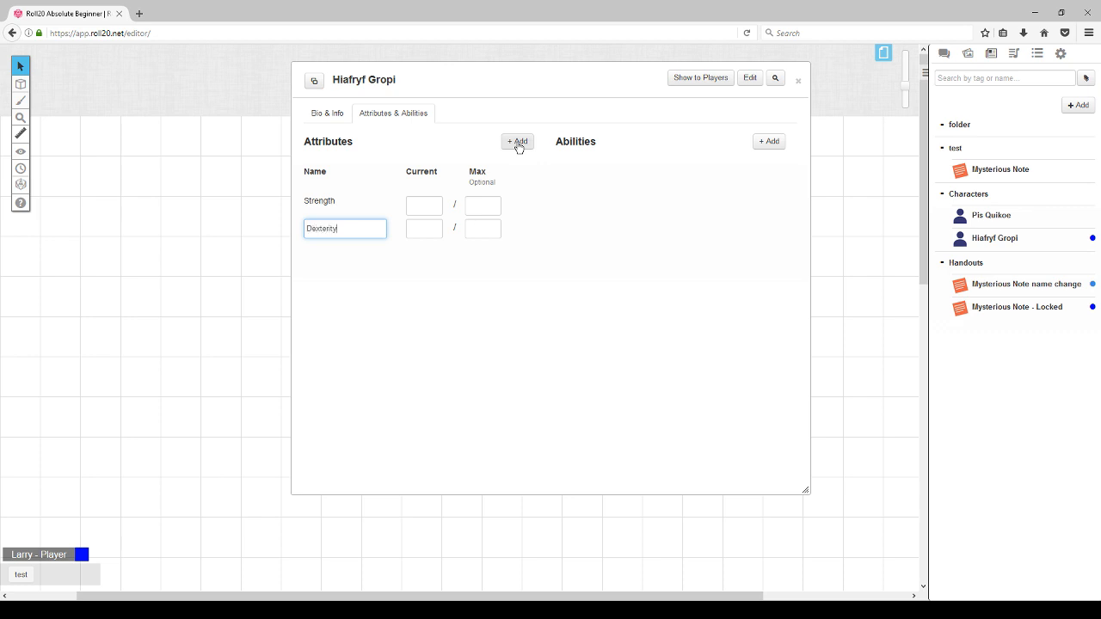
pyautogui.click(516, 141)
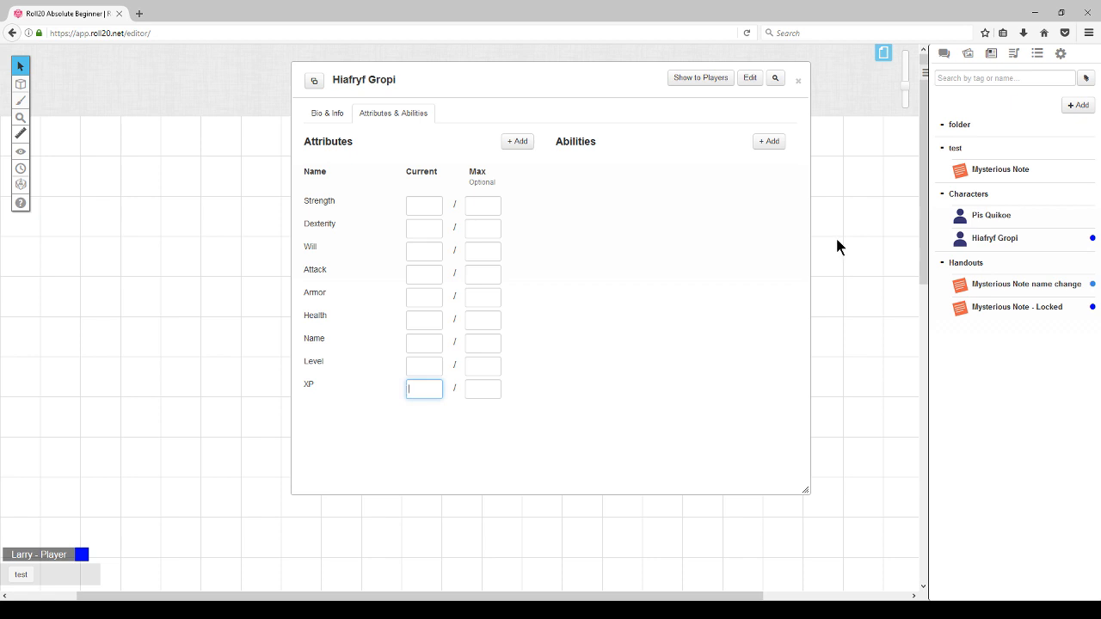
pyautogui.moveTo(517, 372)
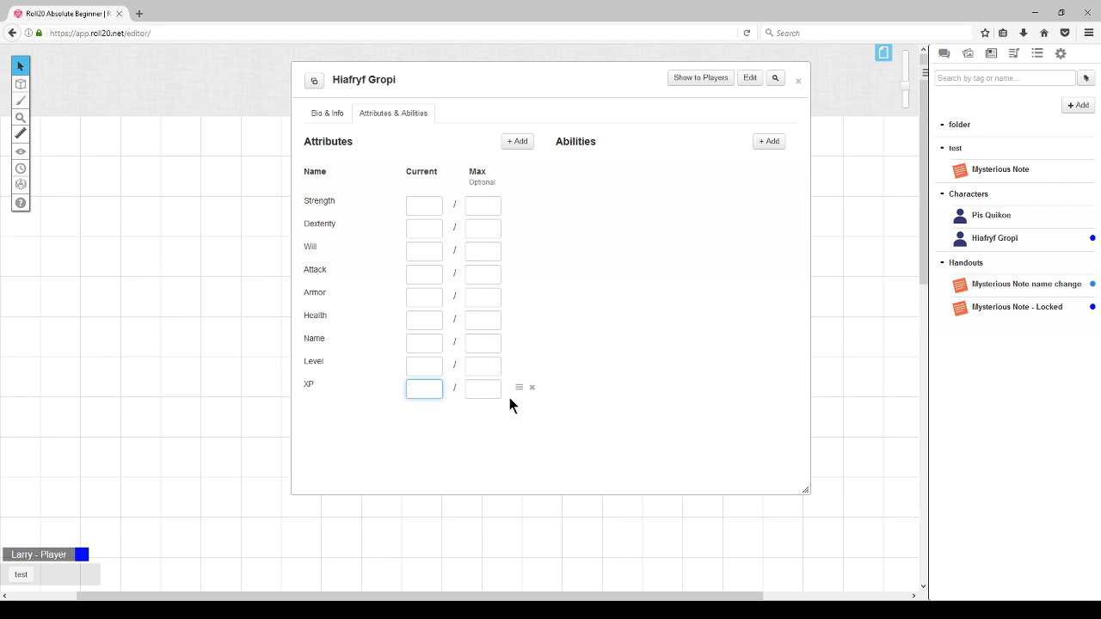
pyautogui.moveTo(534, 389)
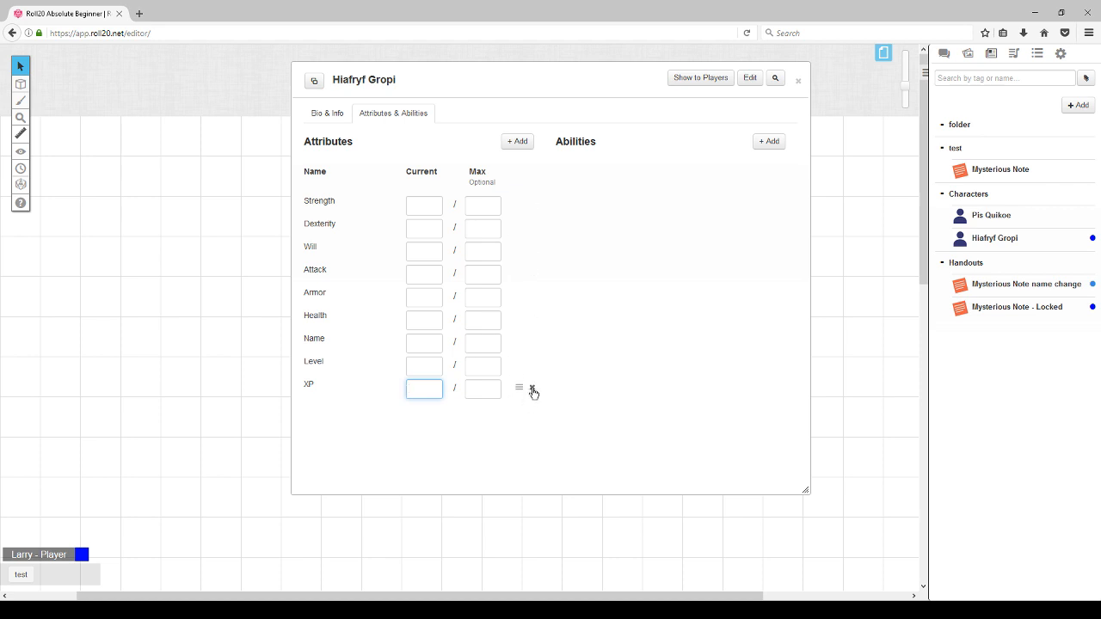
# Delete the XP attribute and add a new attribute row to reorder the list.
pyautogui.click(534, 389)
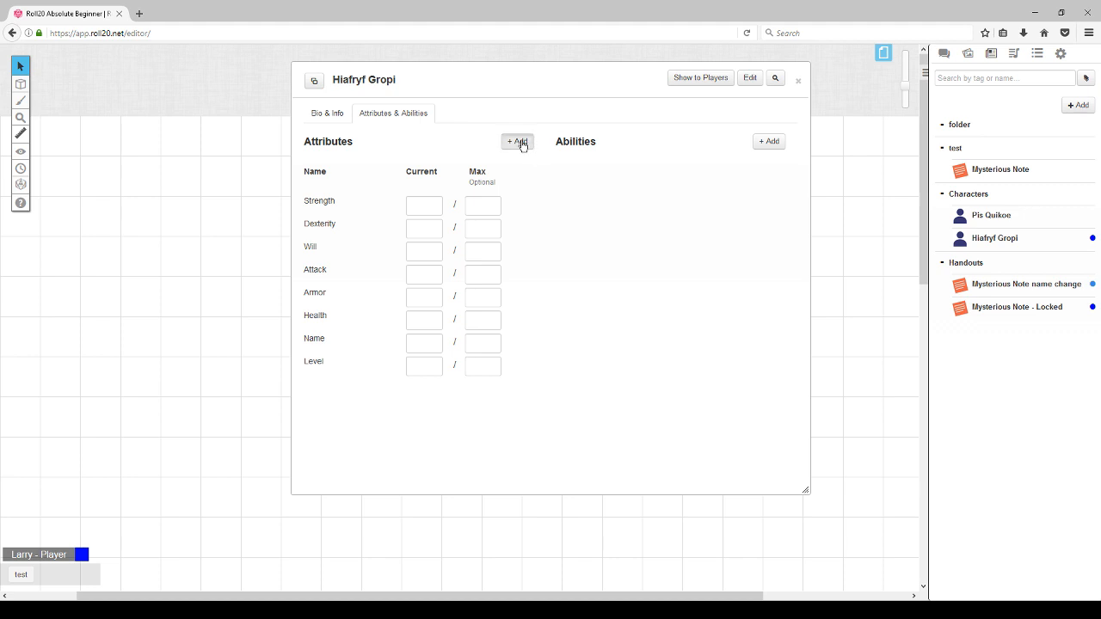
pyautogui.click(516, 141)
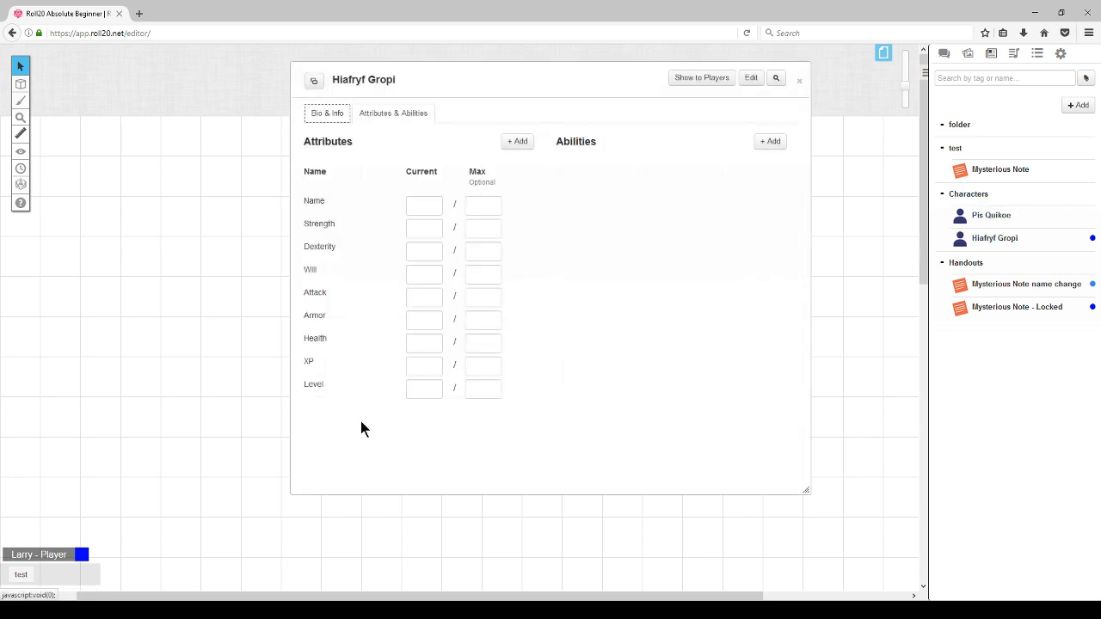
pyautogui.moveTo(517, 404)
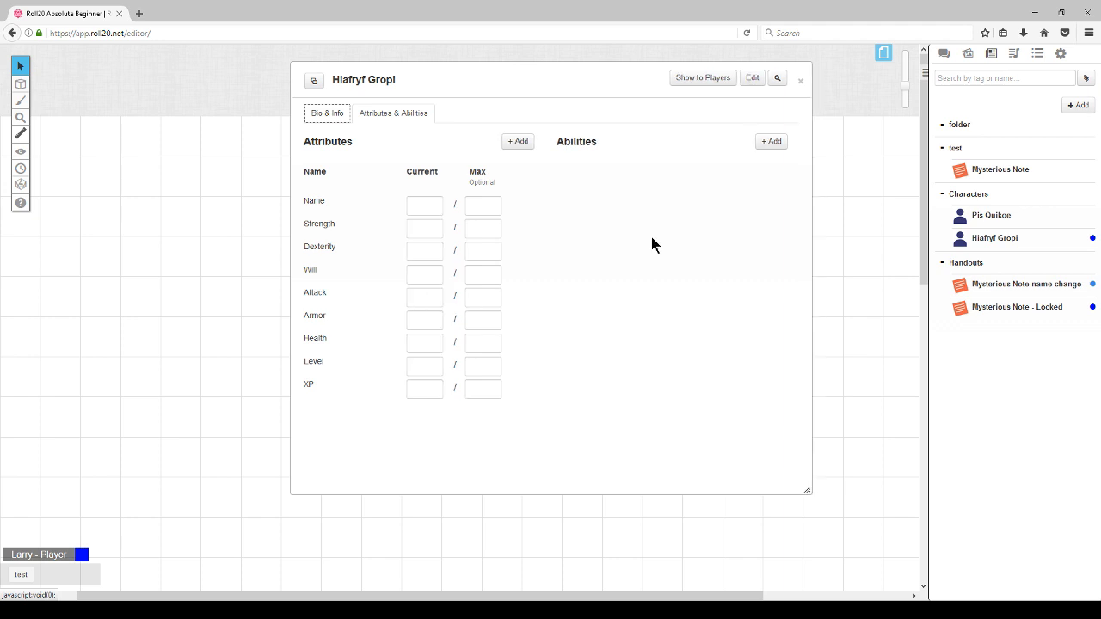
# Fill attribute values: Name Bob, XP 0 and Health 4.
pyautogui.click(424, 206)
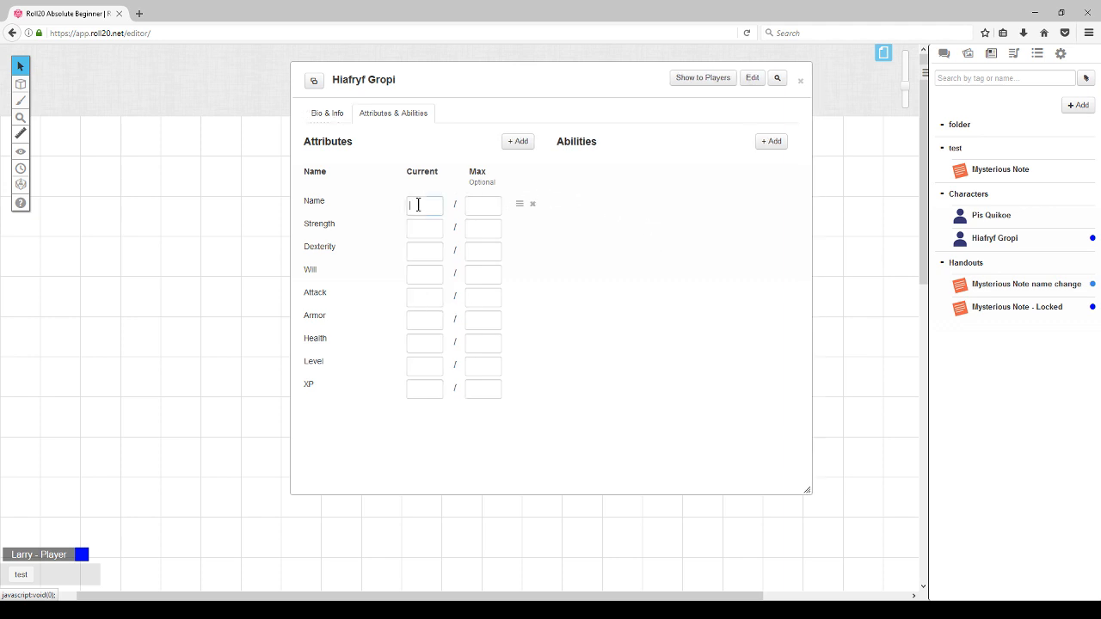
pyautogui.write('Bob')
pyautogui.click(425, 364)
pyautogui.write('1')
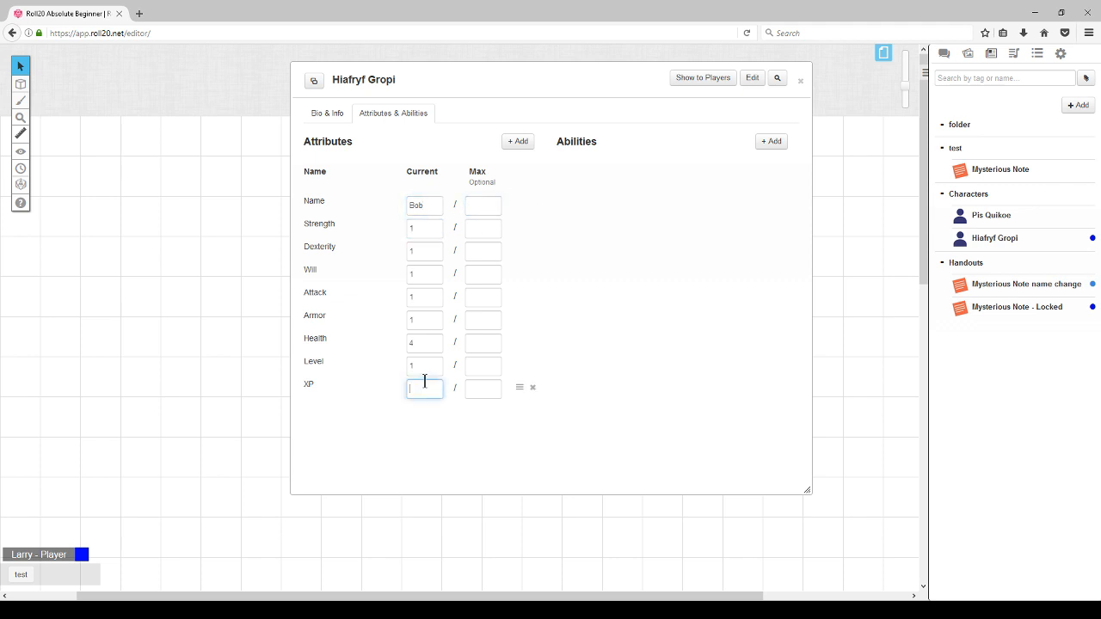
pyautogui.write('0')
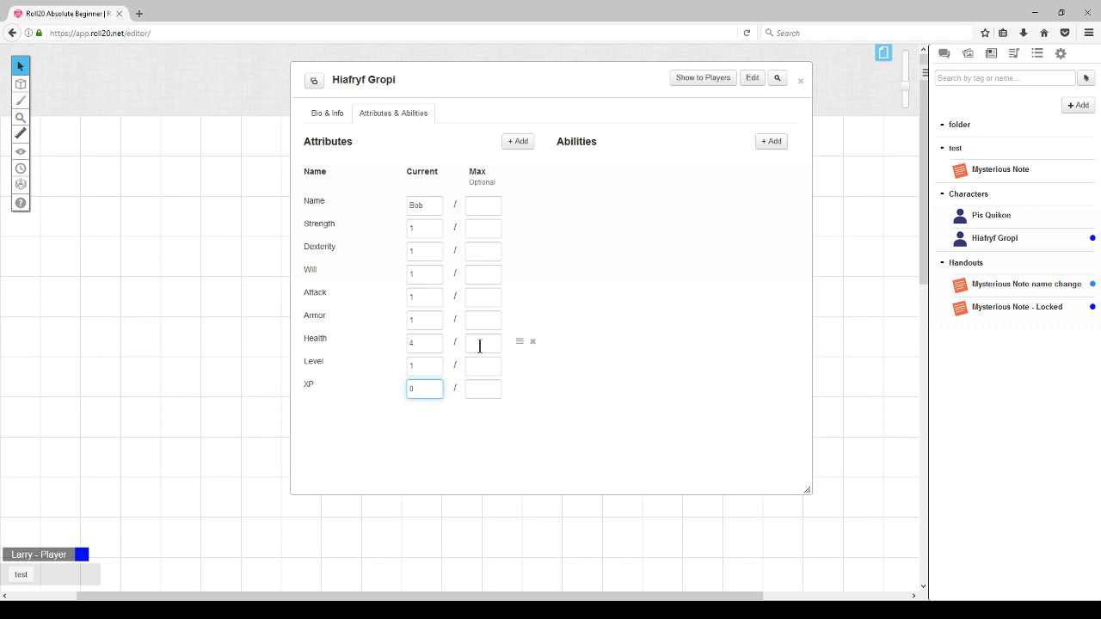
pyautogui.write('4')
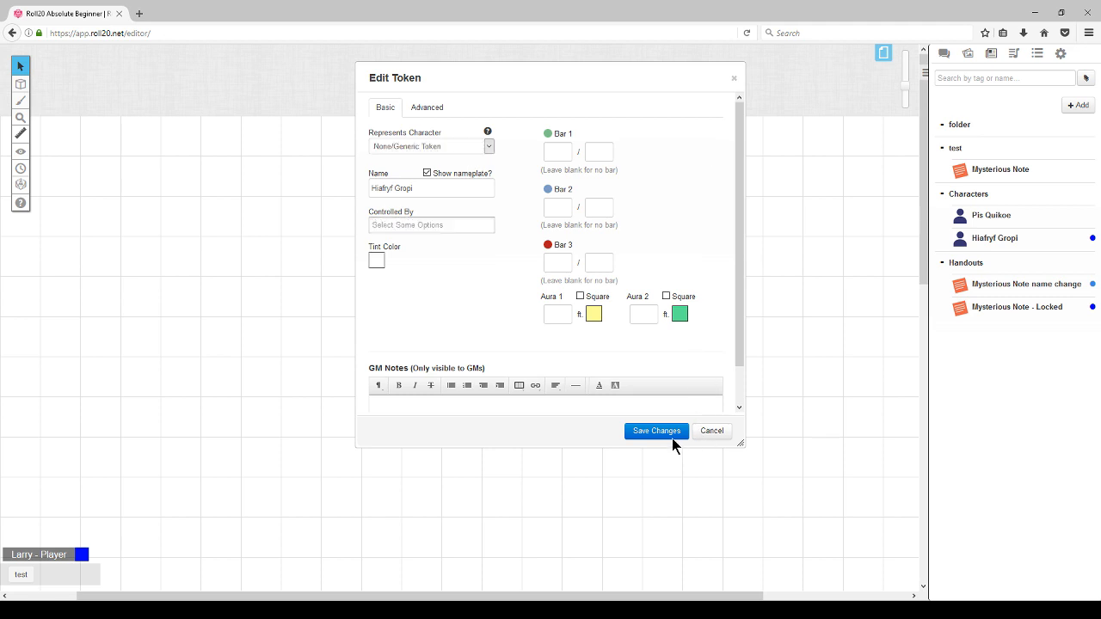
# Link token Bar 3 to Health at 4 and Bar 2 to Armor.
pyautogui.click(430, 224)
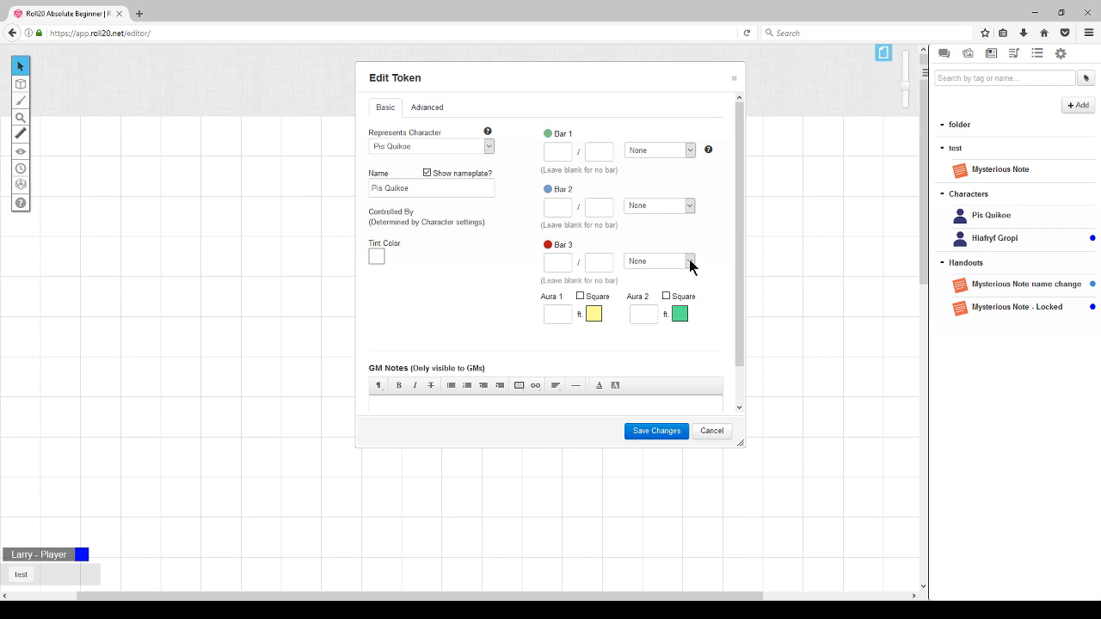
pyautogui.click(657, 262)
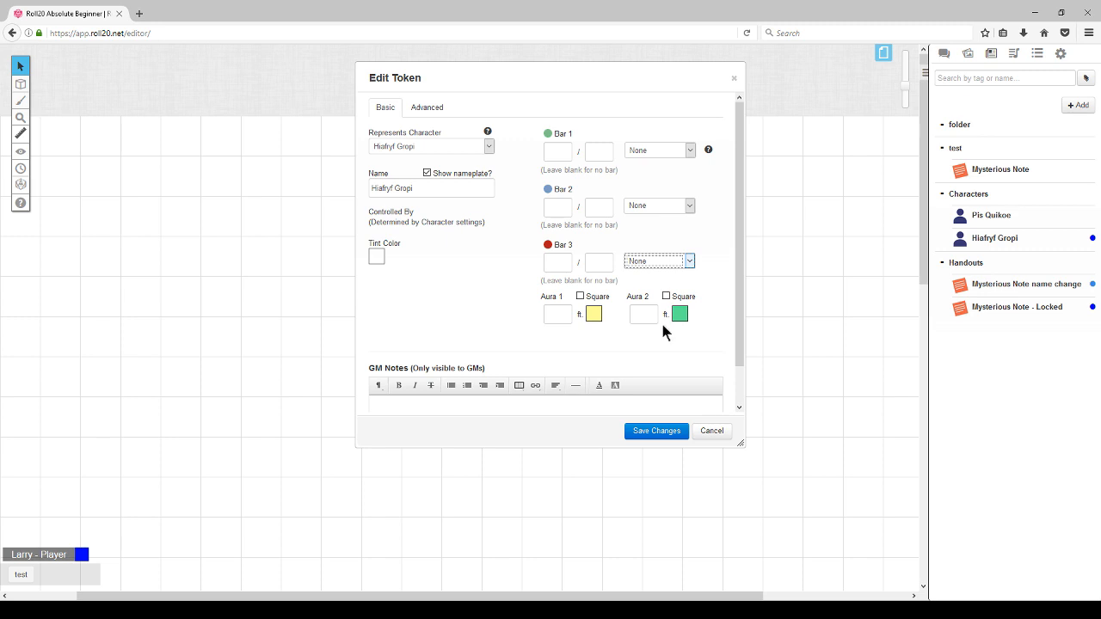
pyautogui.click(685, 262)
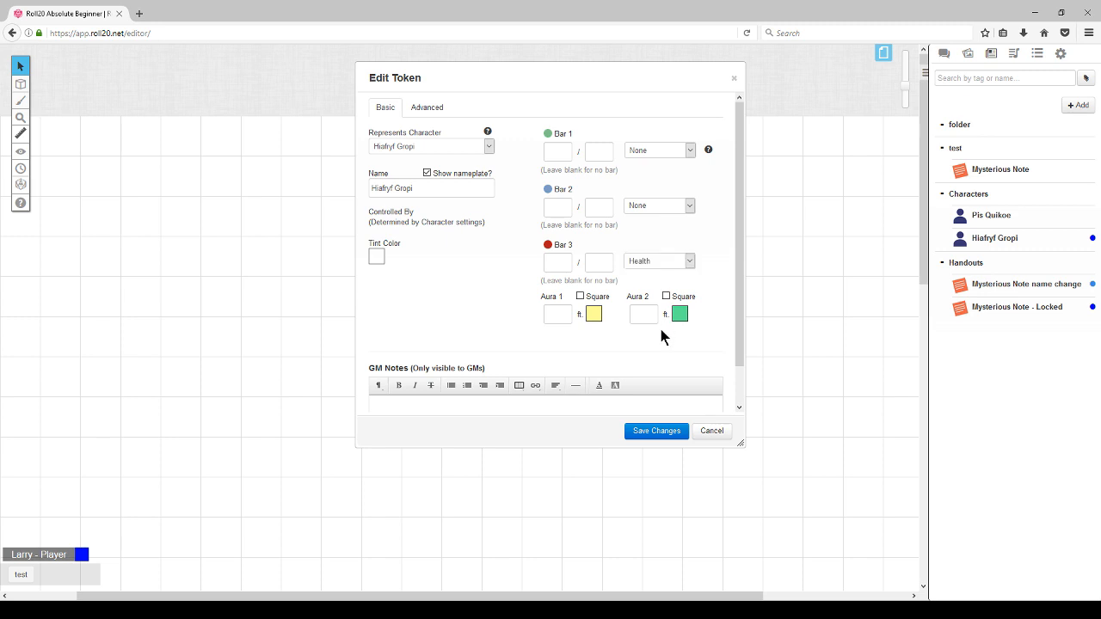
pyautogui.write('4')
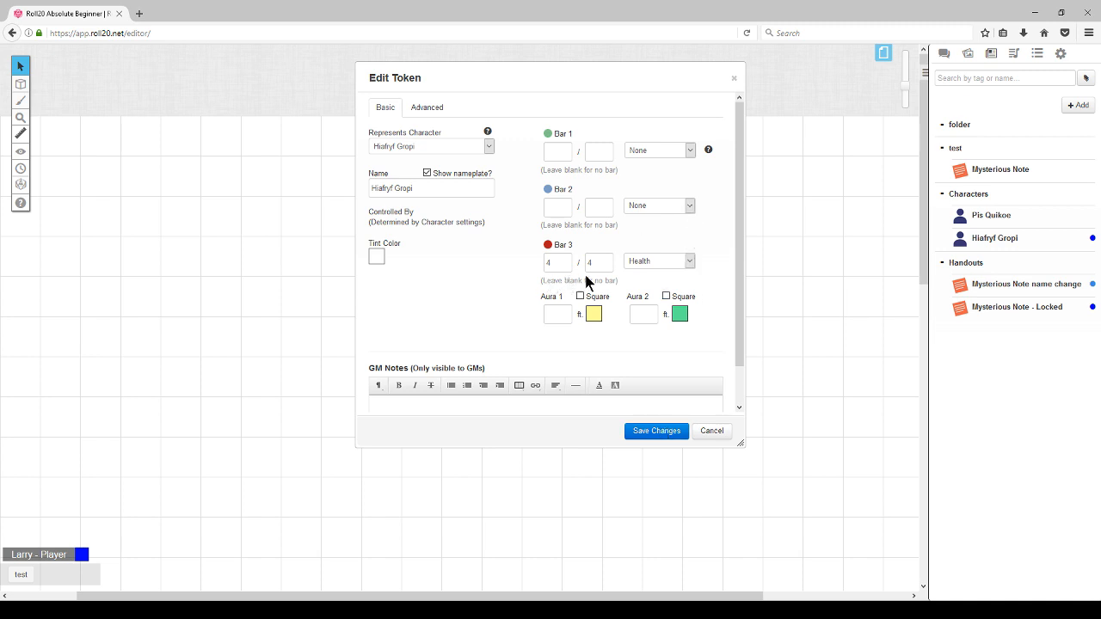
pyautogui.click(688, 207)
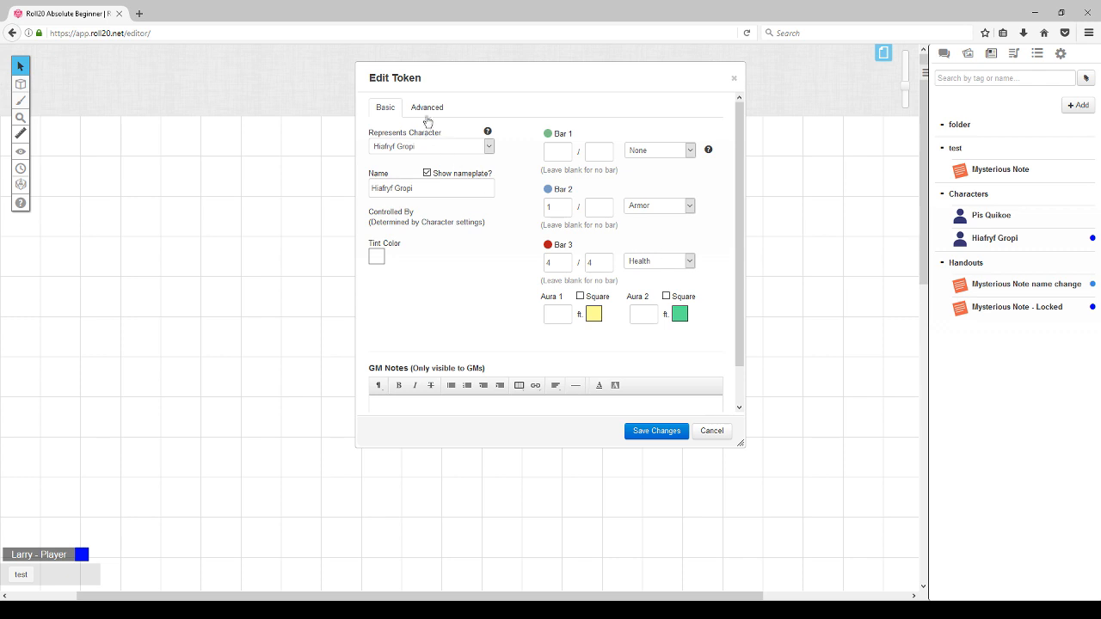
# Under Advanced, let all players see the token's bars and auras.
pyautogui.click(426, 106)
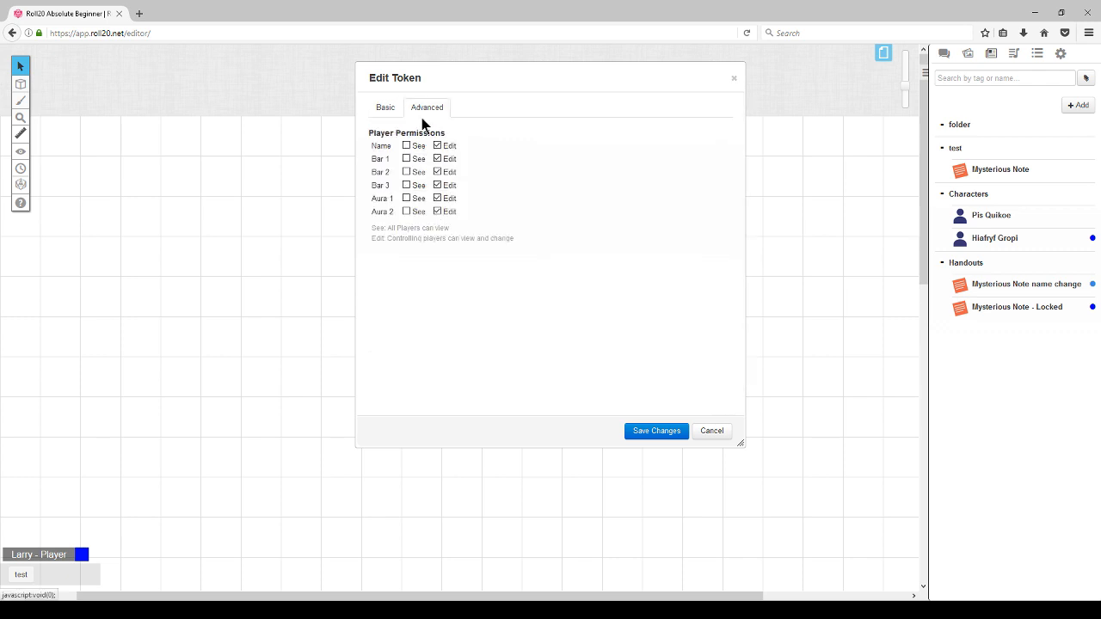
pyautogui.click(406, 145)
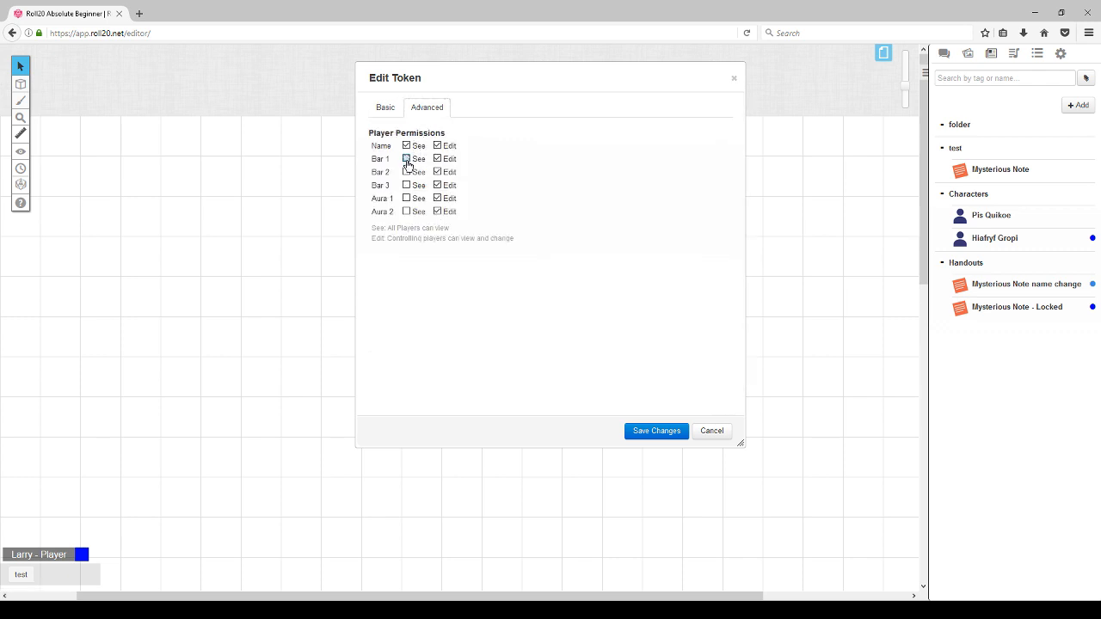
pyautogui.click(406, 158)
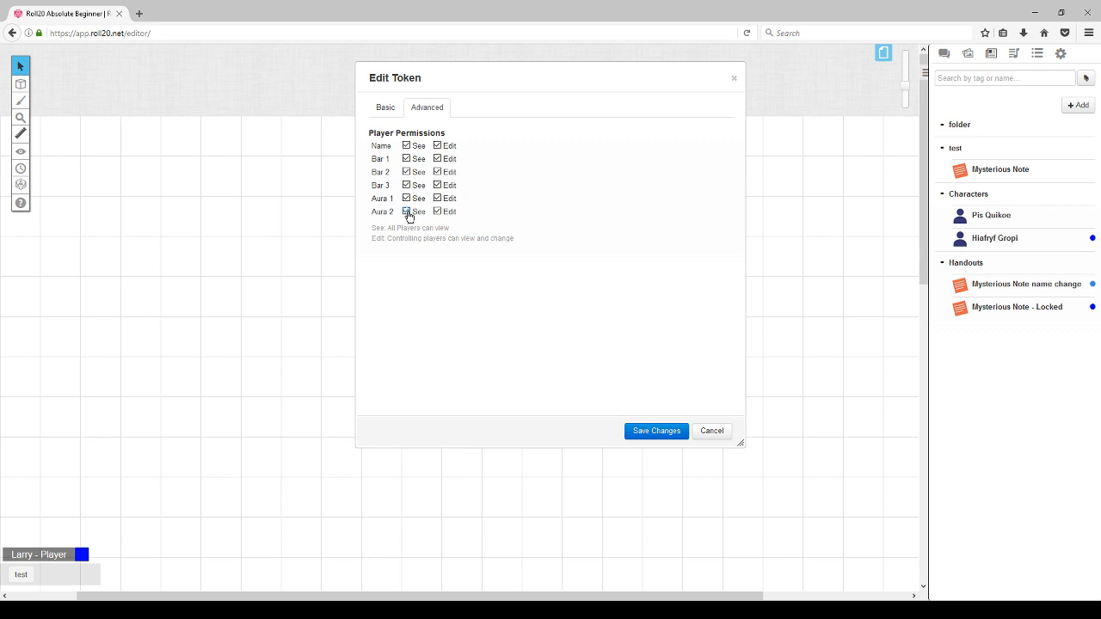
pyautogui.click(655, 430)
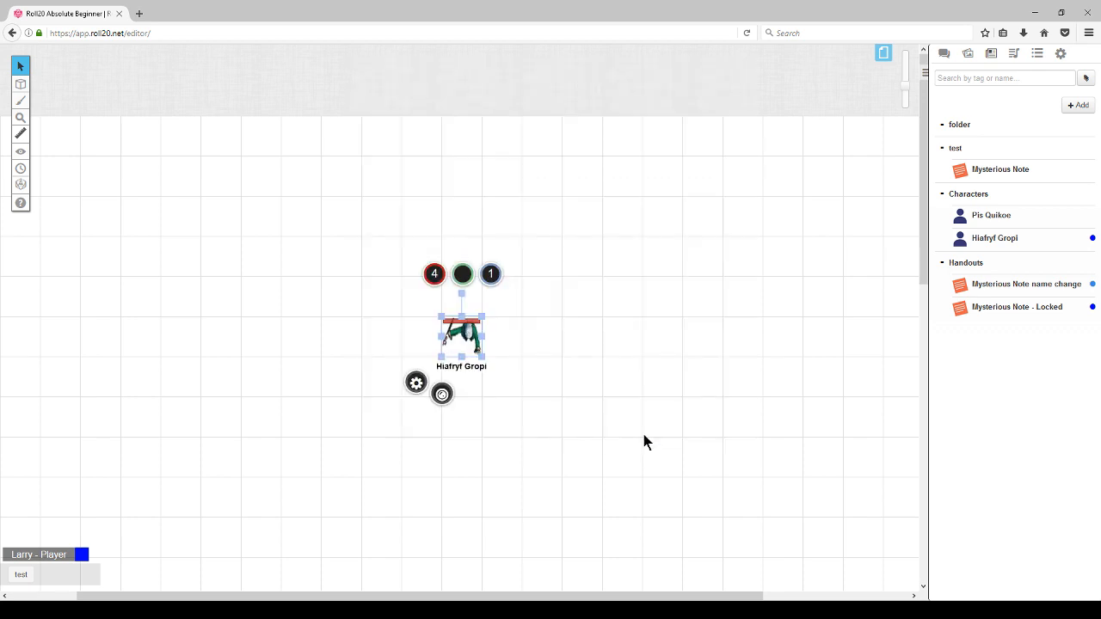
# Lower the token's Bar 3 health value to 3 and save it.
pyautogui.click(647, 442)
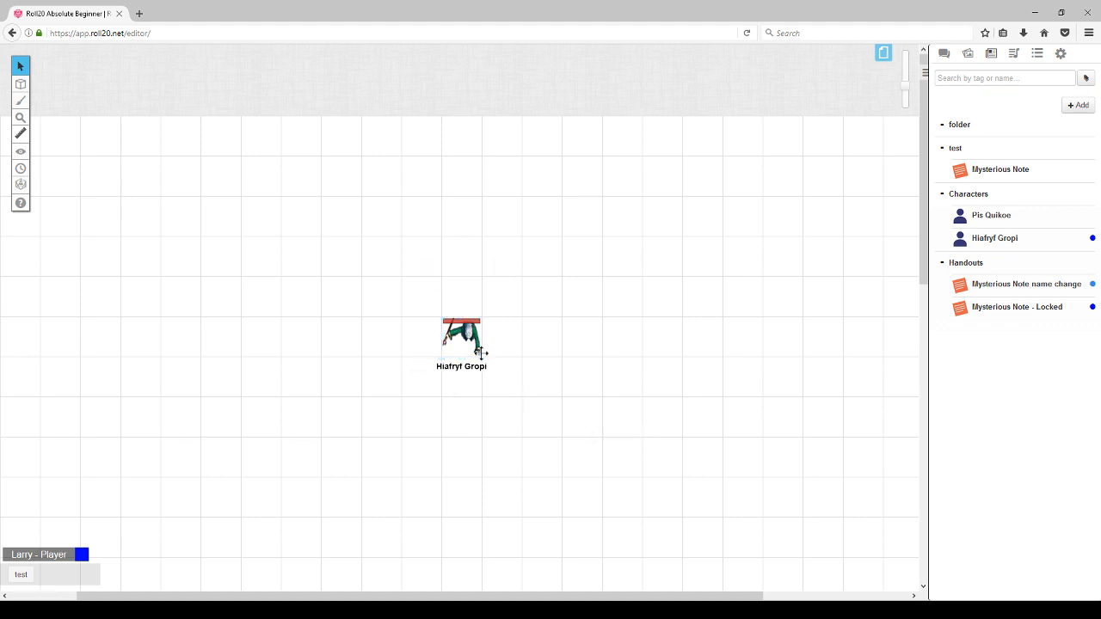
pyautogui.click(461, 341)
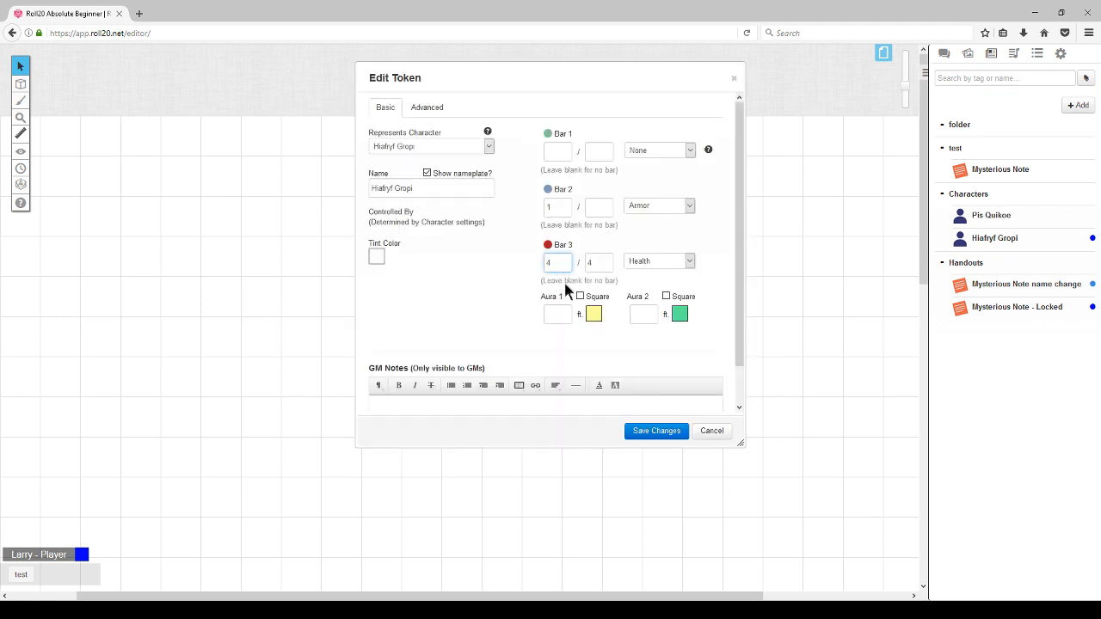
pyautogui.write('3')
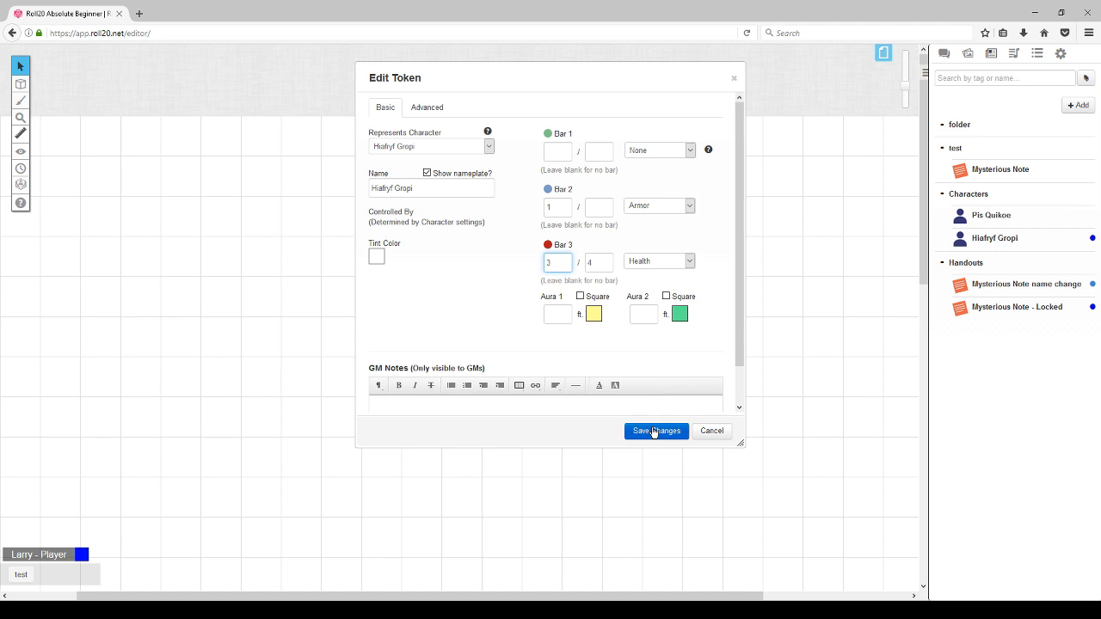
pyautogui.click(657, 430)
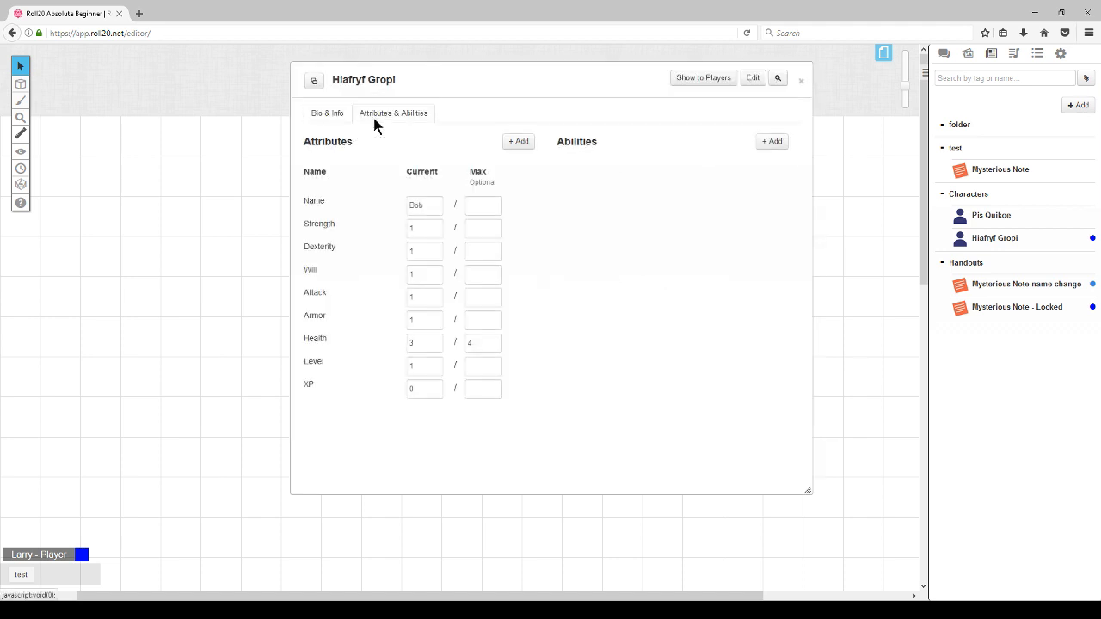
pyautogui.moveTo(446, 361)
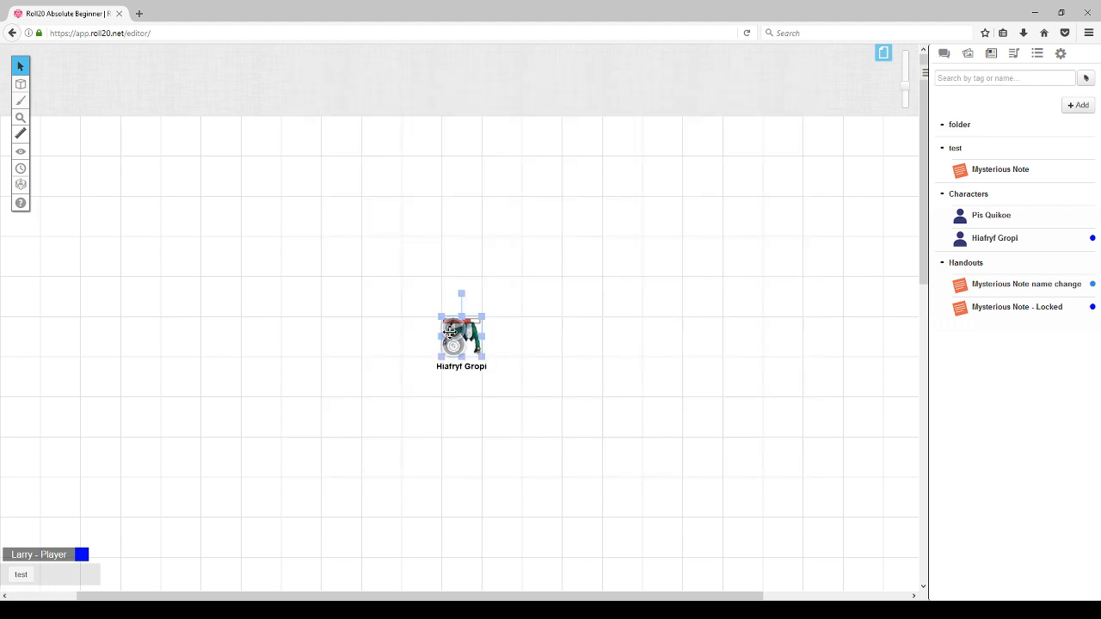
# Check Health reads 3 of 4 under Attributes & Abilities and add a new ability.
pyautogui.doubleClick(459, 337)
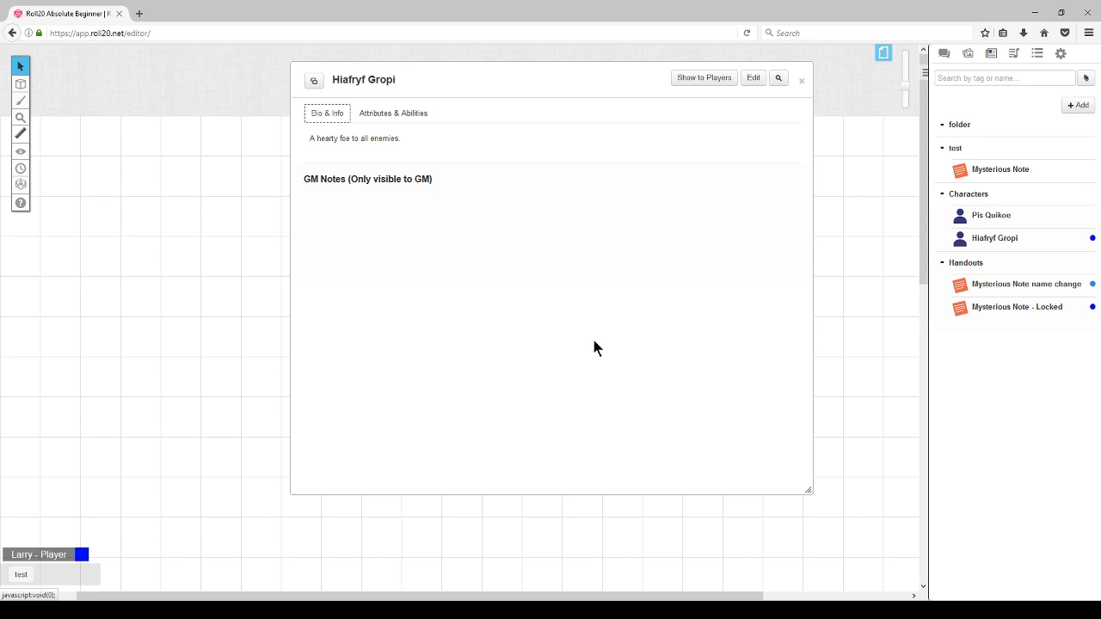
pyautogui.click(392, 113)
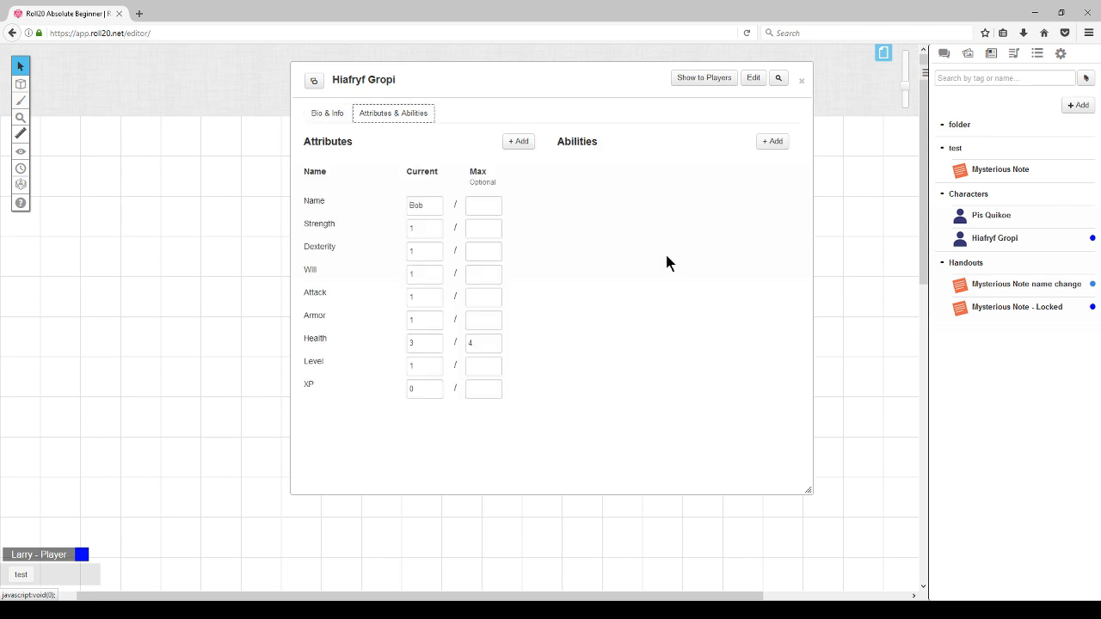
pyautogui.click(773, 141)
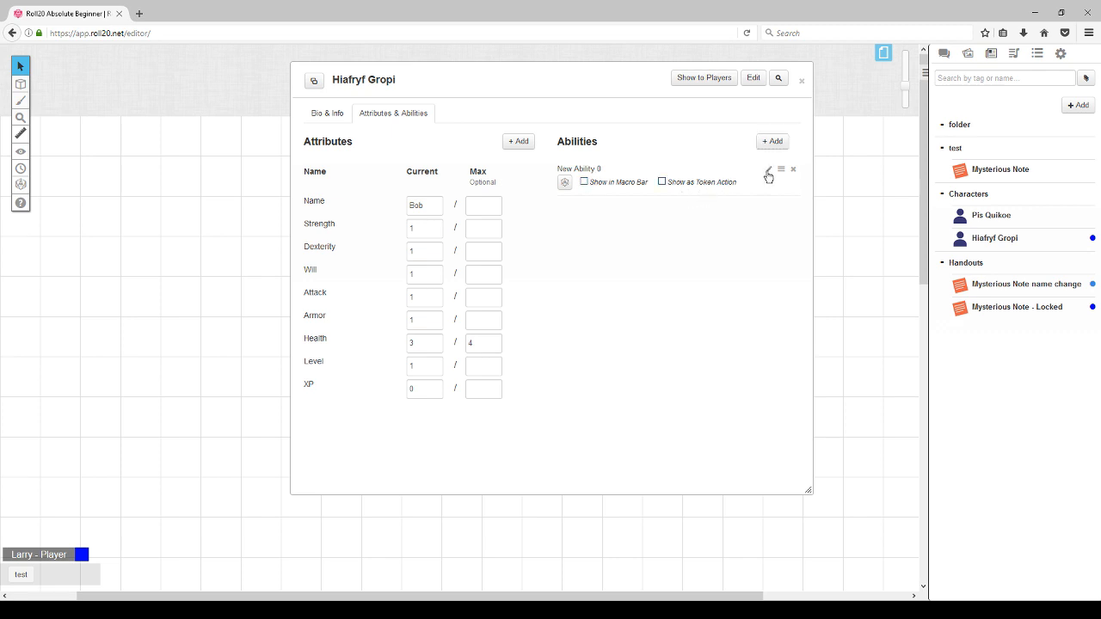
# Name the ability Power! with text 'Powerful blast of pure energy!' and save it.
pyautogui.click(768, 174)
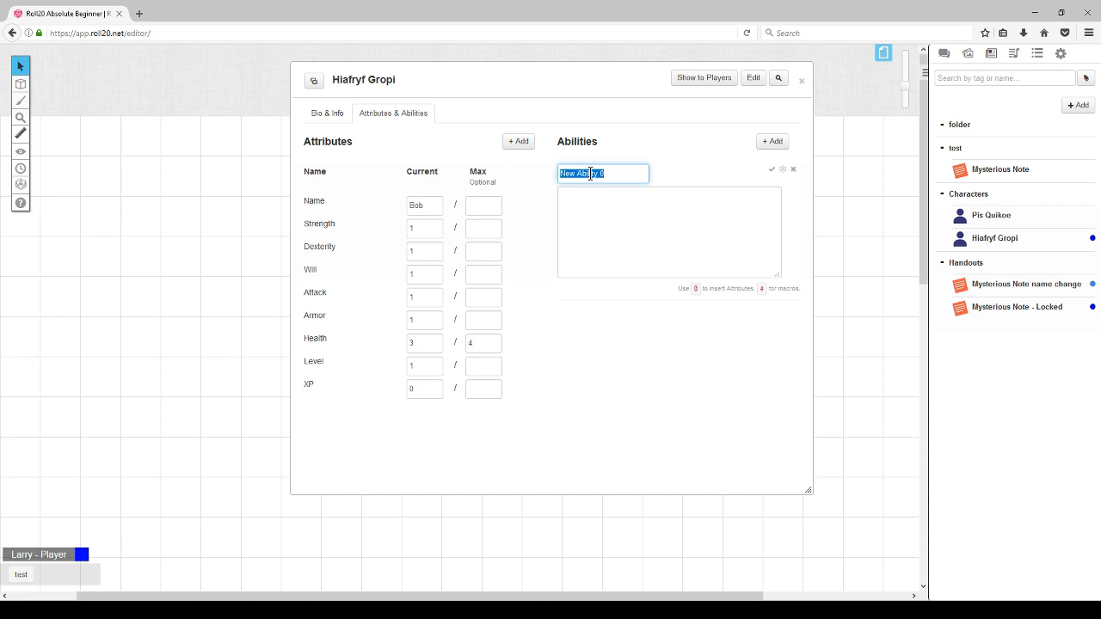
pyautogui.write('Power!')
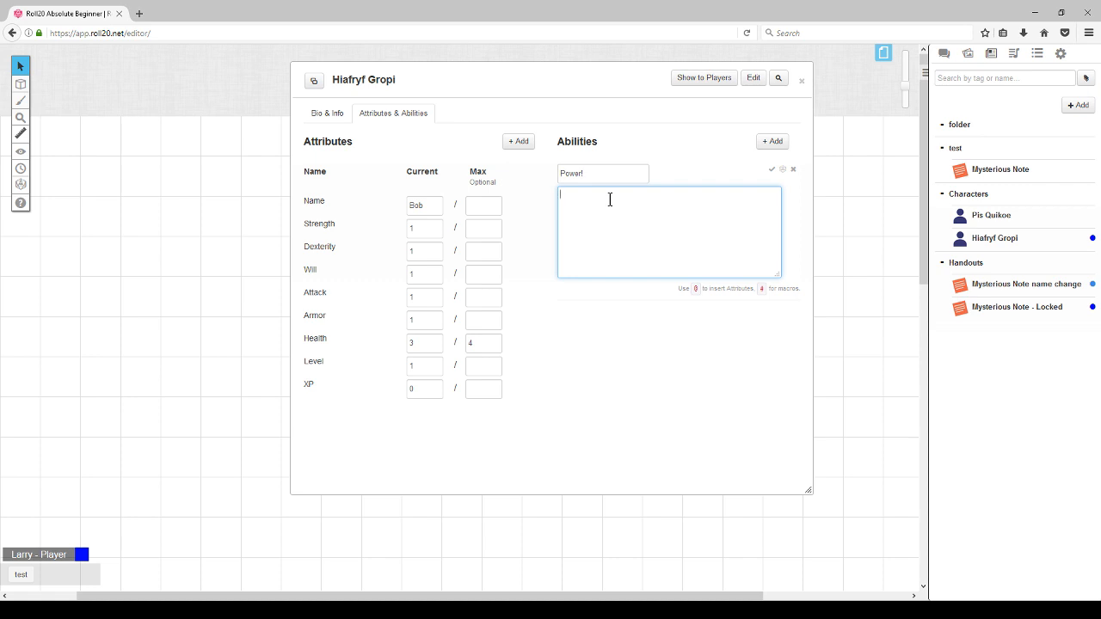
pyautogui.write('Powerful b')
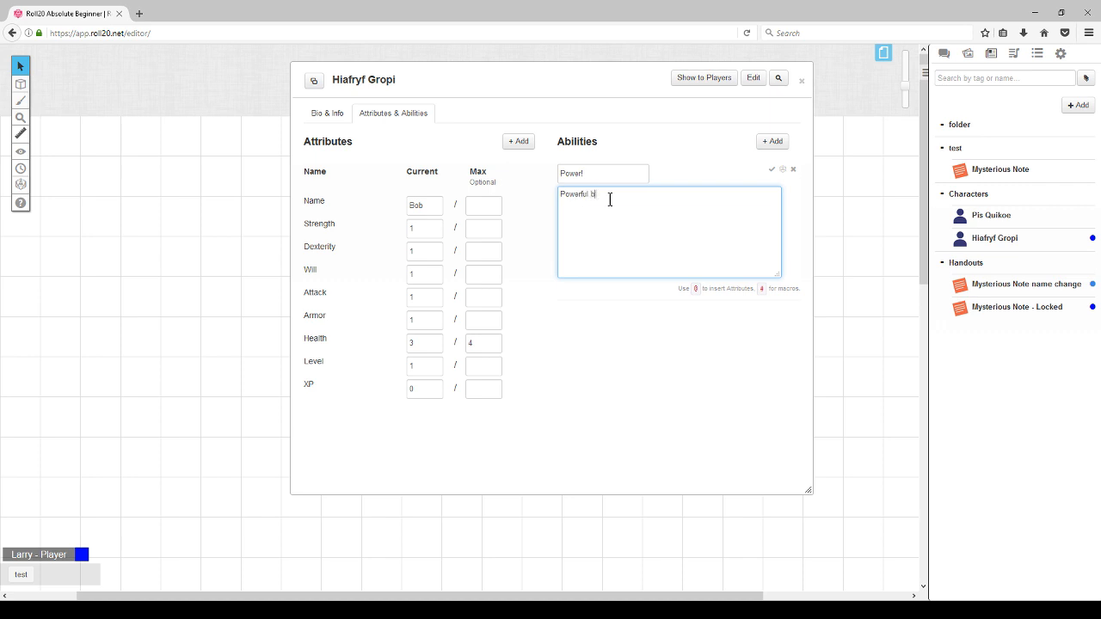
pyautogui.write('last of pure enge')
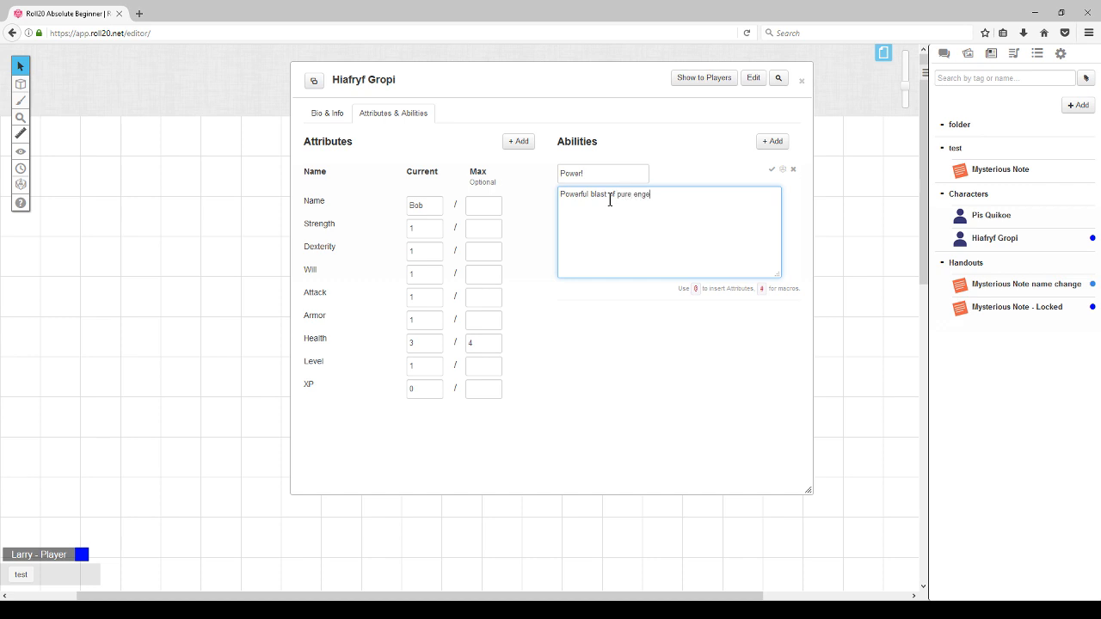
pyautogui.press('Backspace')
pyautogui.write('ergy!')
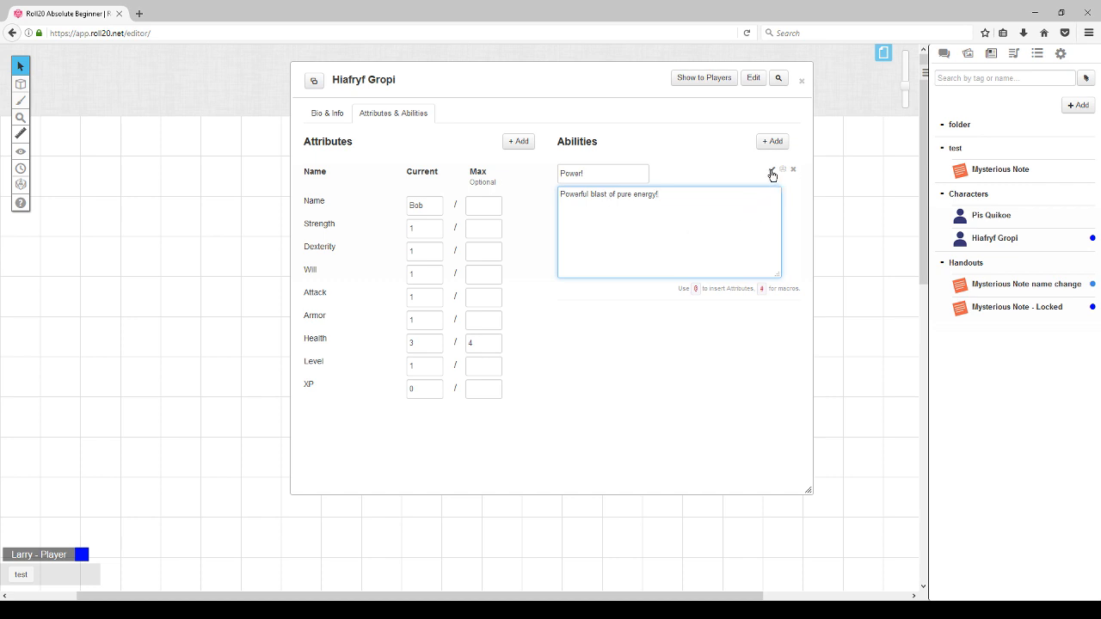
pyautogui.click(770, 171)
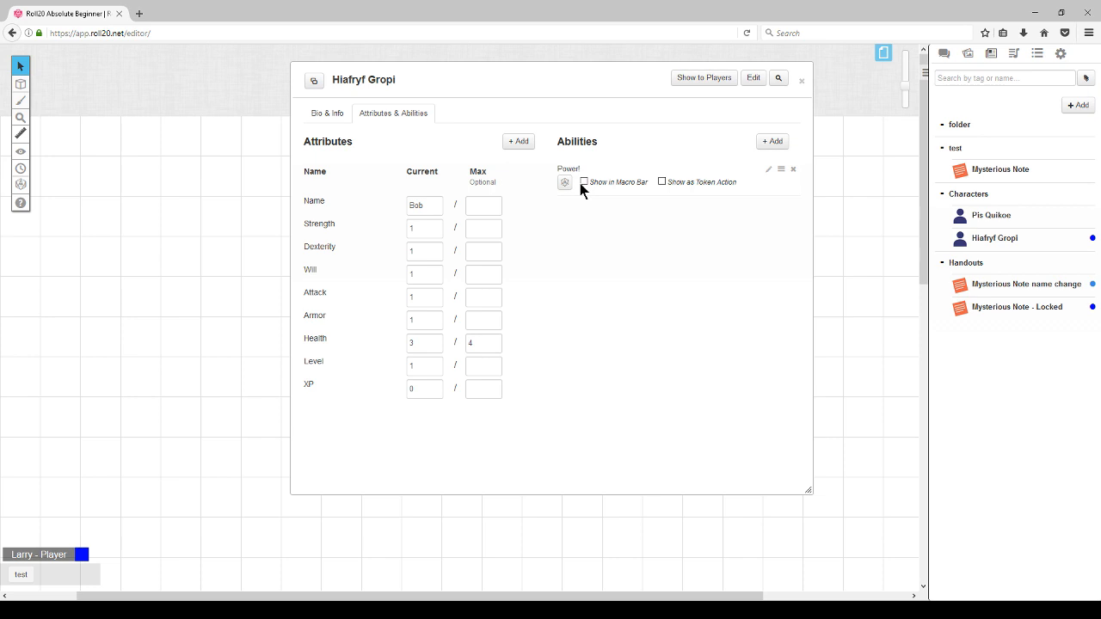
# Enable Show in Macro Bar and Show as Token Action for Power!, then select the token.
pyautogui.click(586, 182)
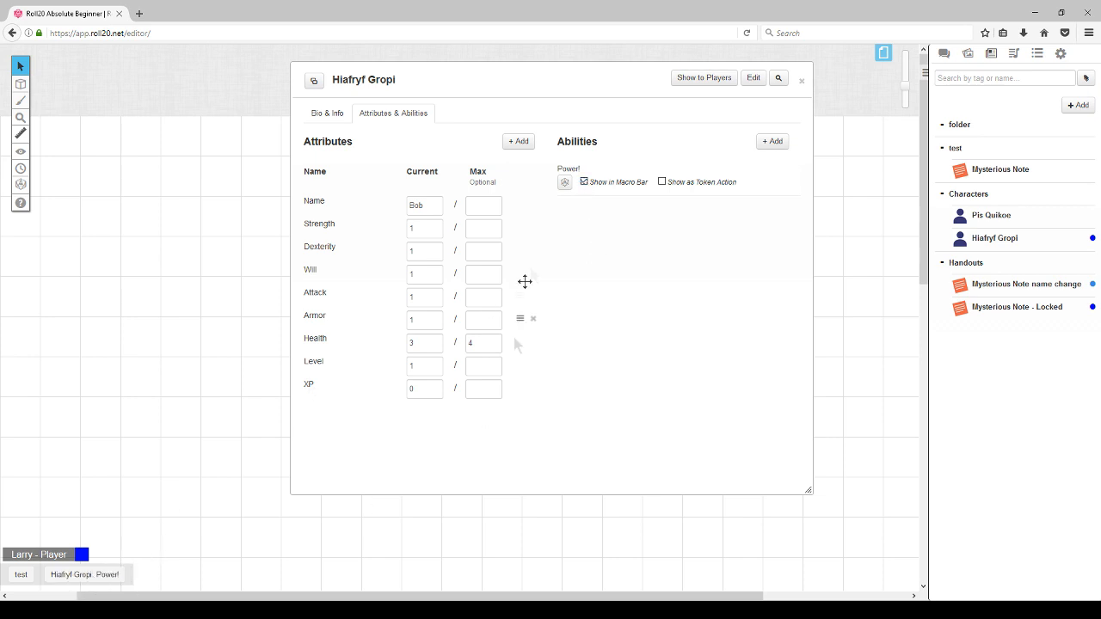
pyautogui.click(662, 183)
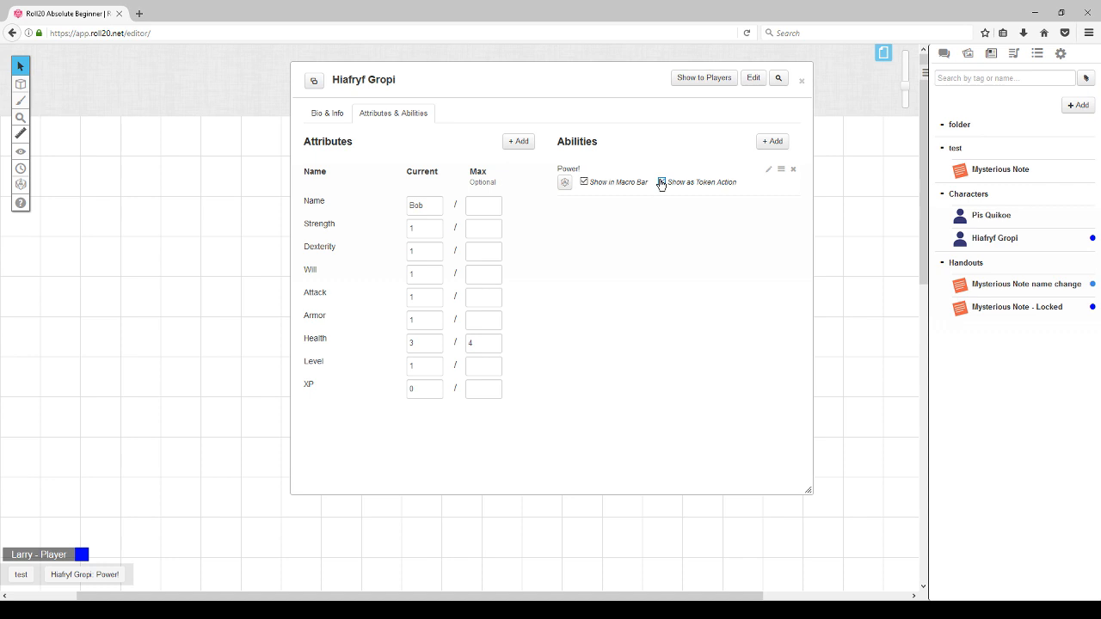
pyautogui.click(663, 183)
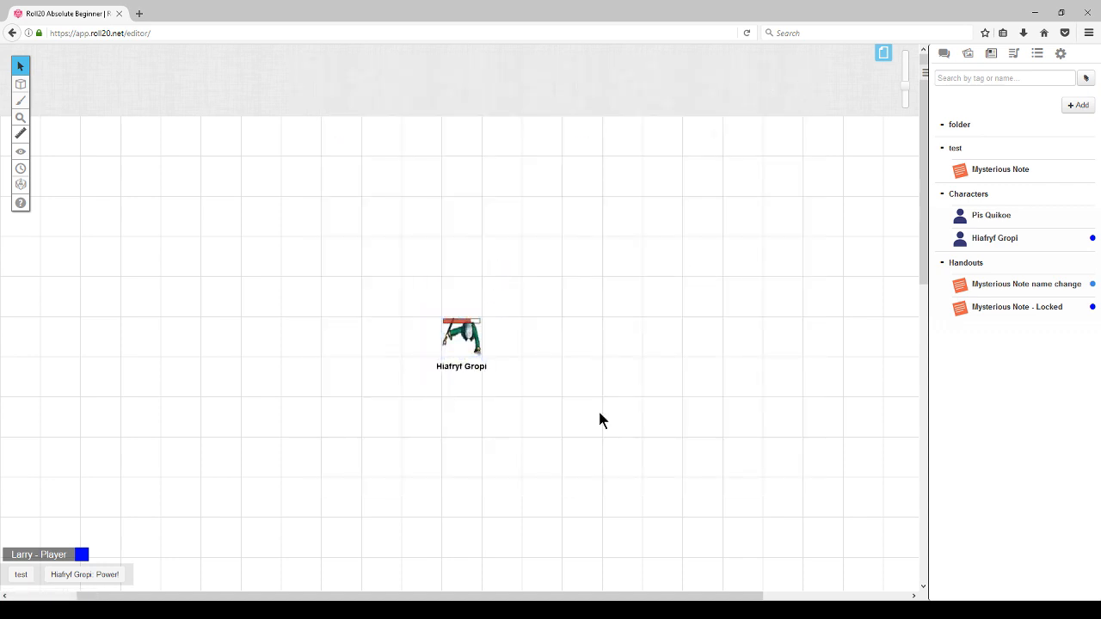
pyautogui.click(461, 341)
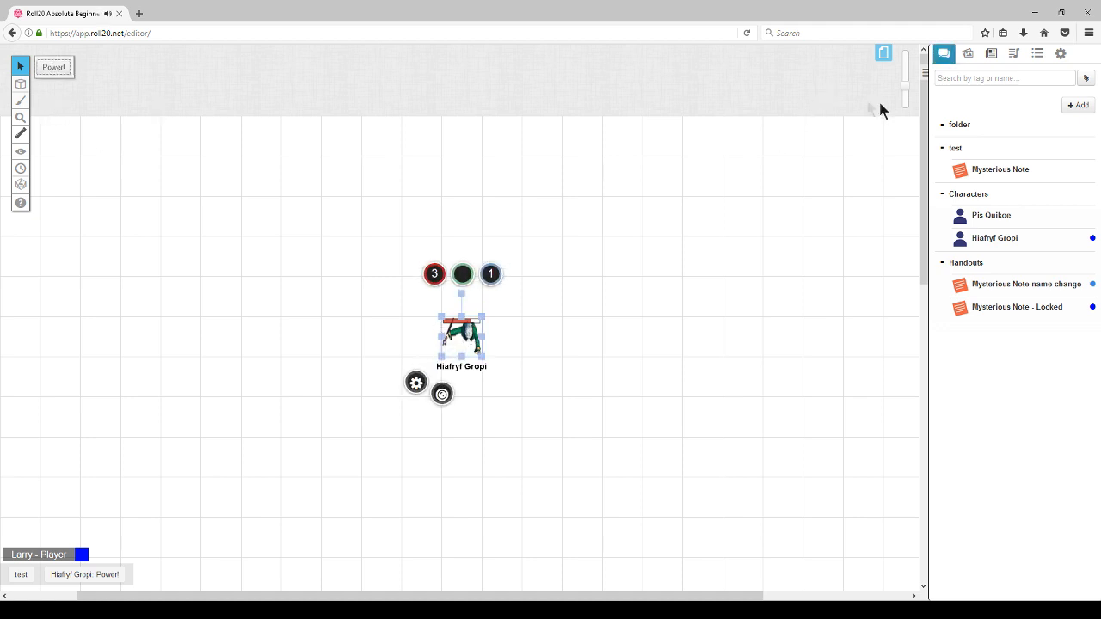
pyautogui.click(943, 53)
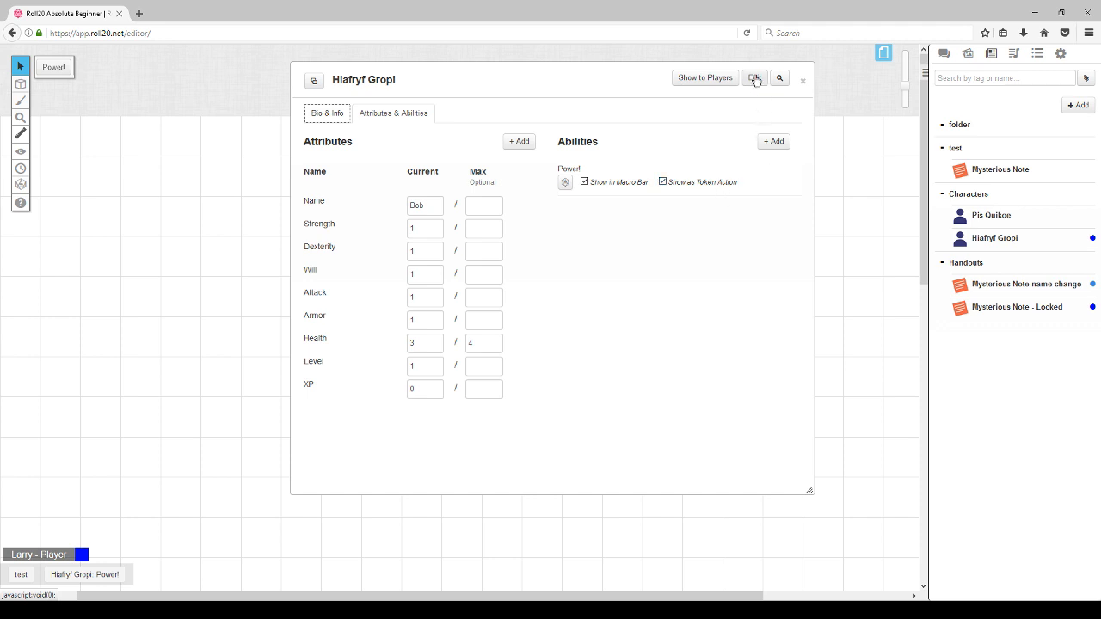
# Duplicate the Hiafryf Gropi character and open the resulting copy from the journal.
pyautogui.click(755, 79)
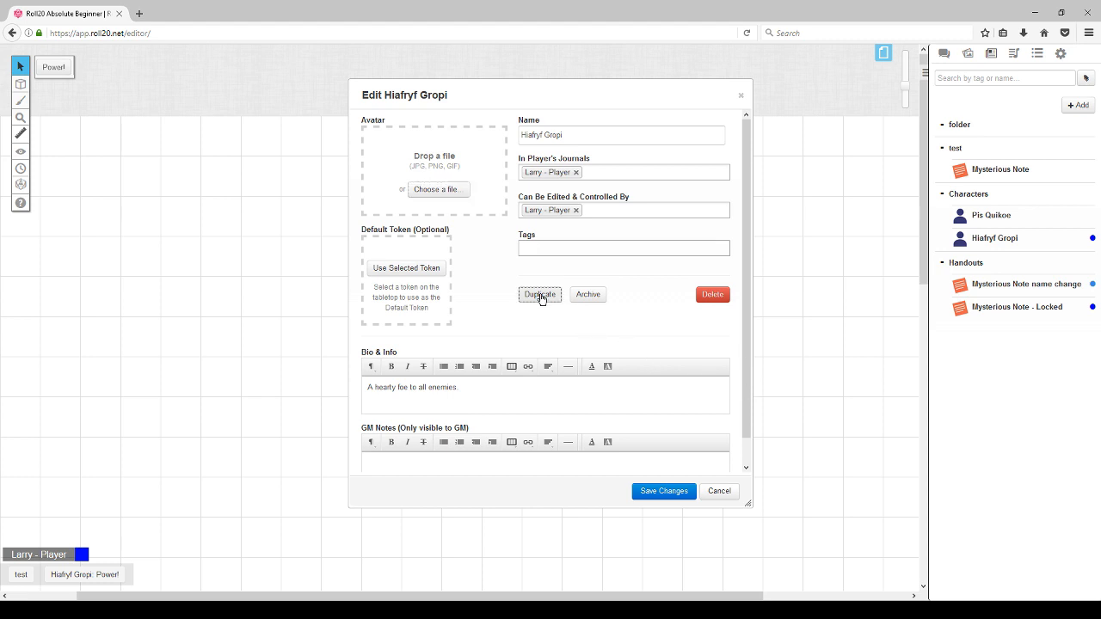
pyautogui.click(540, 295)
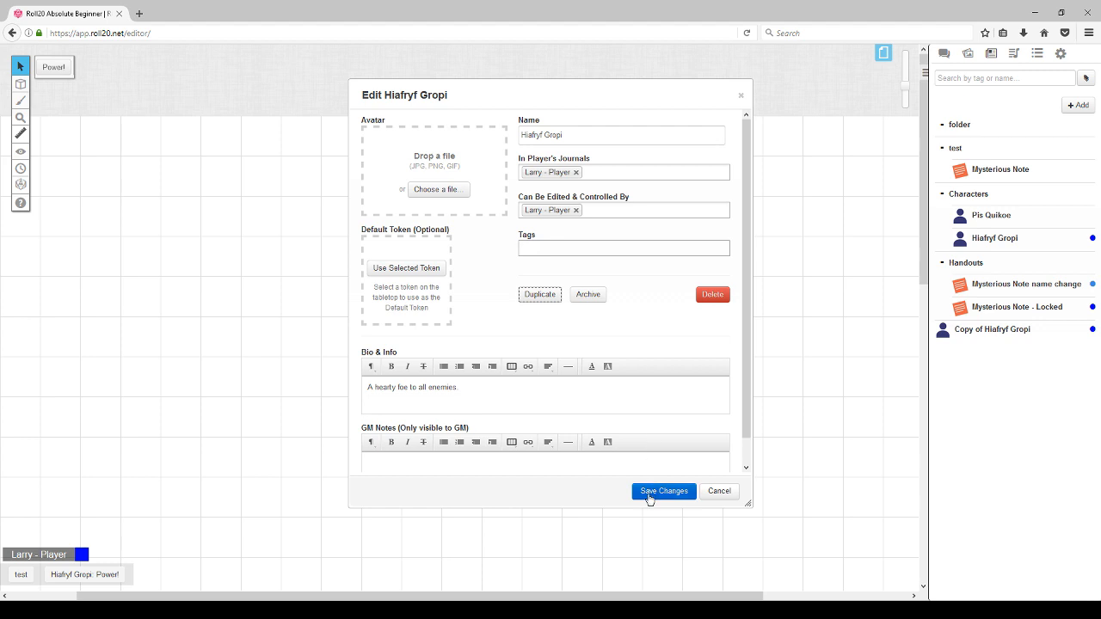
pyautogui.click(664, 492)
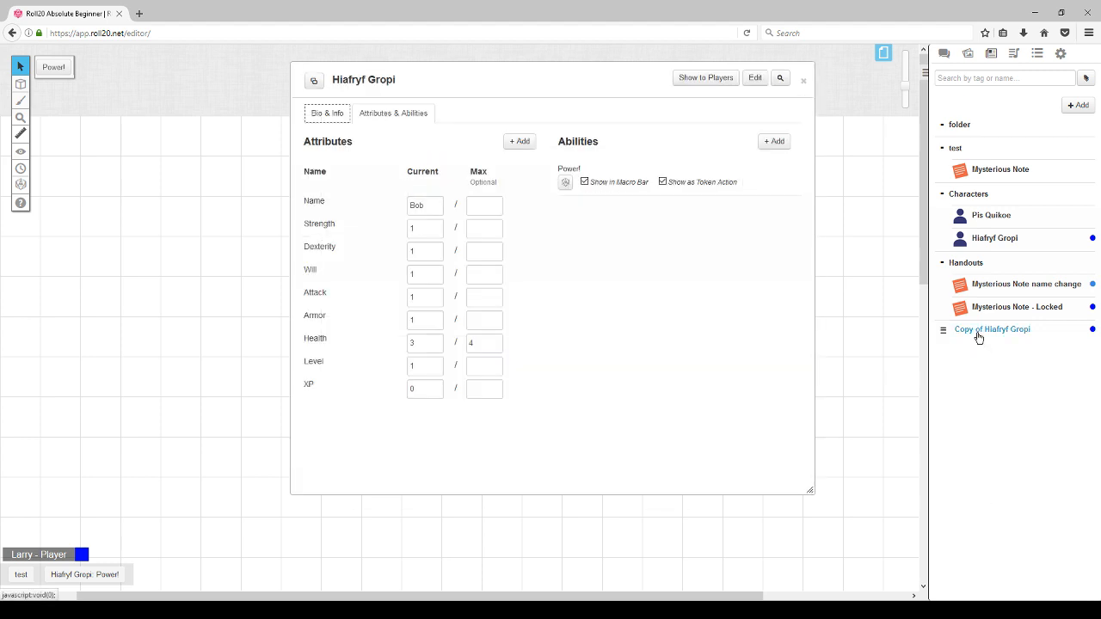
pyautogui.click(992, 328)
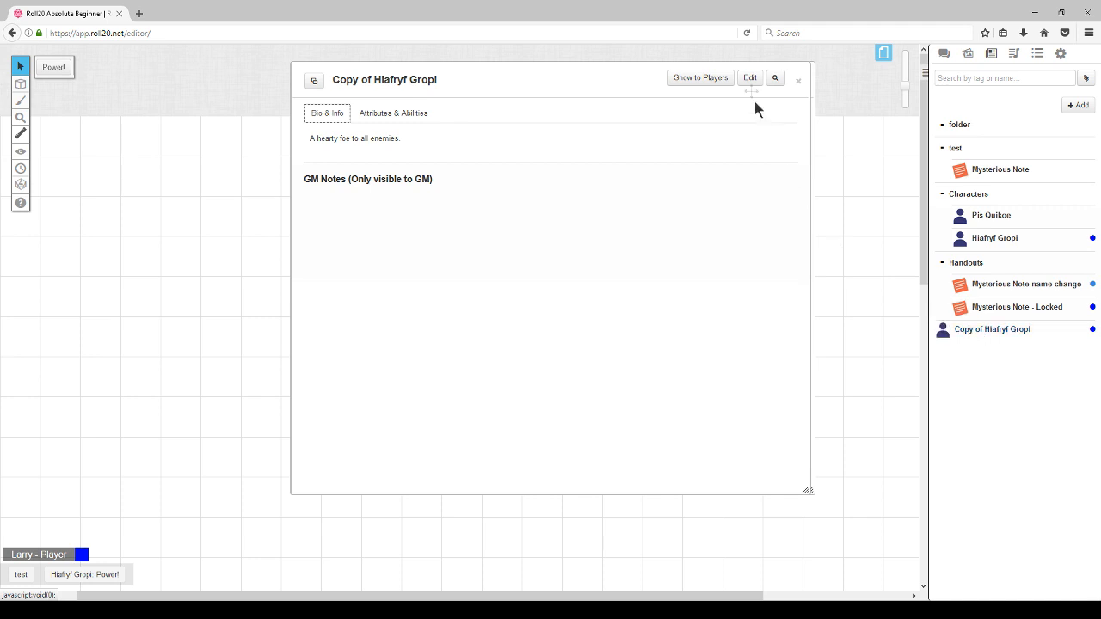
pyautogui.moveTo(753, 81)
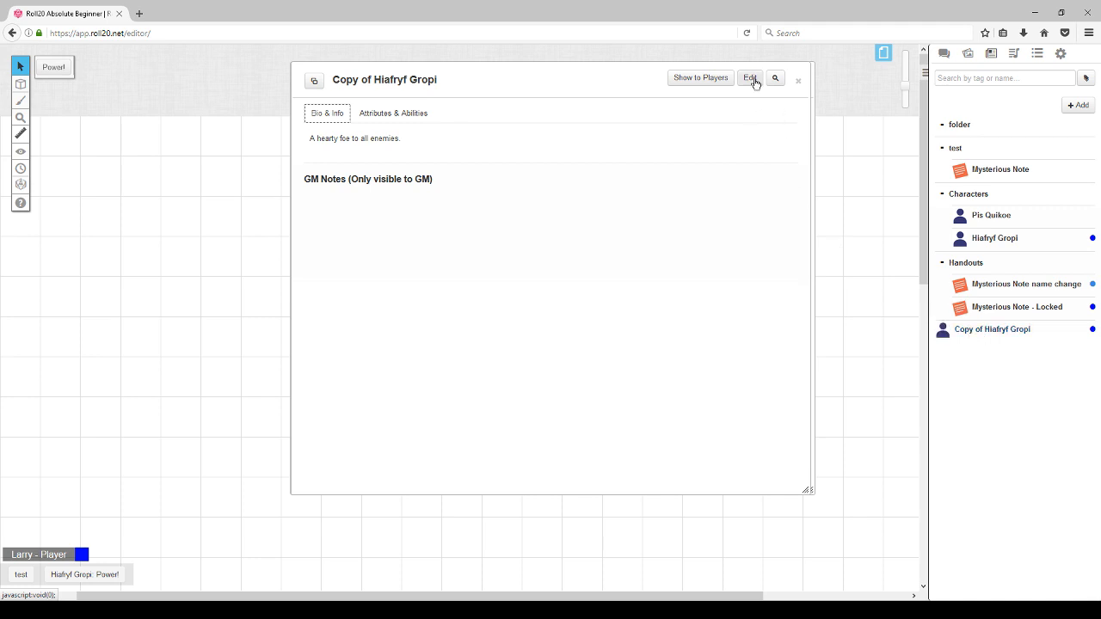
# Rename the copied character to 'Base Character Sheet' and save the change.
pyautogui.click(754, 79)
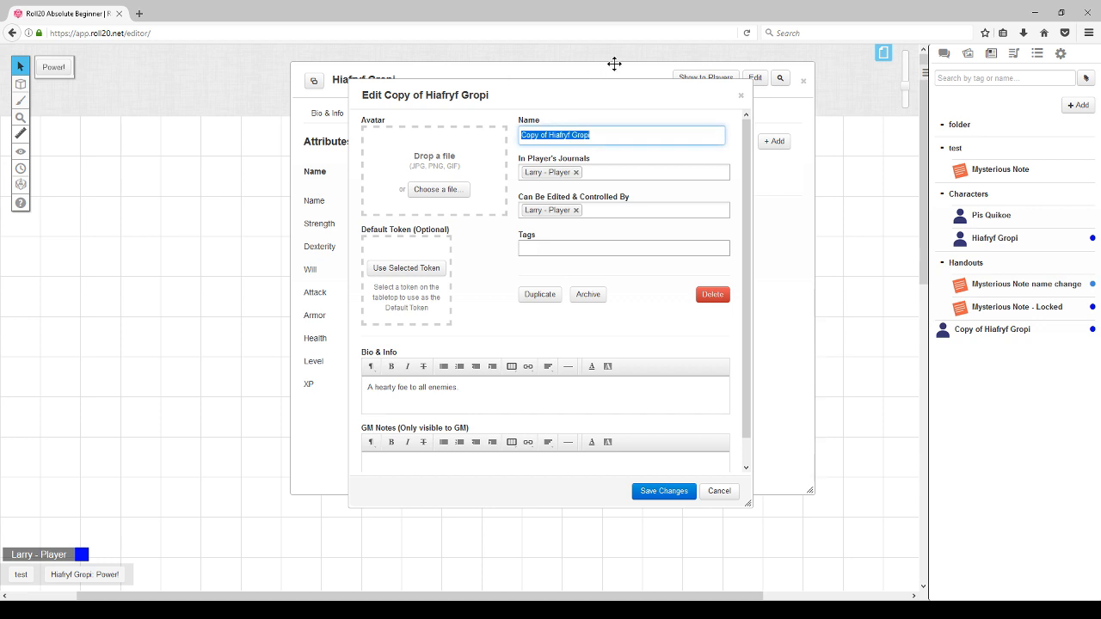
pyautogui.write('Base')
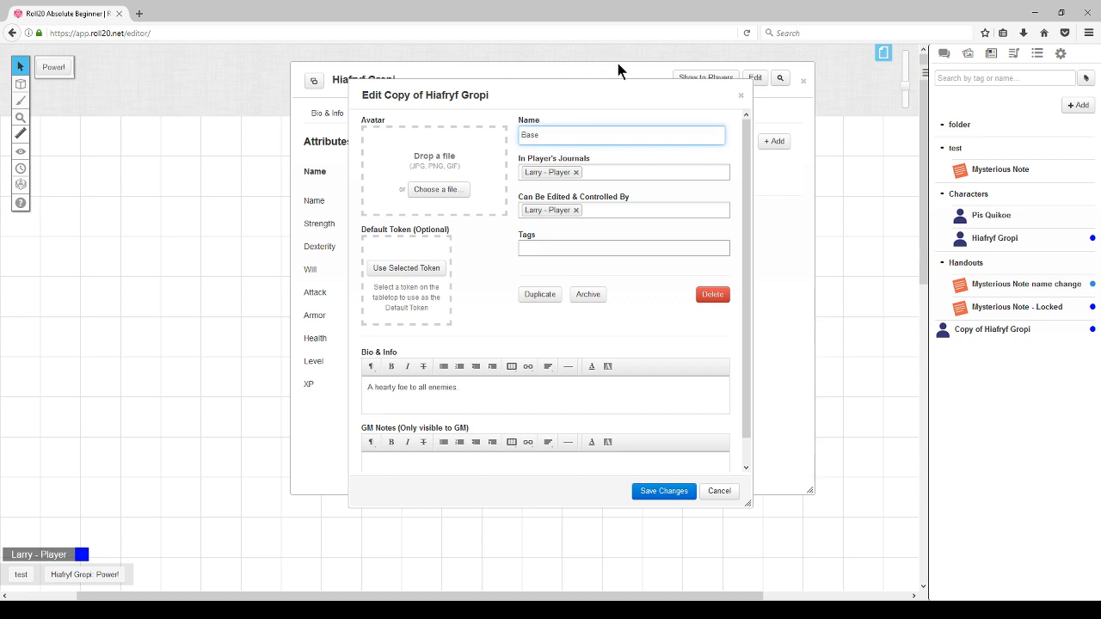
pyautogui.write('Character Sheet')
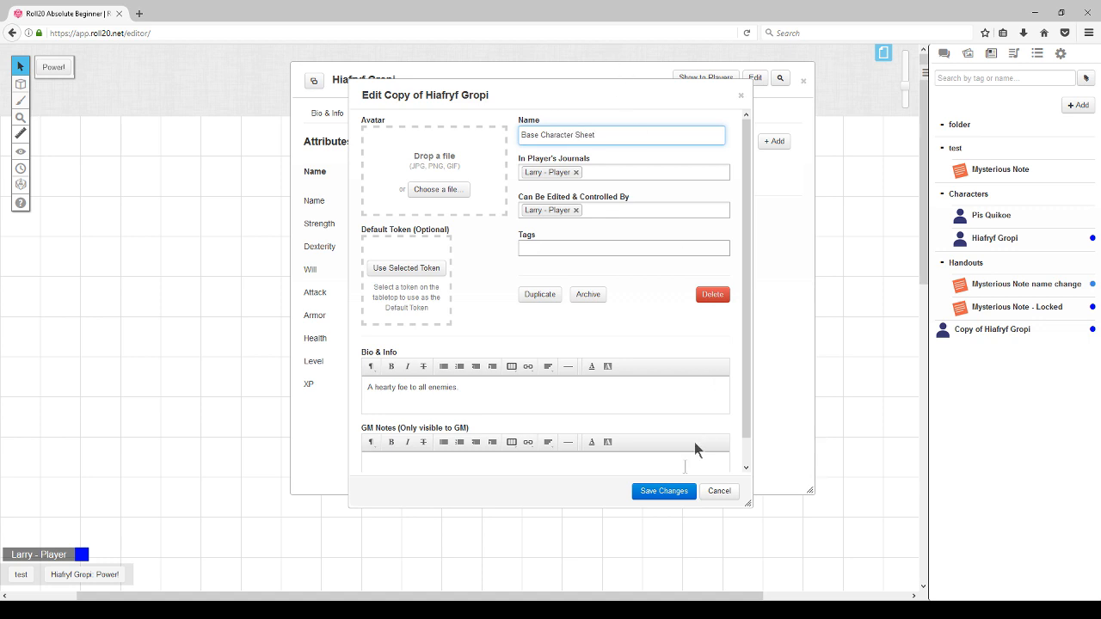
pyautogui.click(664, 492)
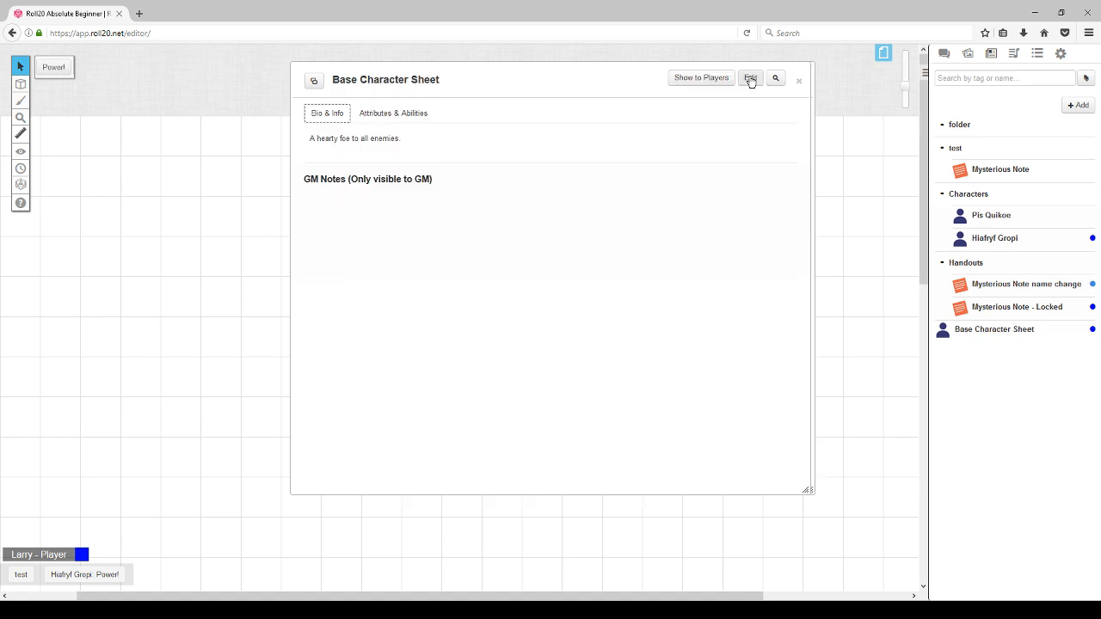
# Duplicate Base Character Sheet and open the new Copy of Base Character Sheet.
pyautogui.click(750, 79)
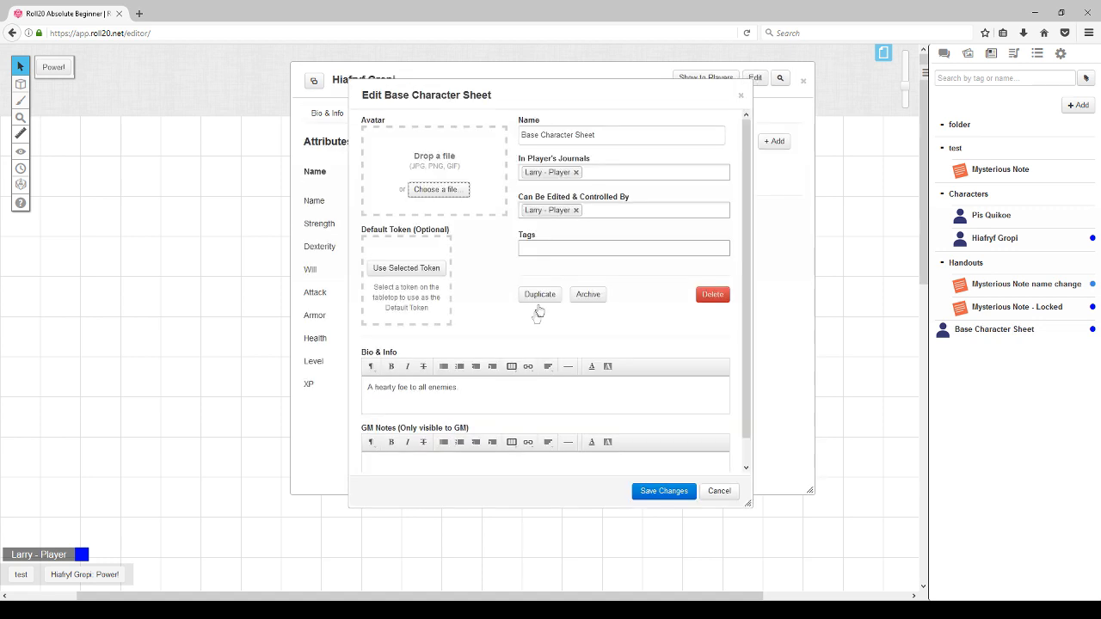
pyautogui.click(541, 294)
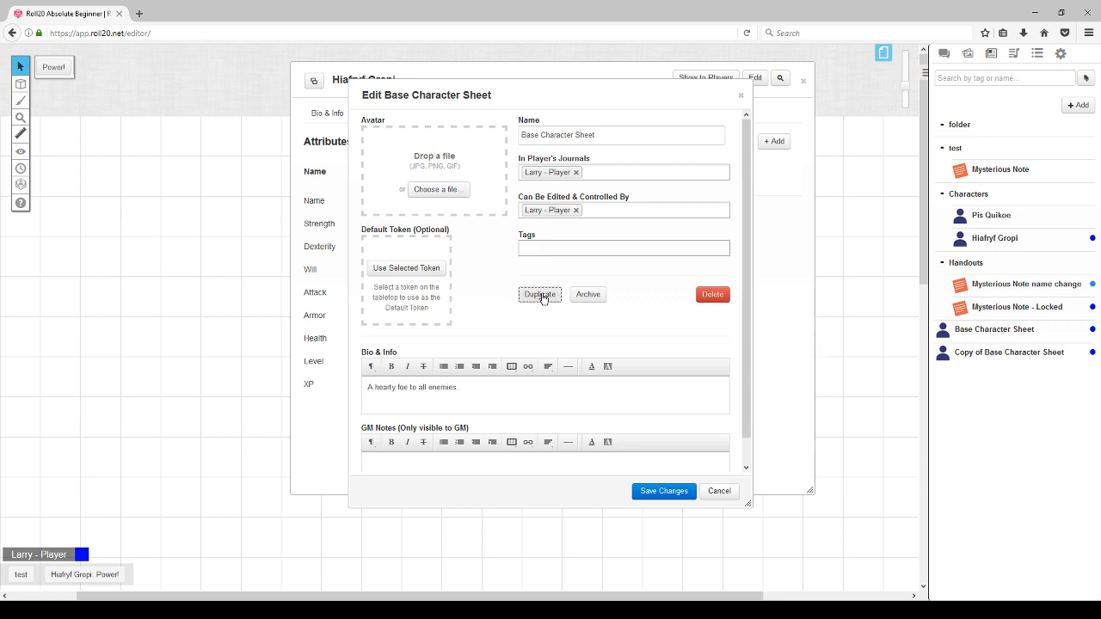
pyautogui.moveTo(712, 492)
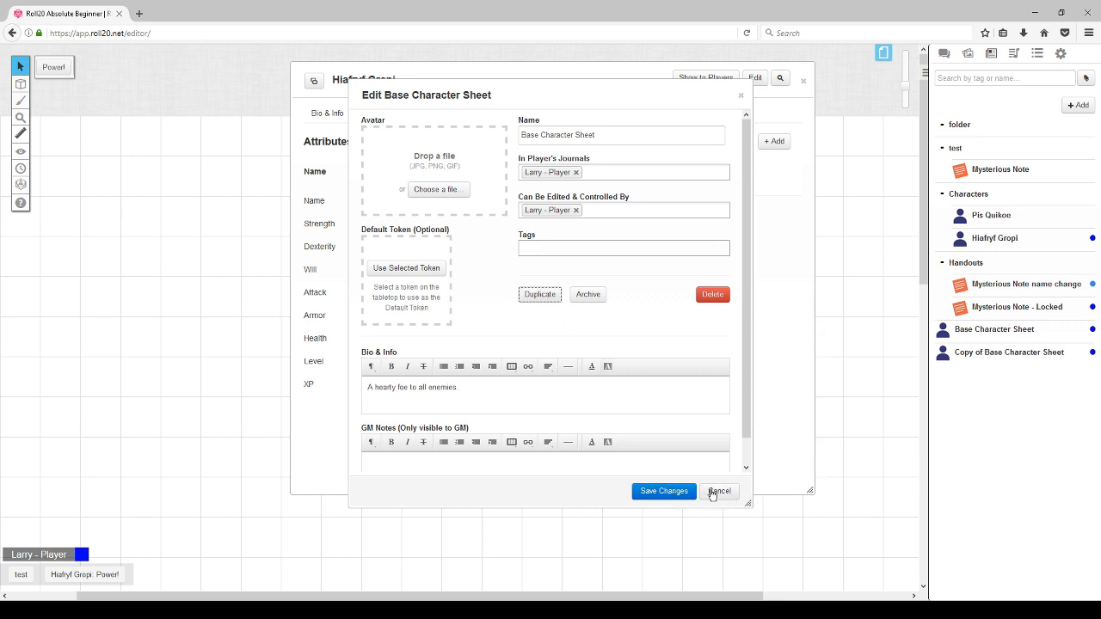
pyautogui.click(719, 493)
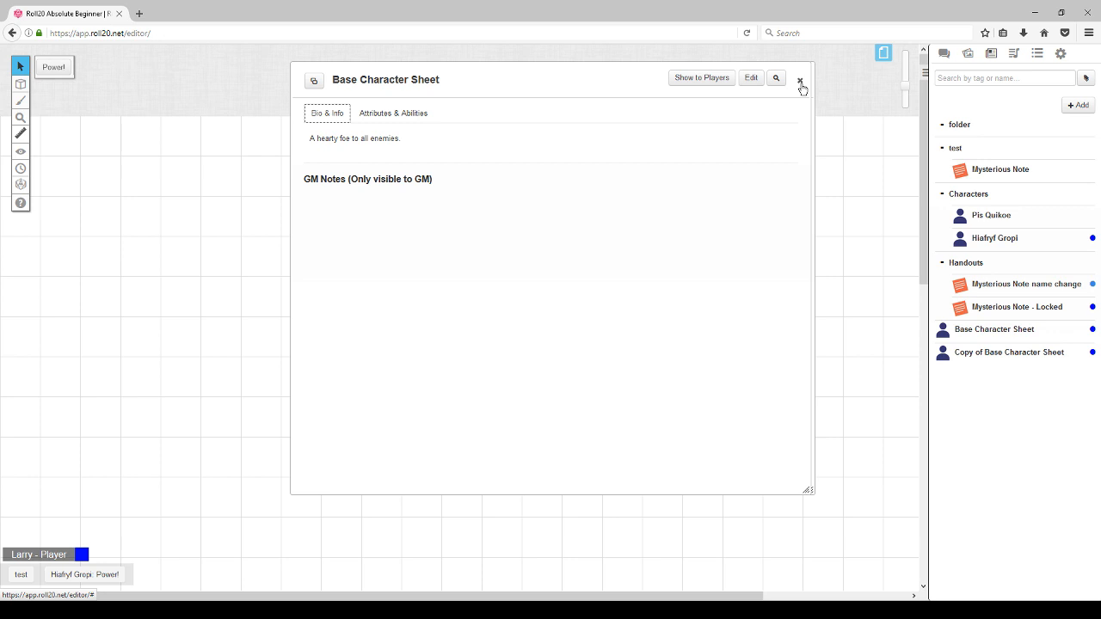
pyautogui.click(800, 81)
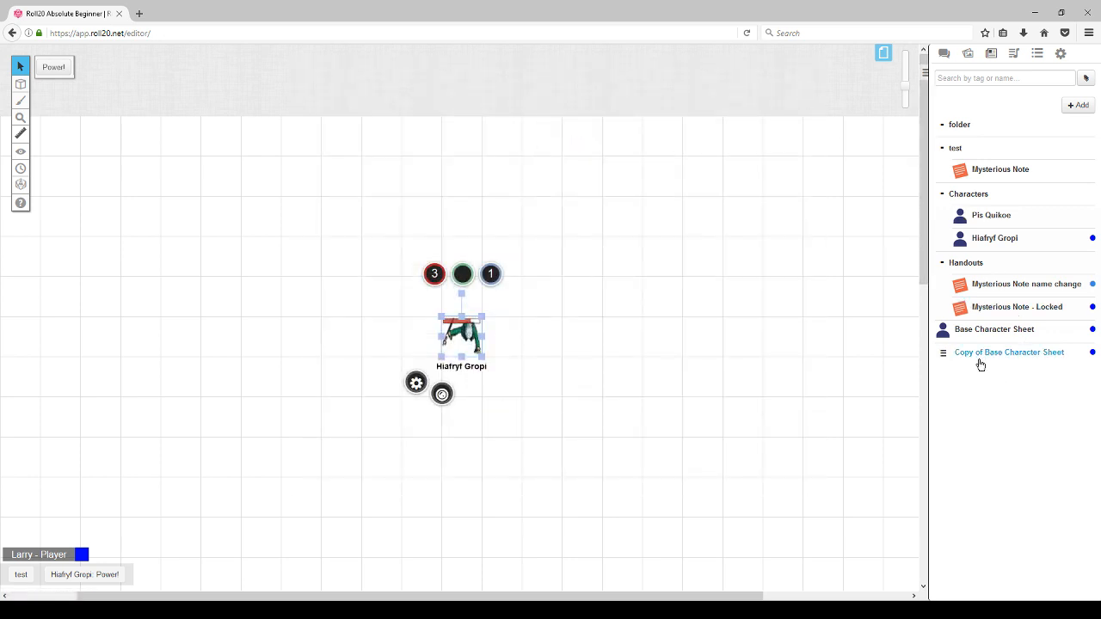
pyautogui.click(1011, 351)
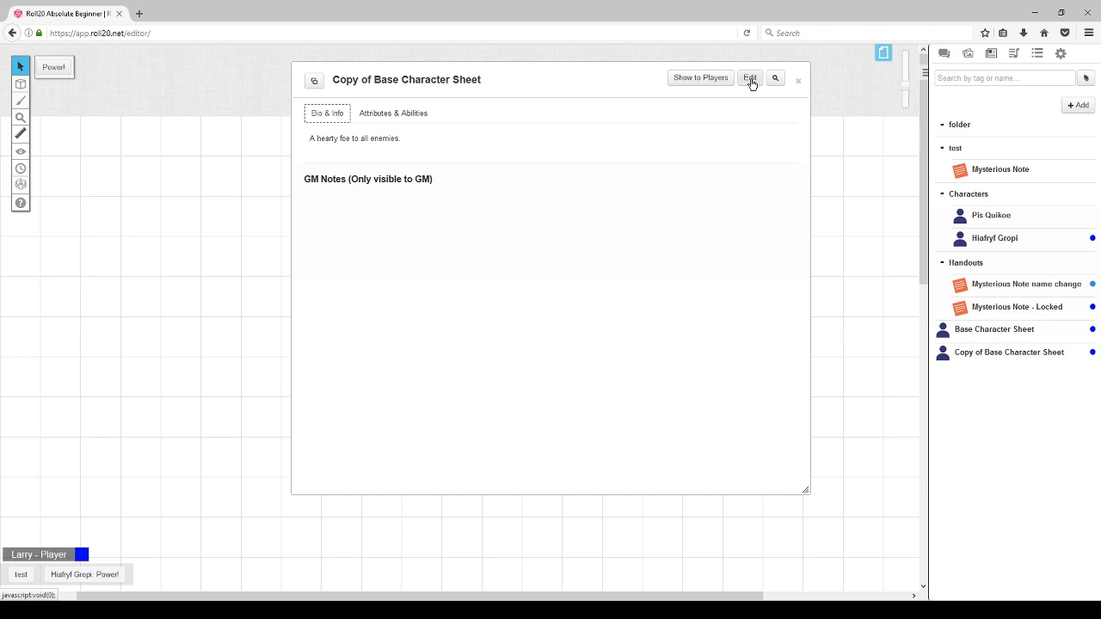
# Rename the copy to 'Master Monster Sheet' and save the change.
pyautogui.click(750, 78)
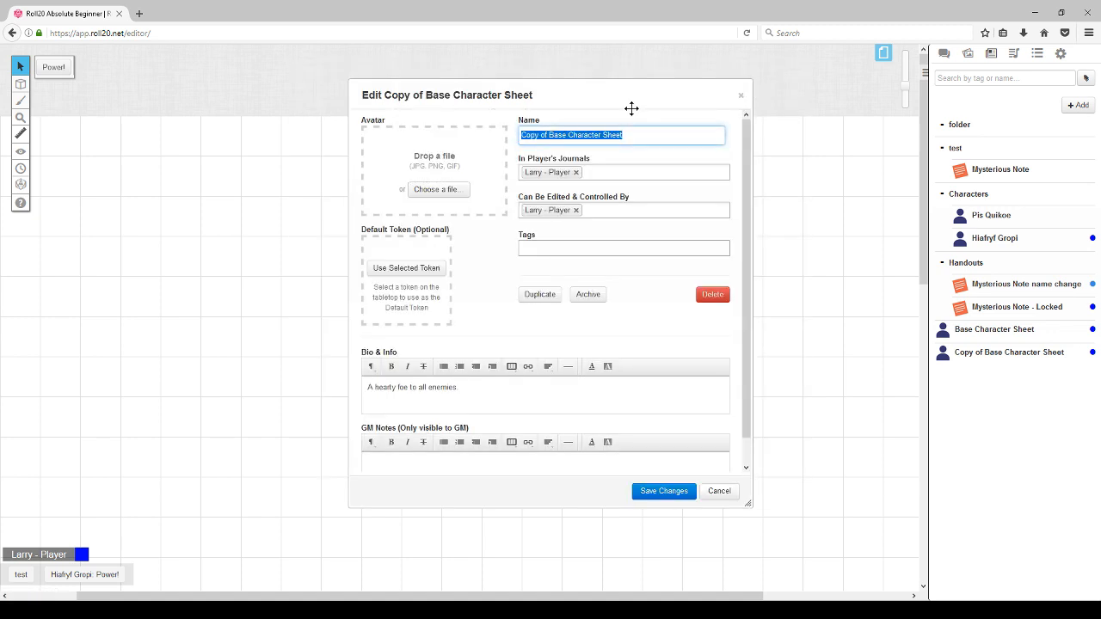
pyautogui.write('Ba')
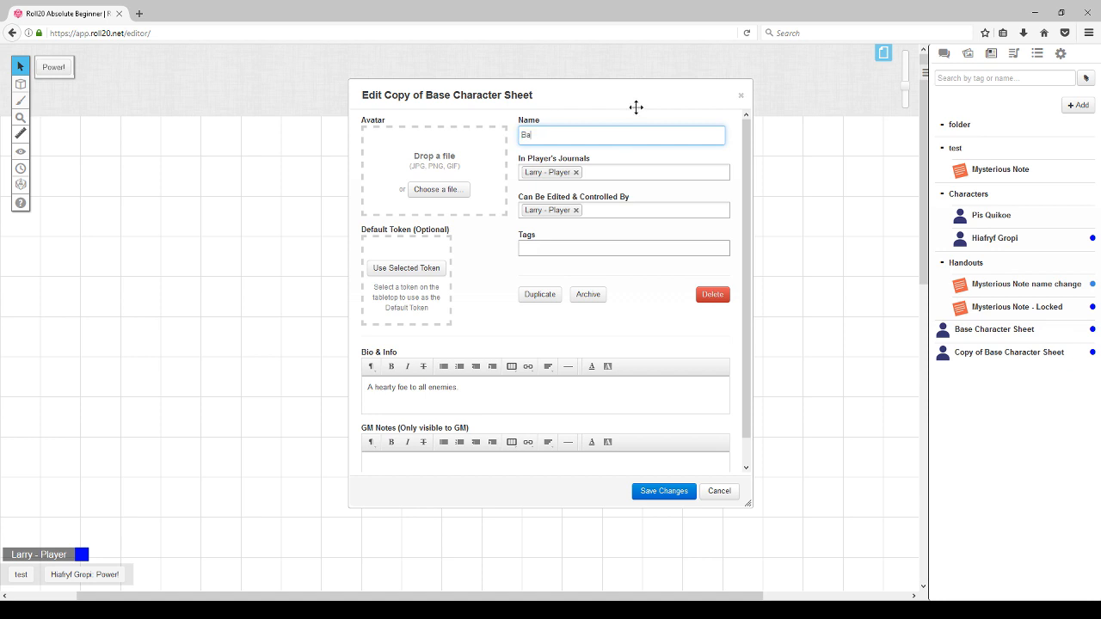
pyautogui.write('se')
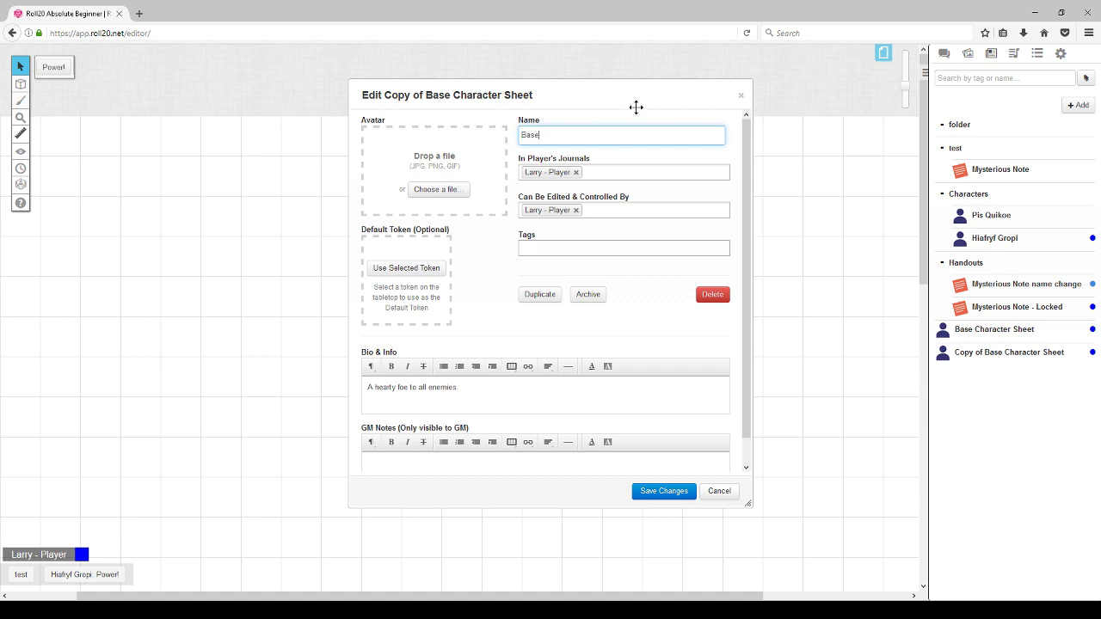
pyautogui.press('Backspace')
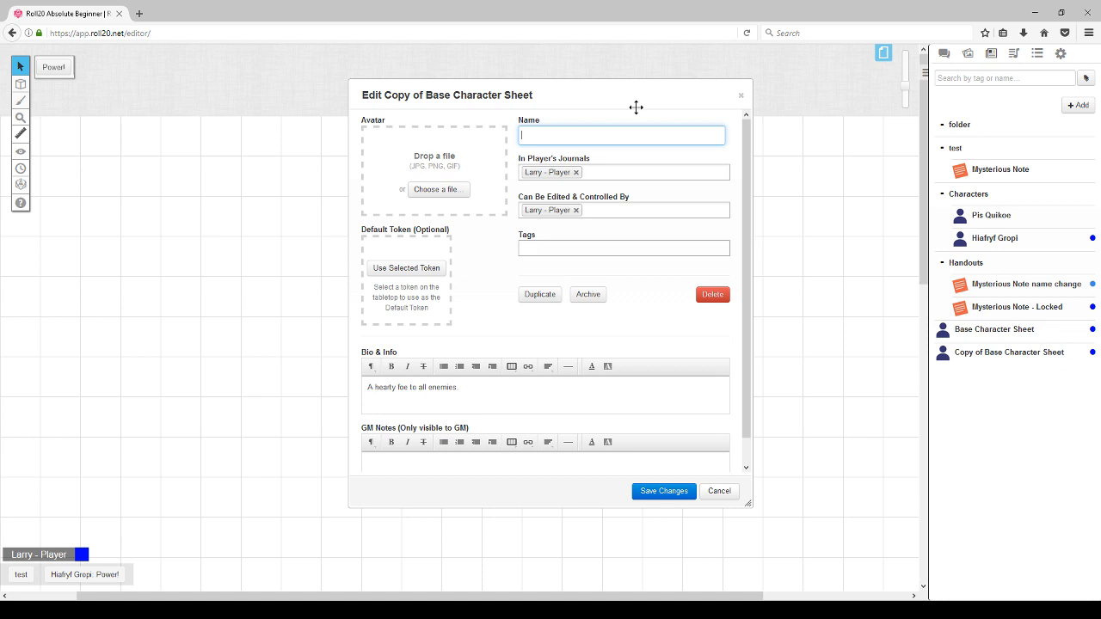
pyautogui.write('Master Monster Sh')
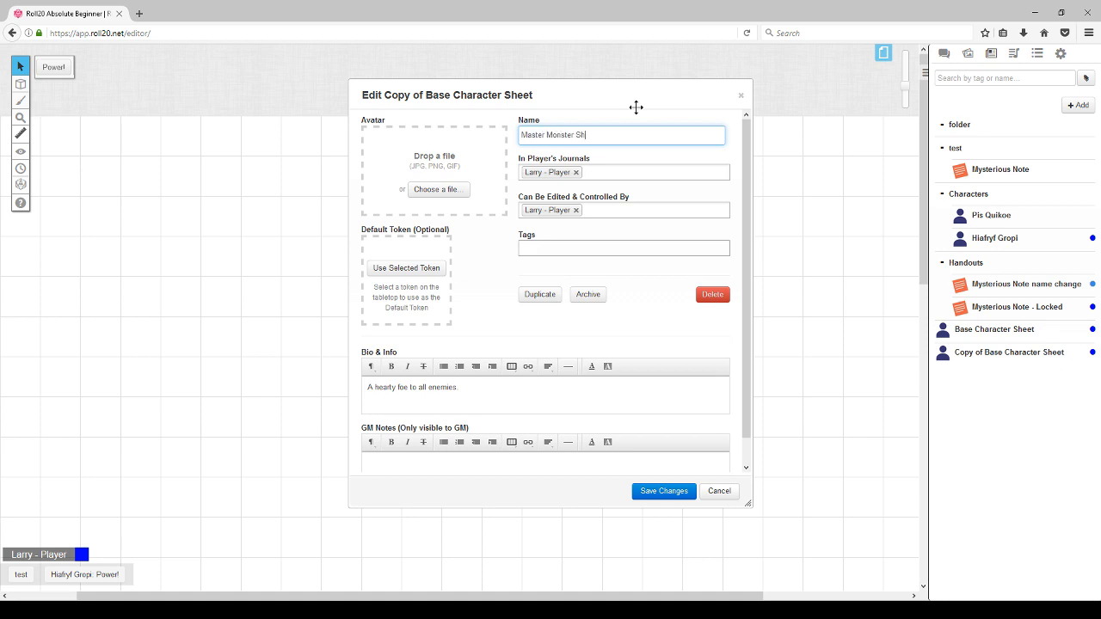
pyautogui.write('eet')
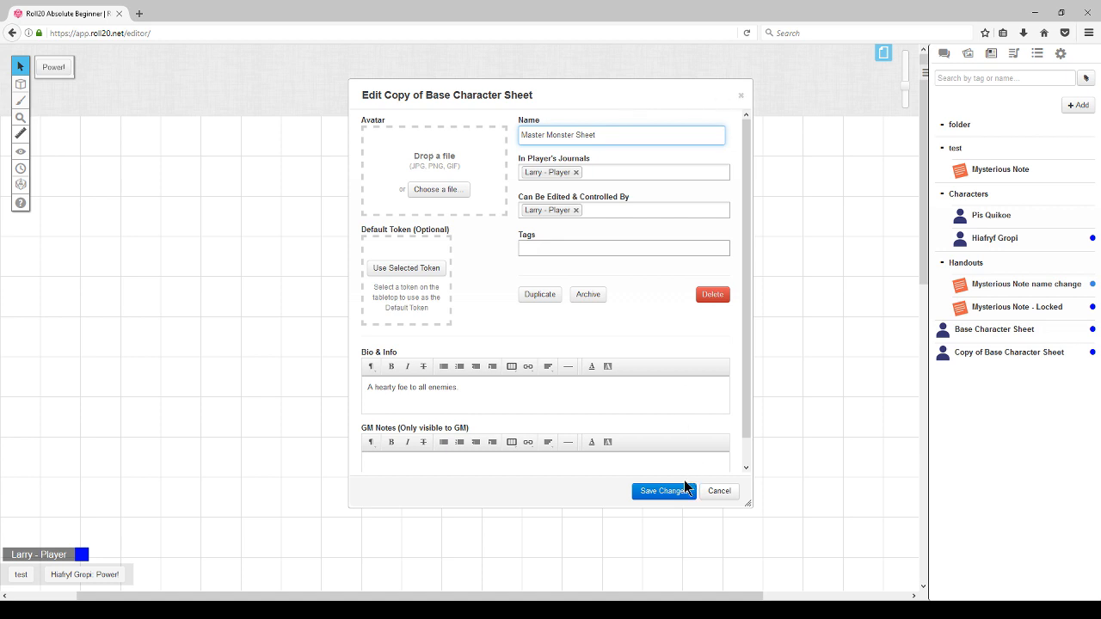
pyautogui.click(664, 492)
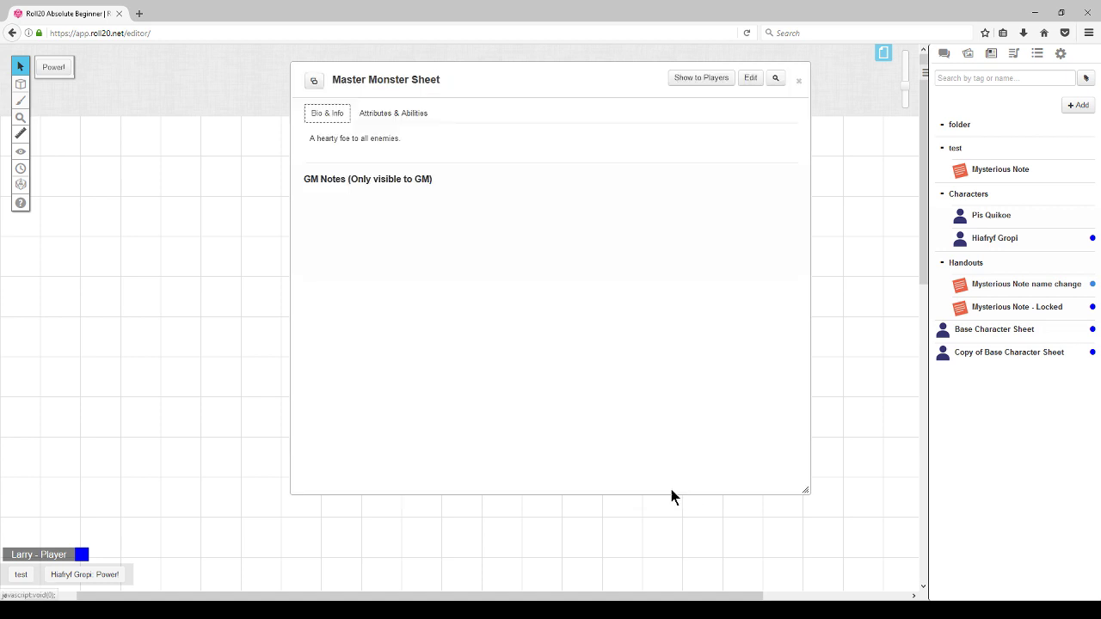
# Add a new attribute named 'Monster Stuff' under Attributes & Abilities.
pyautogui.click(392, 113)
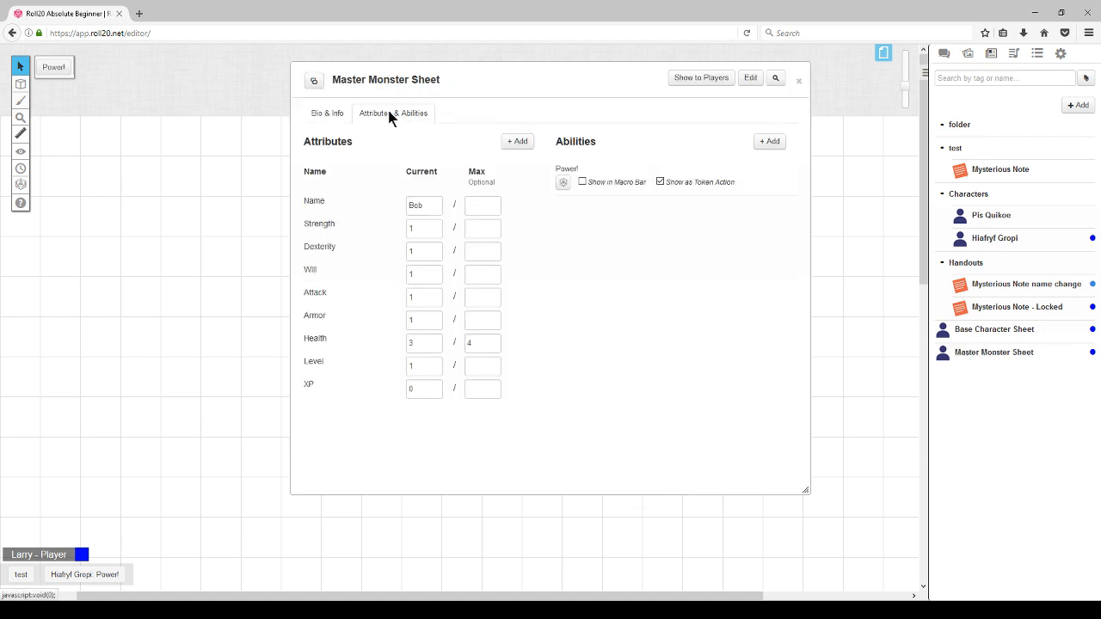
pyautogui.click(517, 141)
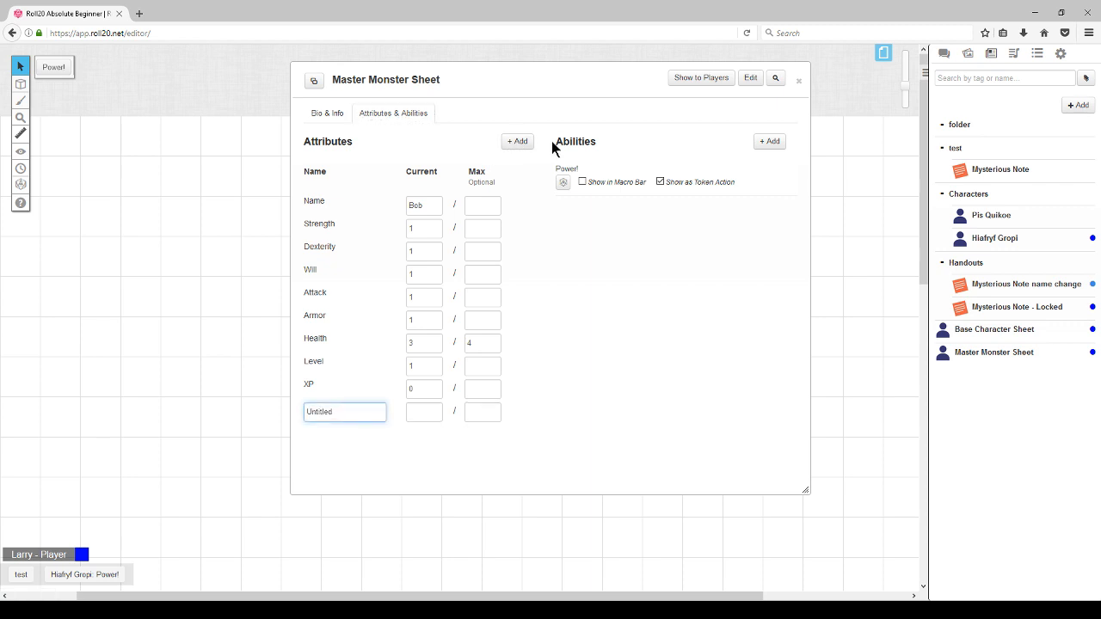
pyautogui.doubleClick(344, 413)
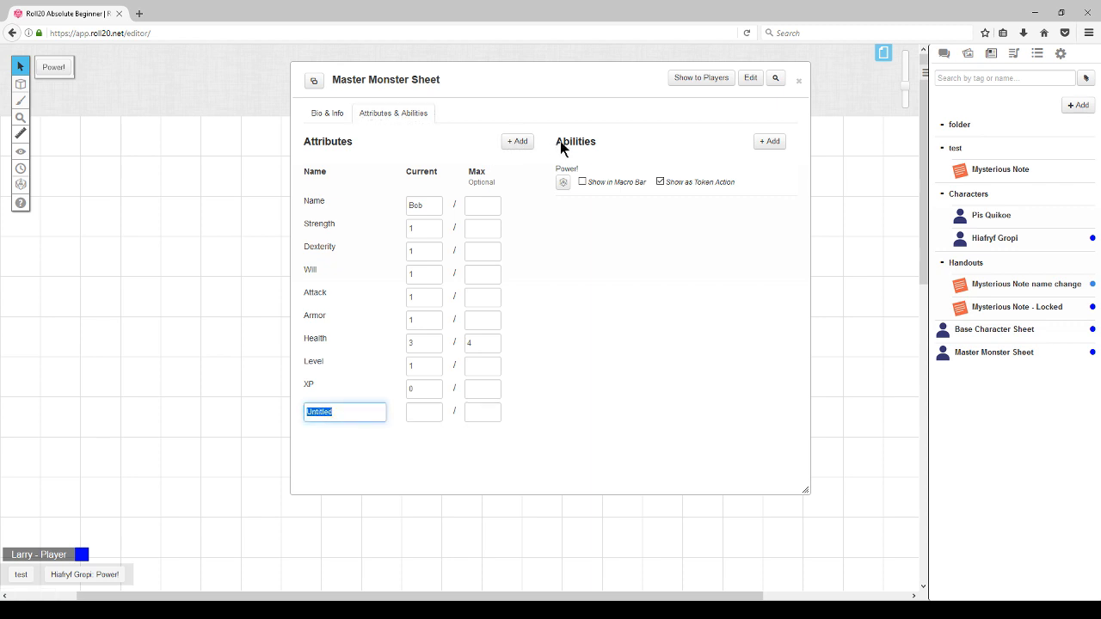
pyautogui.write('Monster Stuff')
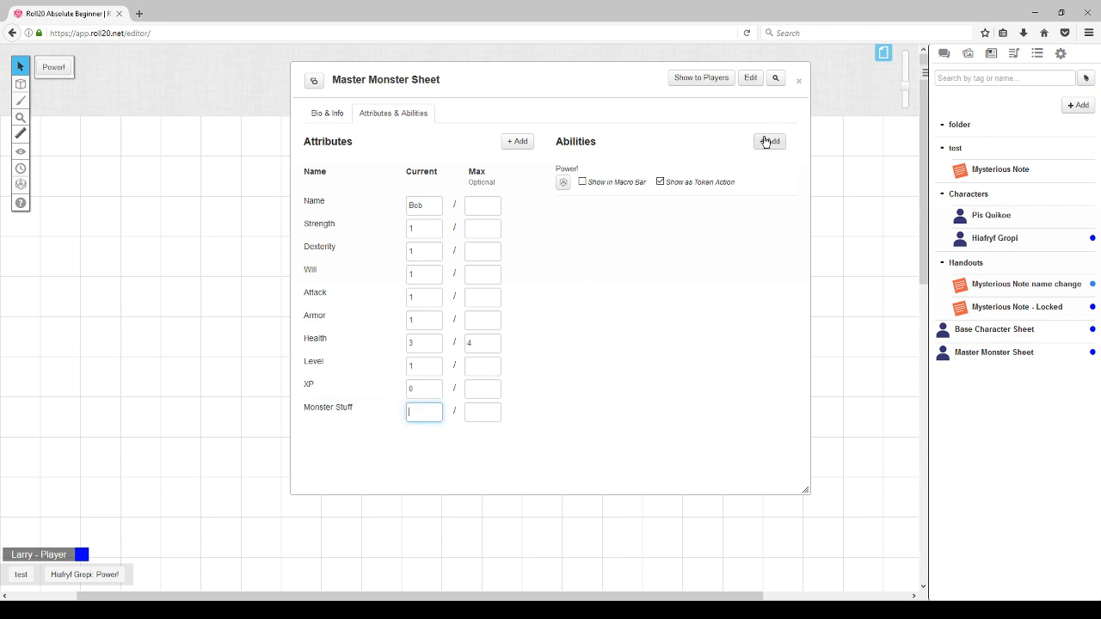
# Add a 'Monster Stuff' ability with its macro text, save it and show it as a token action.
pyautogui.click(769, 141)
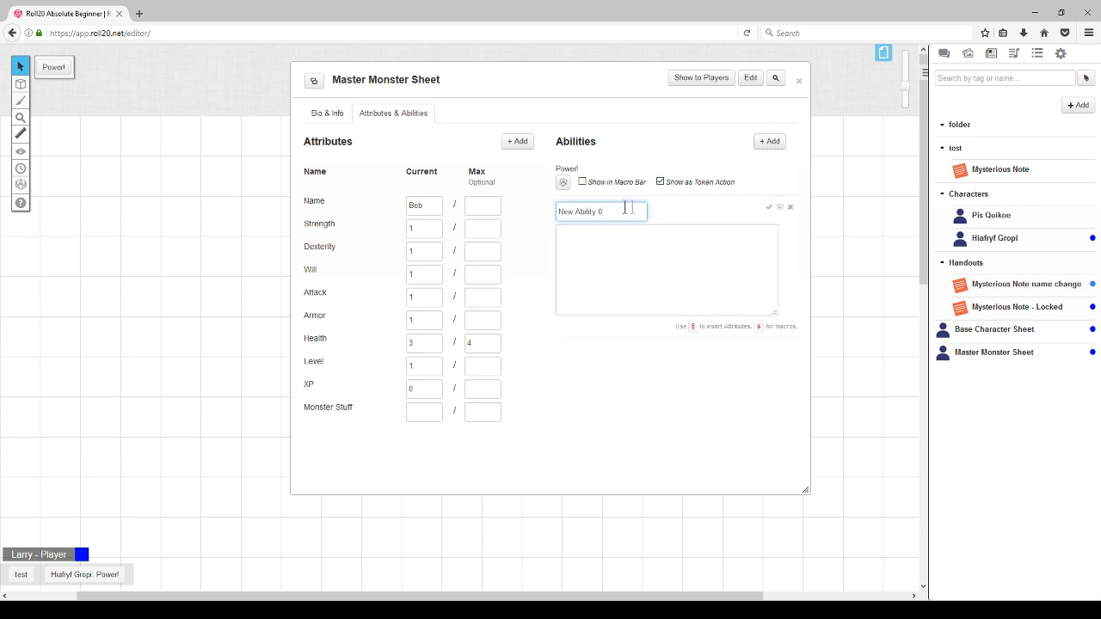
pyautogui.write('Monster-Stuff')
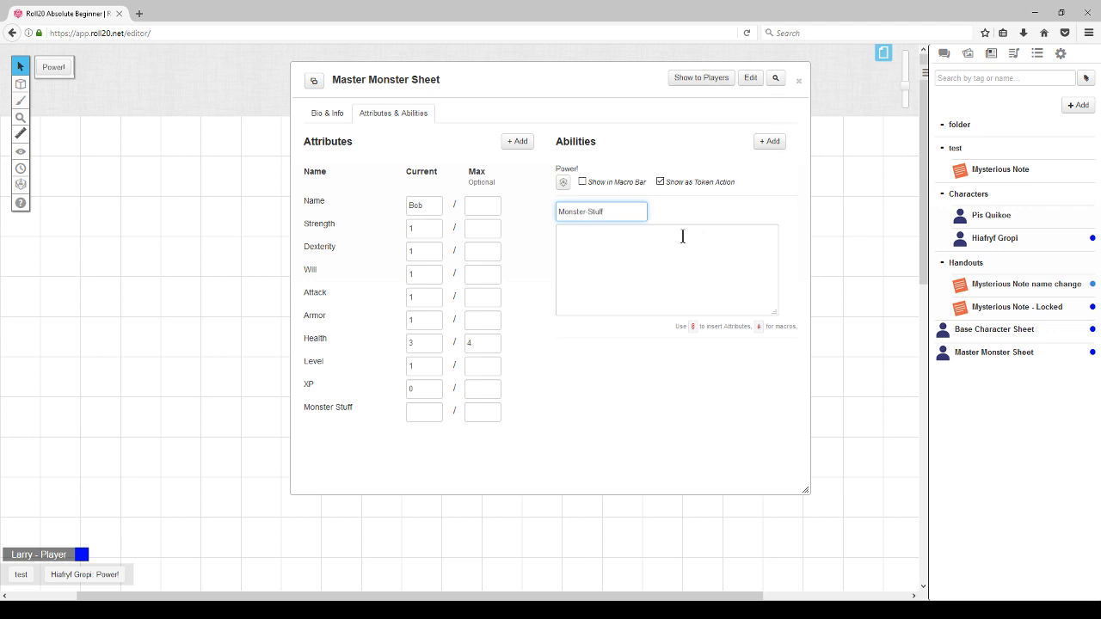
pyautogui.write('Does monster stuff ...')
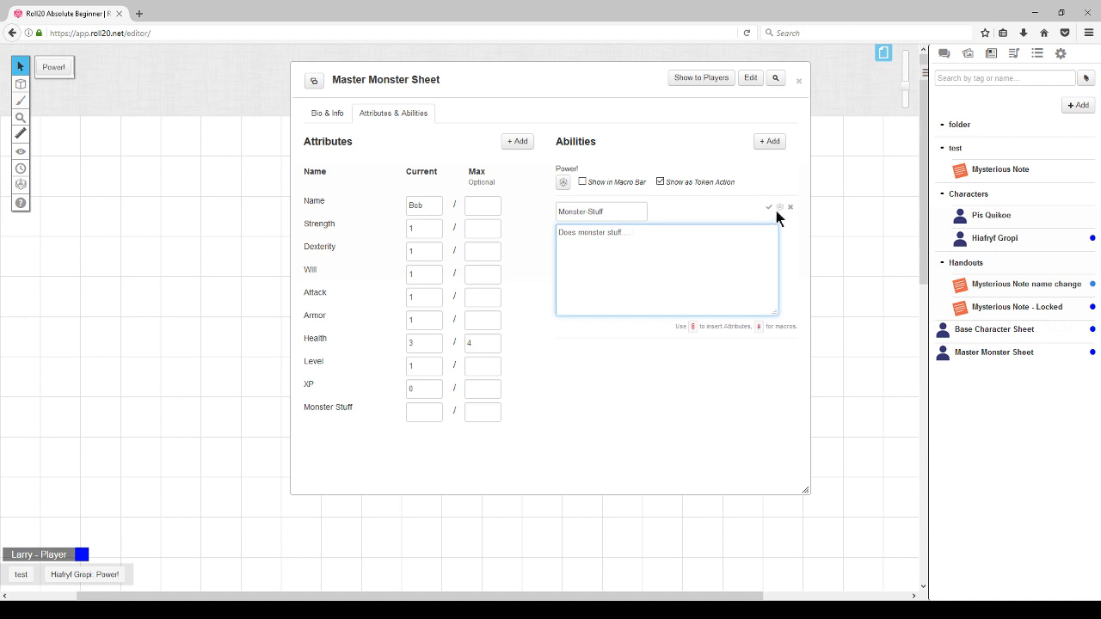
pyautogui.click(769, 207)
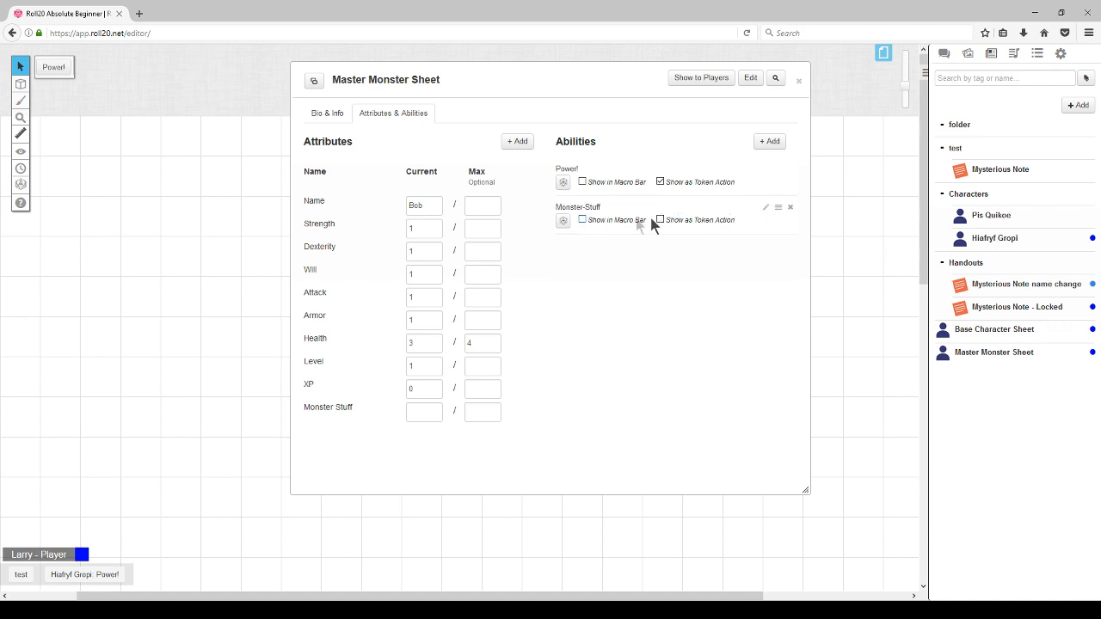
pyautogui.click(661, 220)
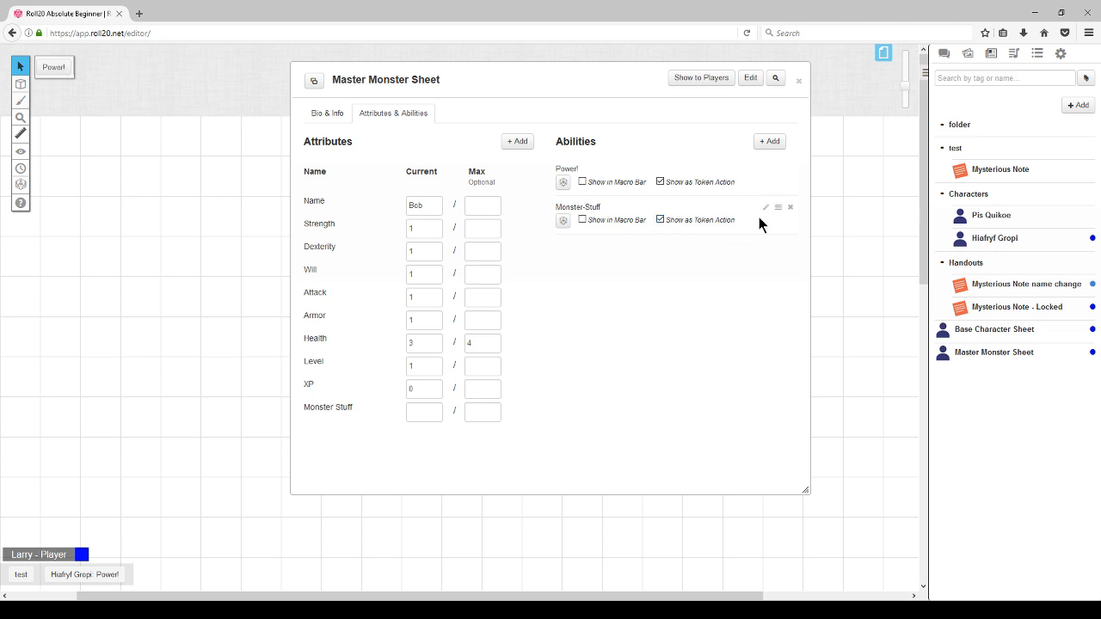
pyautogui.moveTo(762, 224)
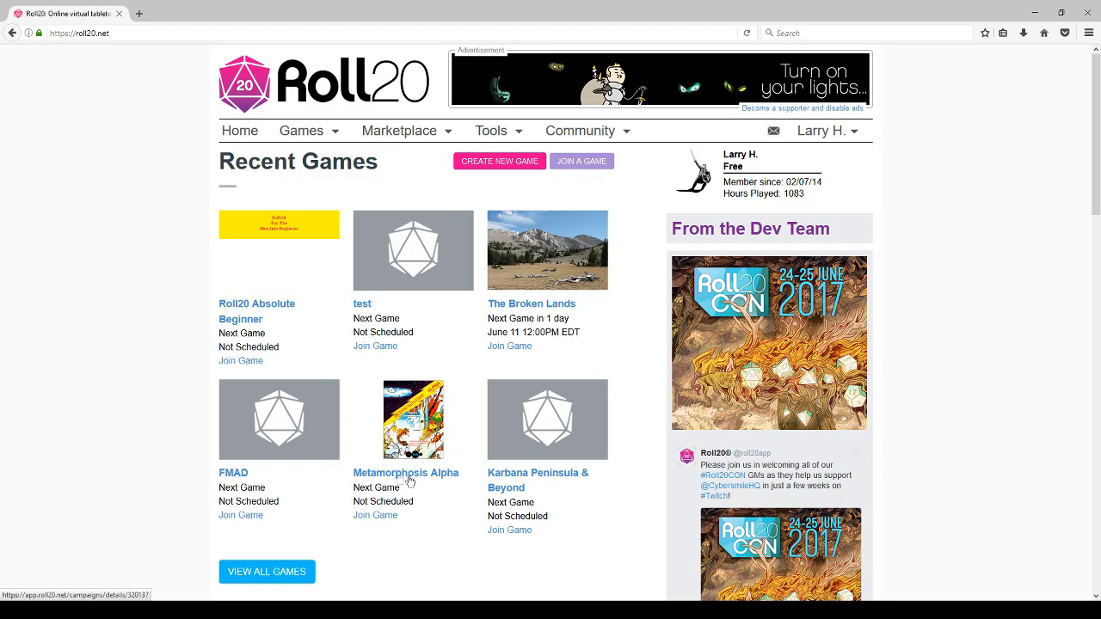
# Copy the Metamorphosis Alpha game as 'Metamorphosis Alpha Copy' and launch its tabletop.
pyautogui.click(406, 474)
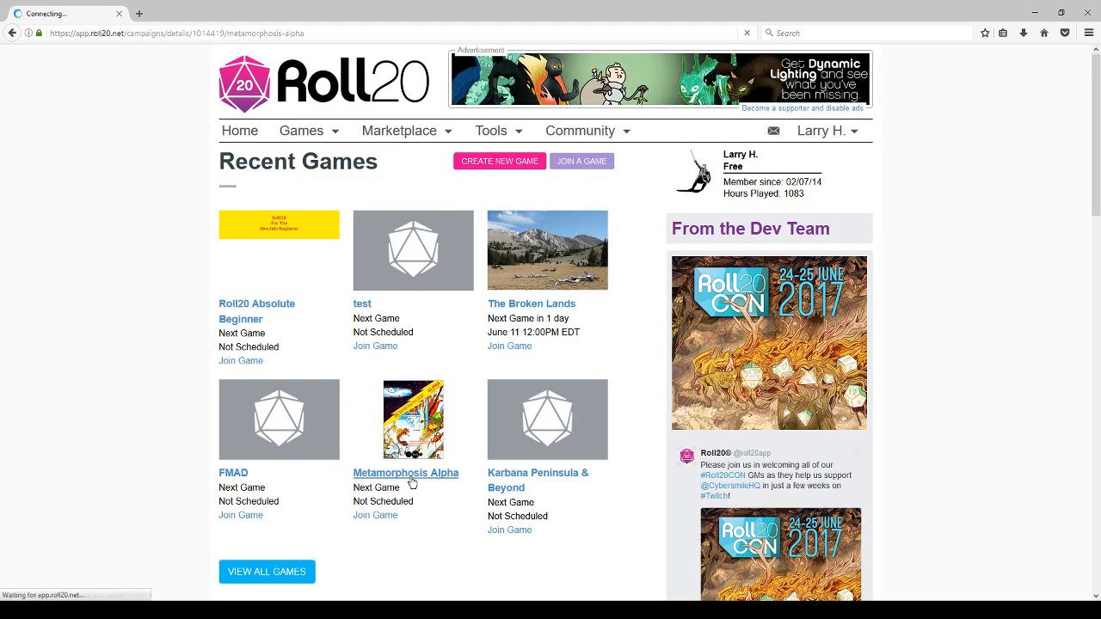
pyautogui.click(406, 473)
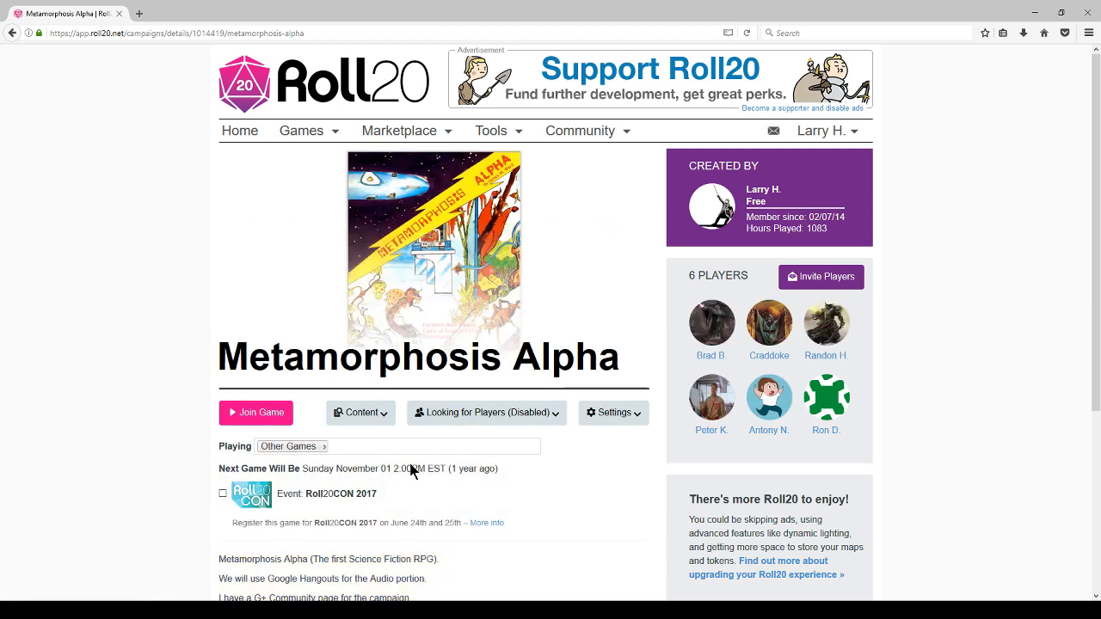
pyautogui.click(613, 413)
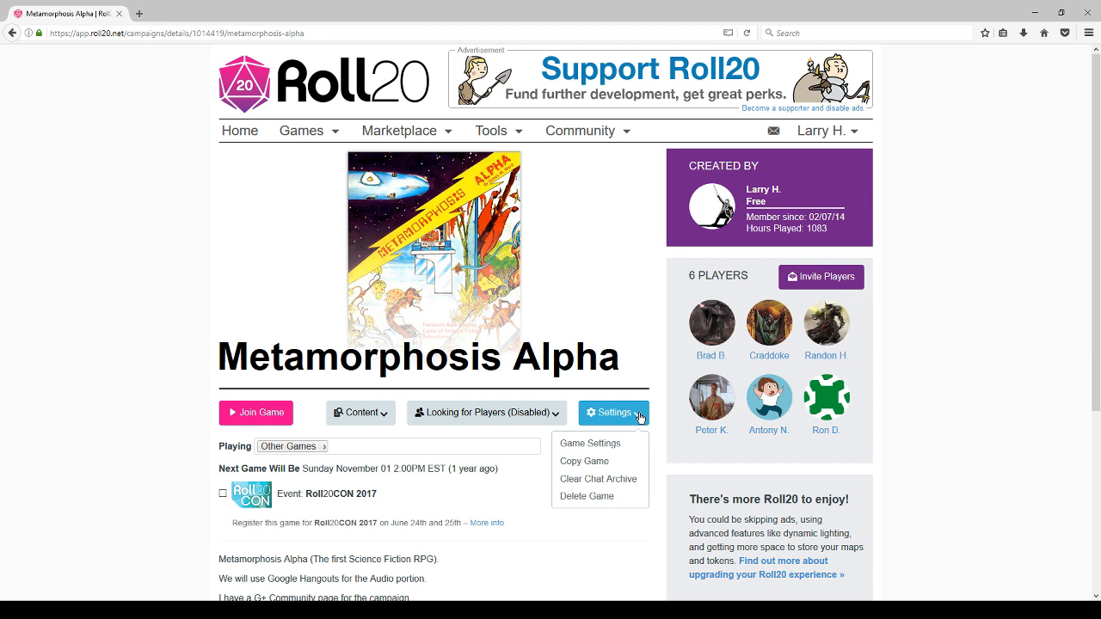
pyautogui.moveTo(586, 461)
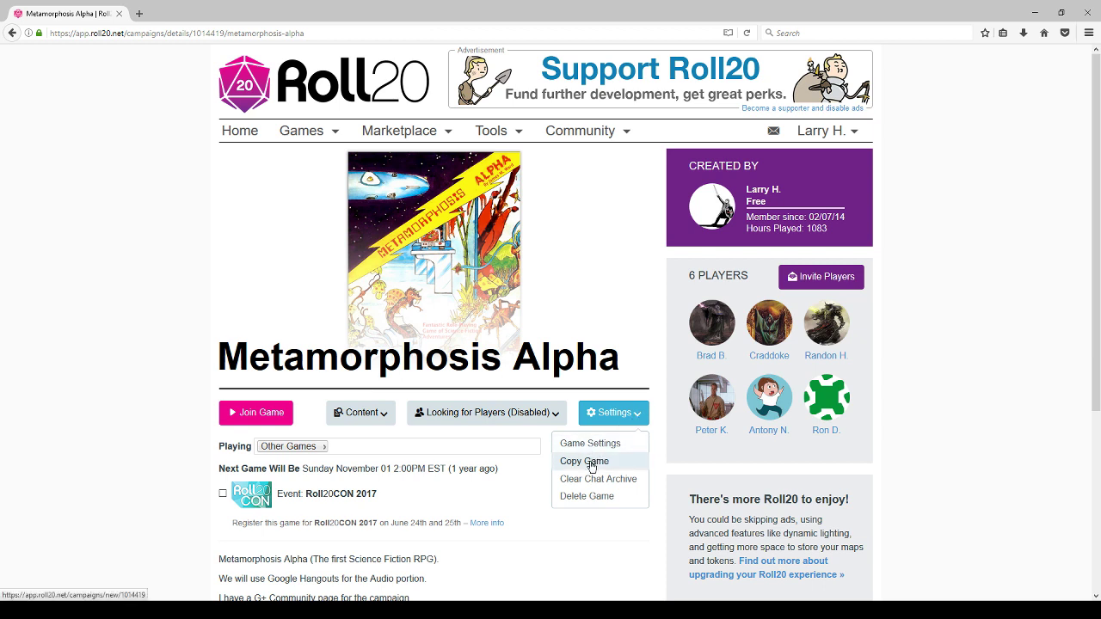
pyautogui.click(582, 461)
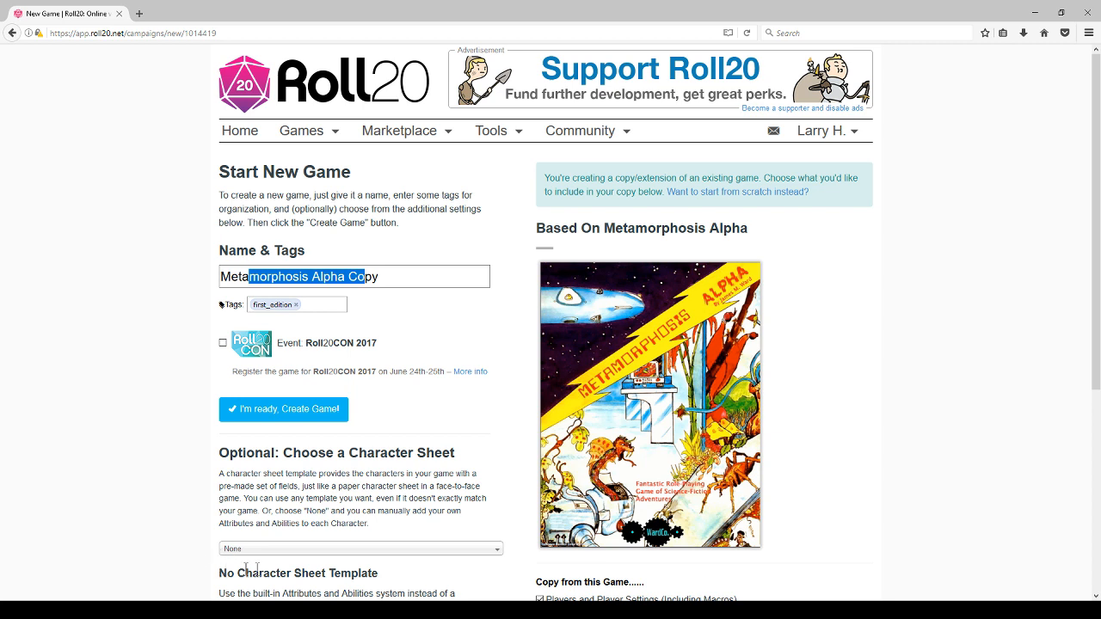
pyautogui.moveTo(291, 413)
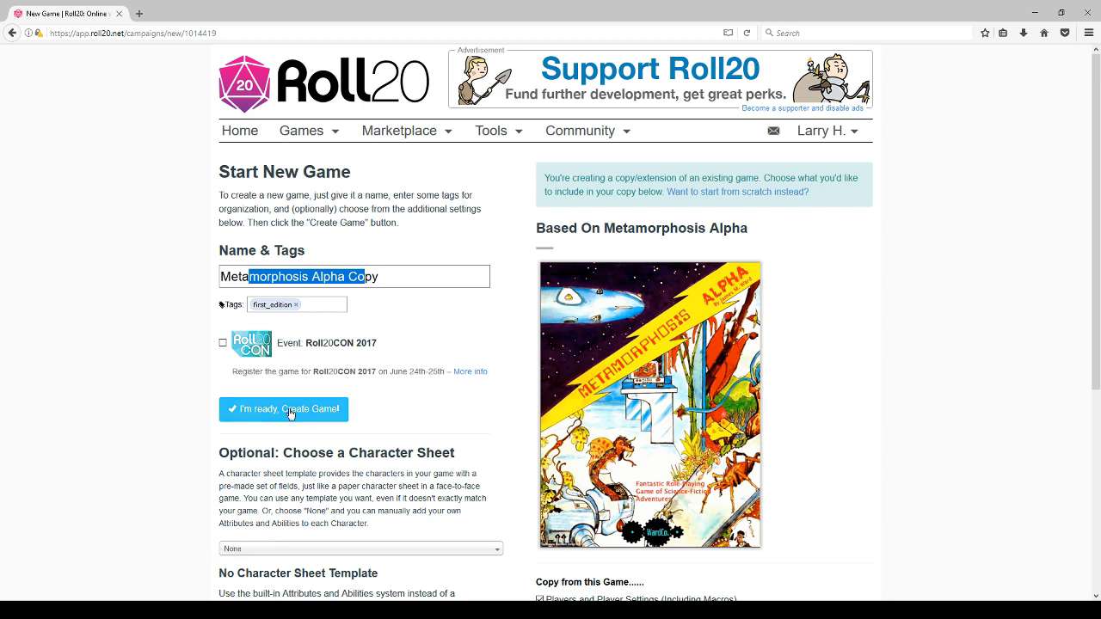
pyautogui.click(289, 409)
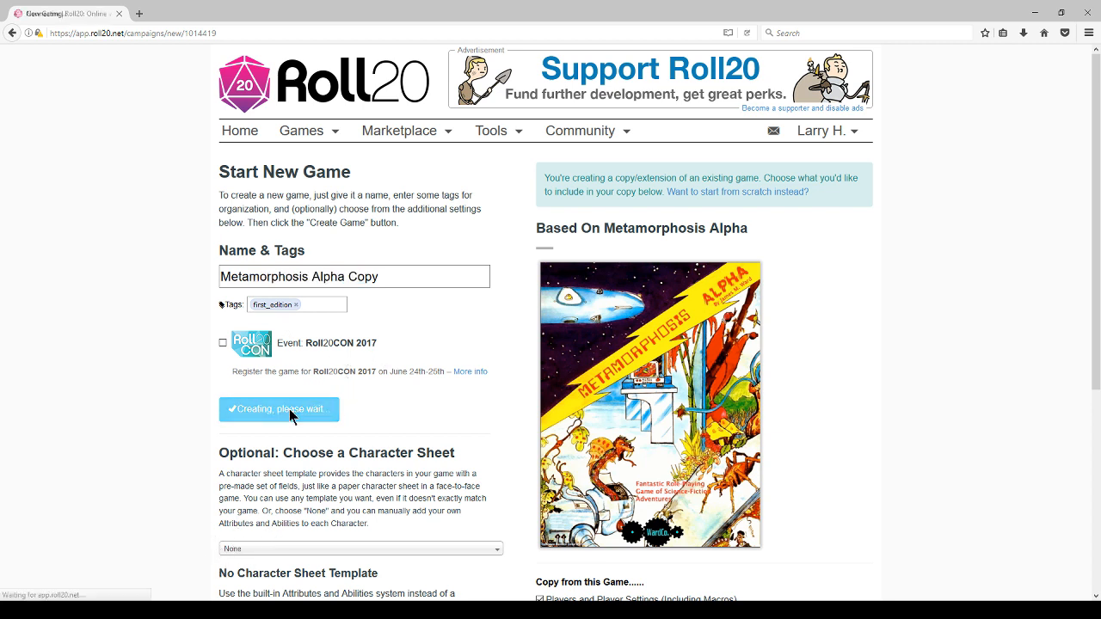
pyautogui.click(279, 409)
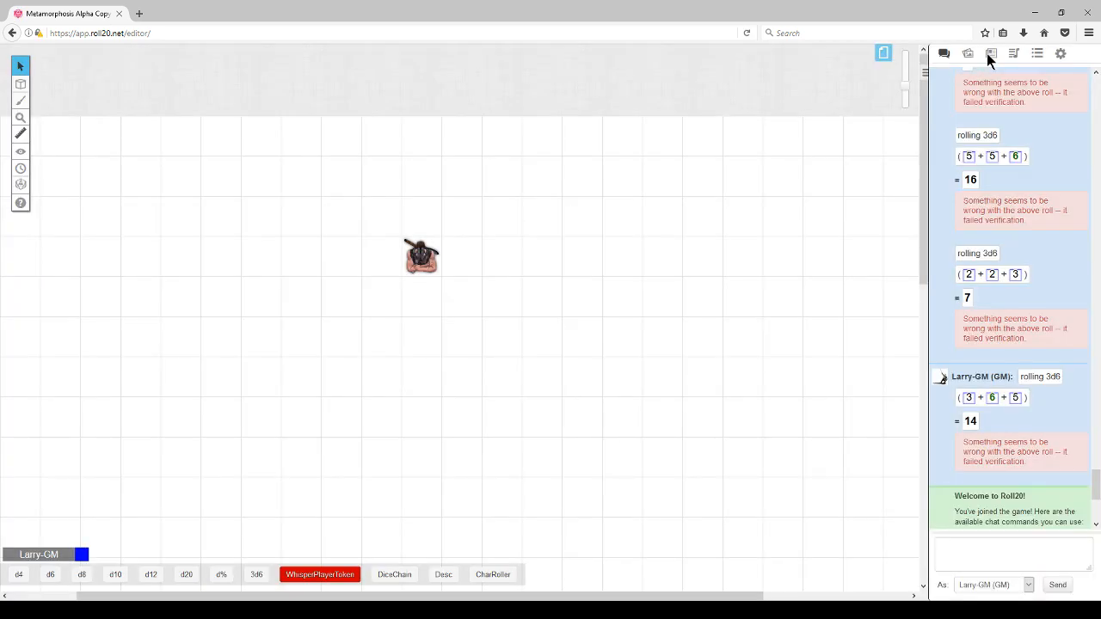
# Review the Human Character Sheet character's attribute list from the Journal.
pyautogui.click(992, 54)
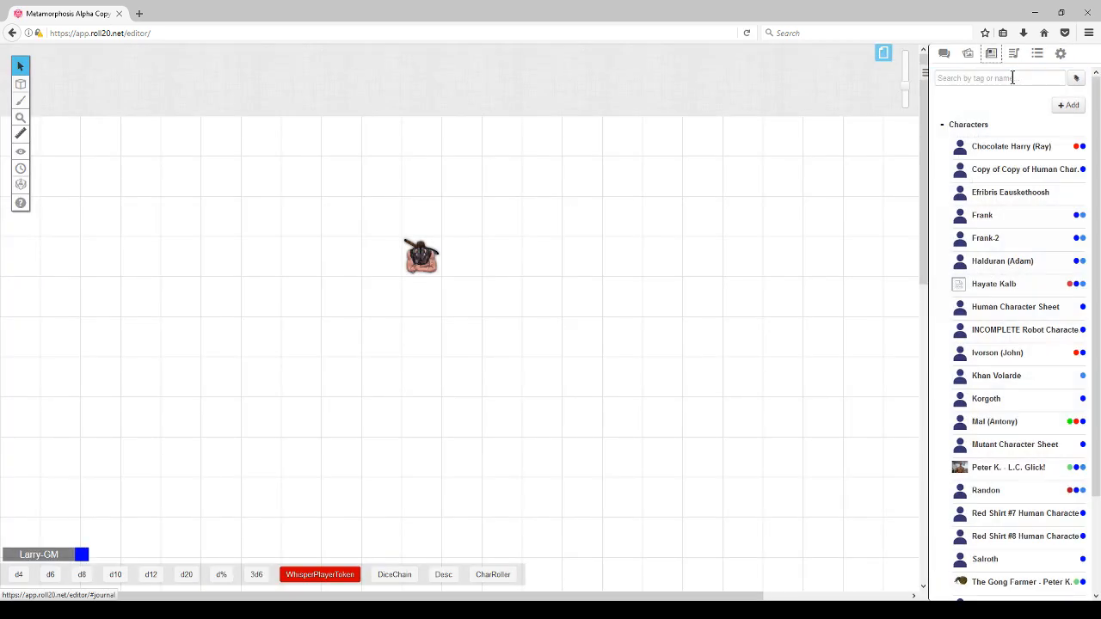
pyautogui.moveTo(1015, 306)
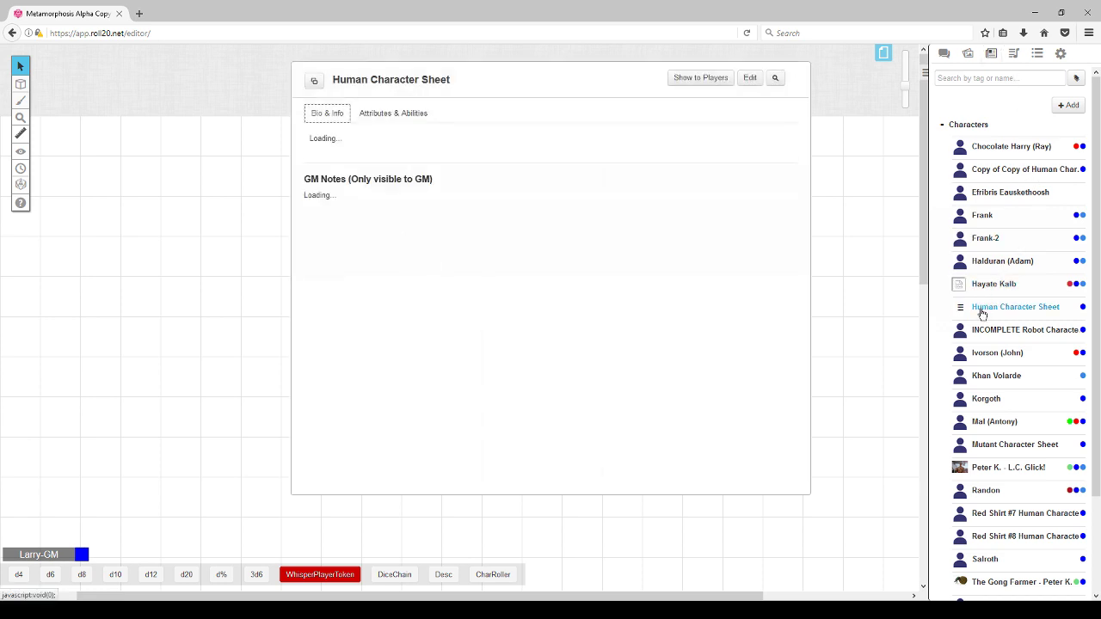
pyautogui.click(392, 113)
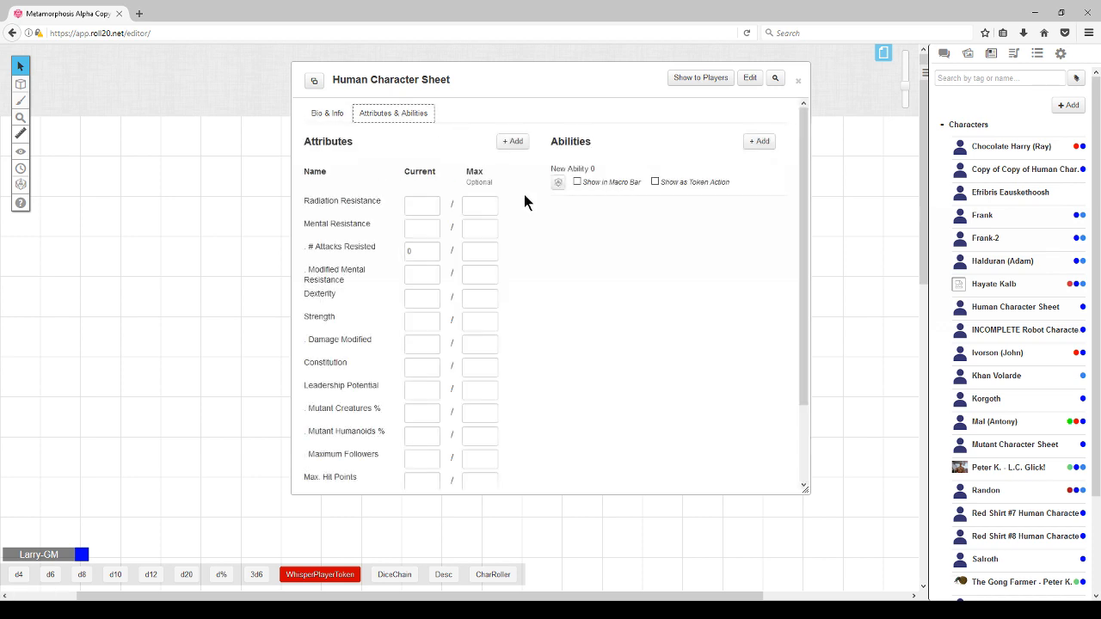
pyautogui.scroll(-3)
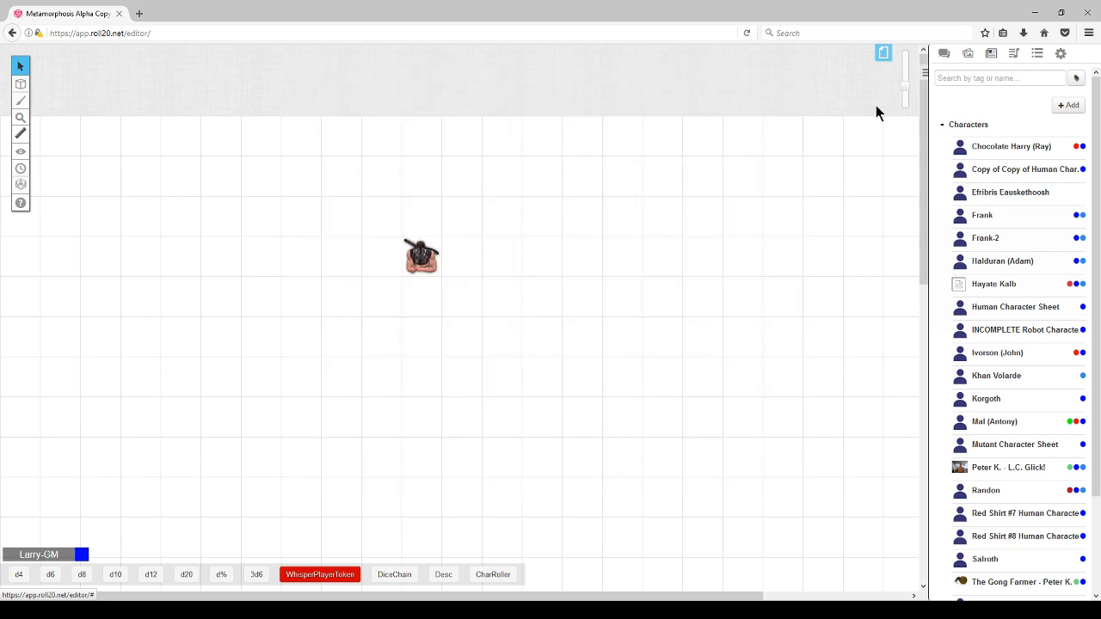
# Review the Mutant Character Sheet character's attribute list.
pyautogui.click(1015, 444)
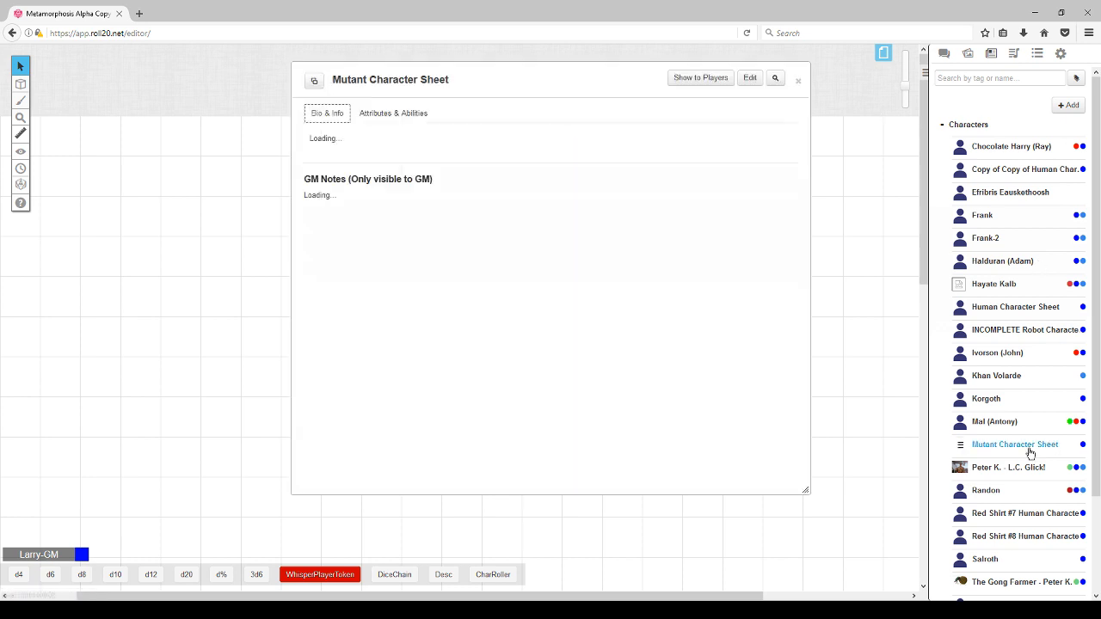
pyautogui.click(392, 114)
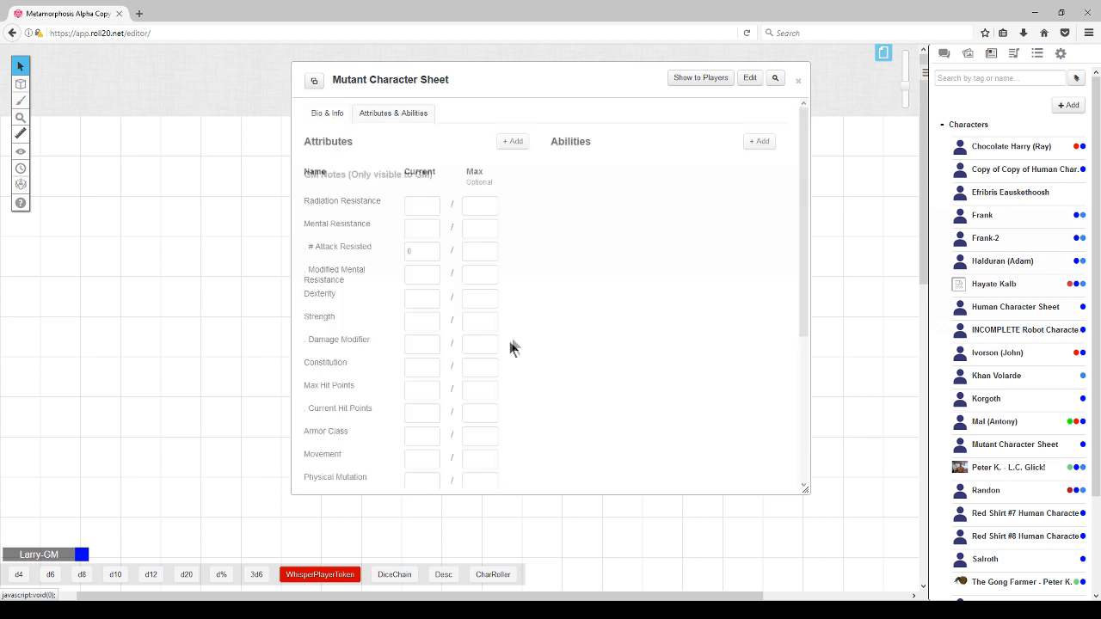
pyautogui.scroll(-3)
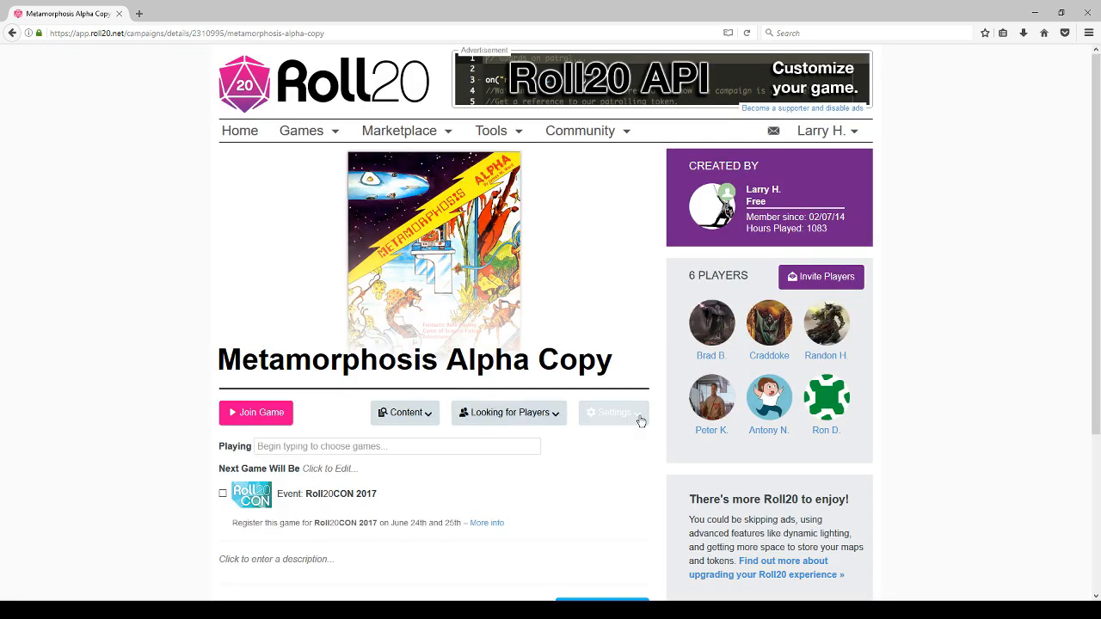
# Go to the game's settings and scroll to the Character Sheet Template section.
pyautogui.click(612, 413)
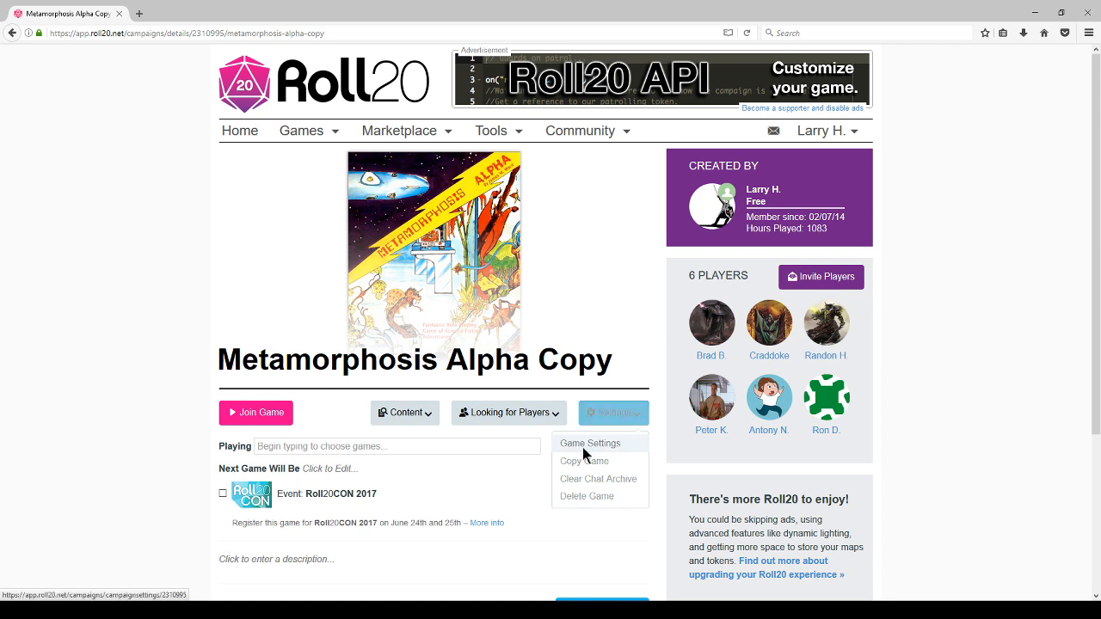
pyautogui.click(589, 444)
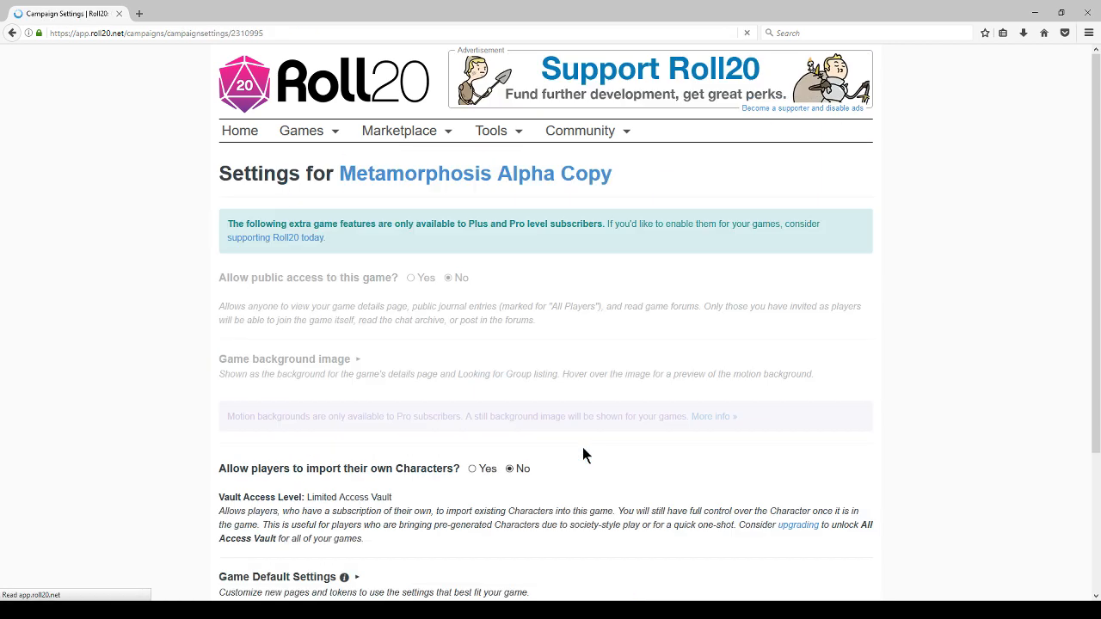
pyautogui.scroll(-3)
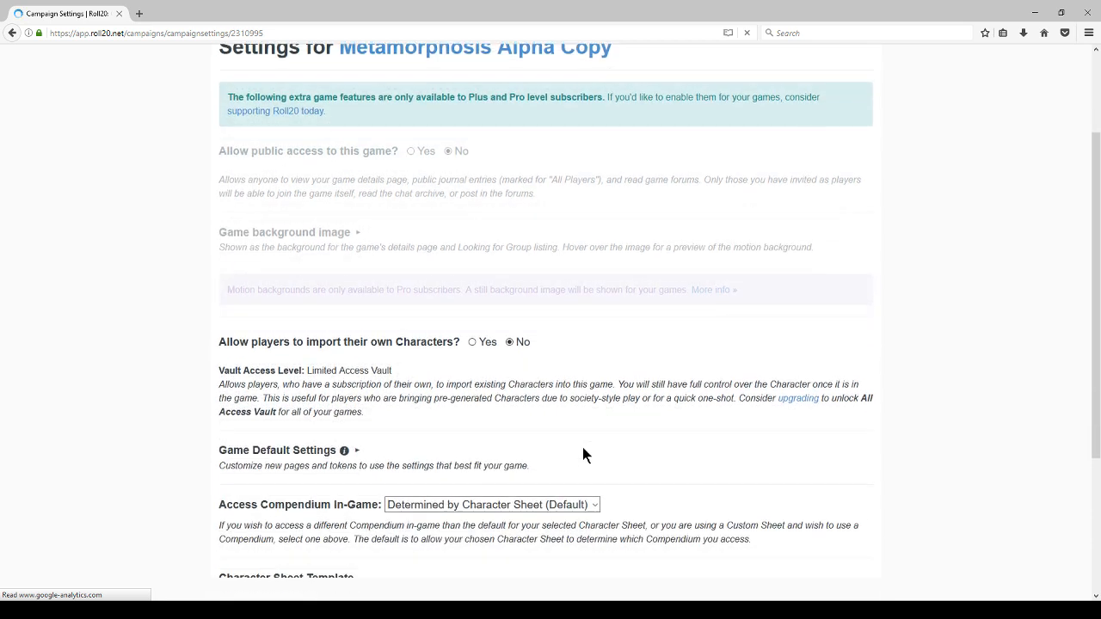
pyautogui.scroll(-3)
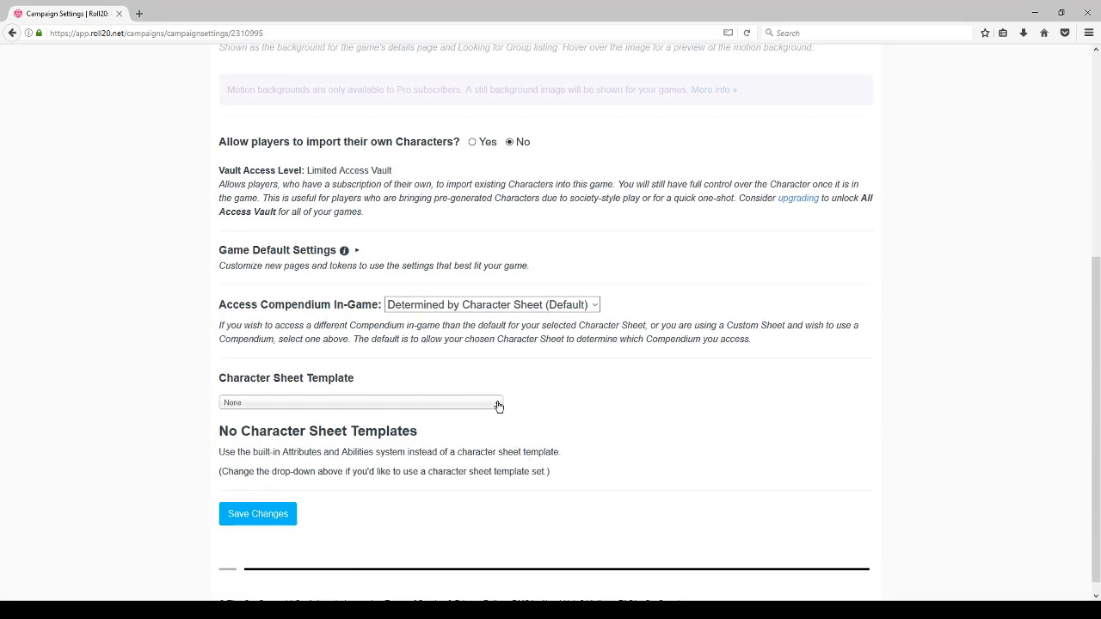
# Choose 'Metamorphosis Alpha: 1st Edition' as the character sheet template.
pyautogui.click(359, 403)
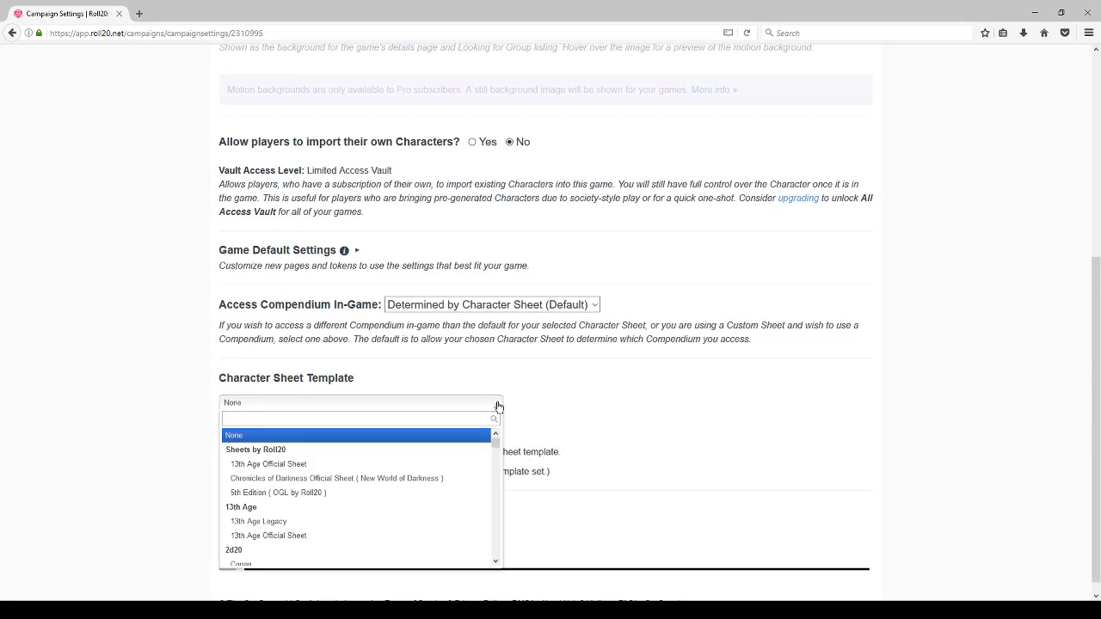
pyautogui.write('met')
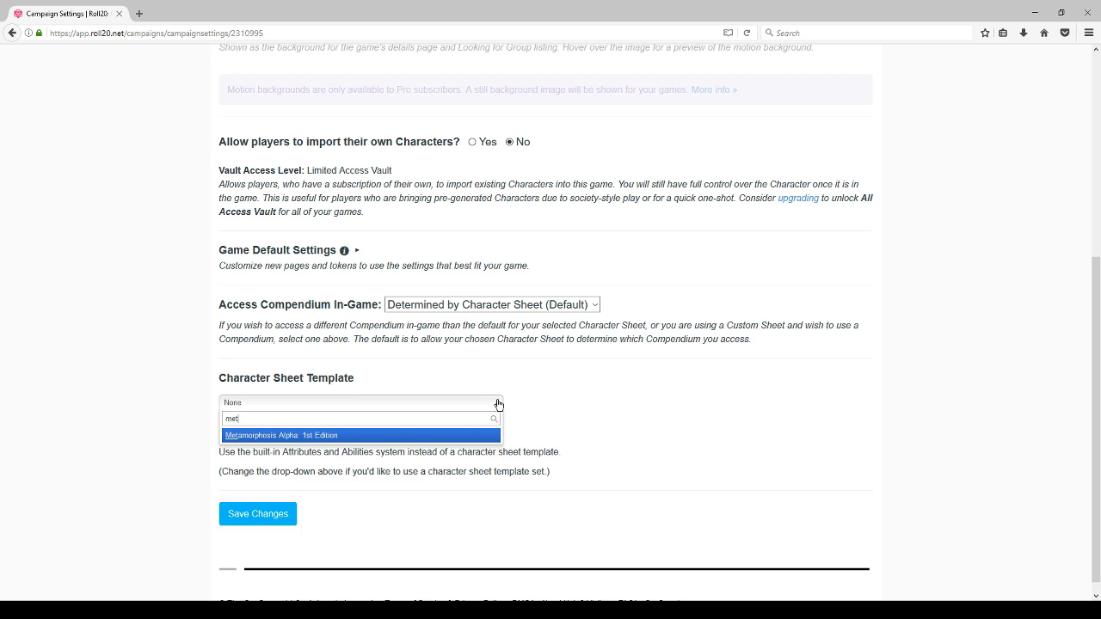
pyautogui.click(359, 435)
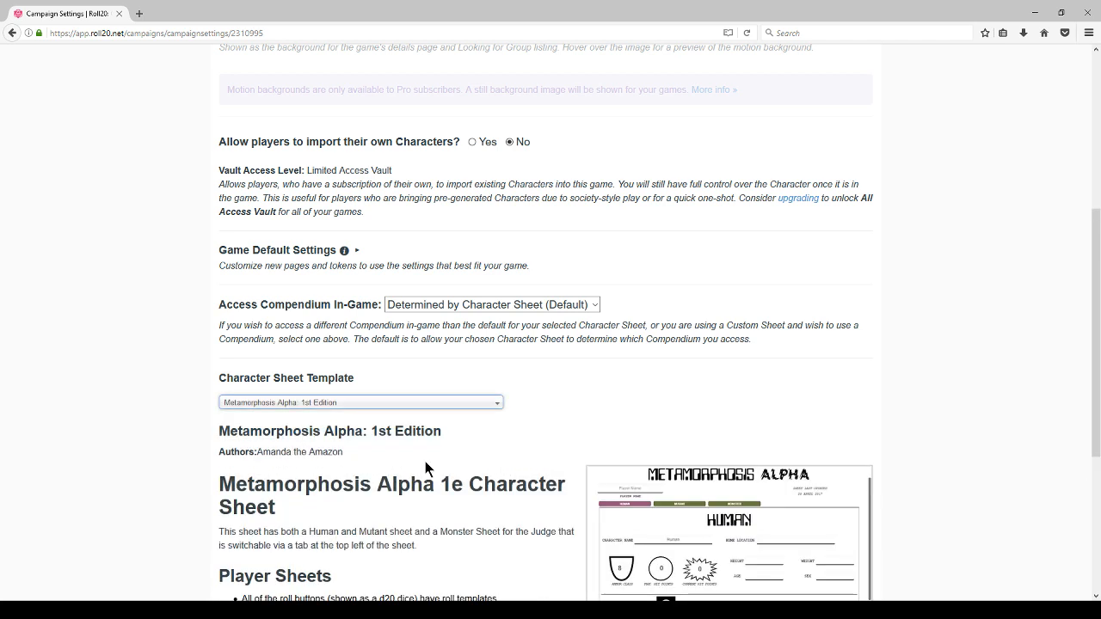
pyautogui.scroll(-3)
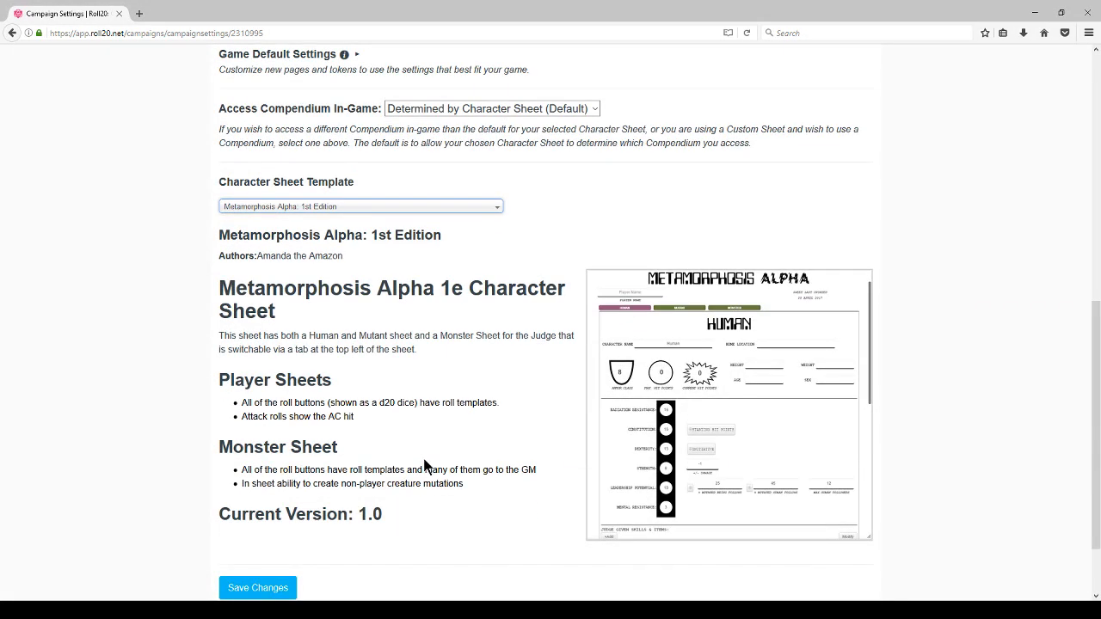
pyautogui.moveTo(336, 464)
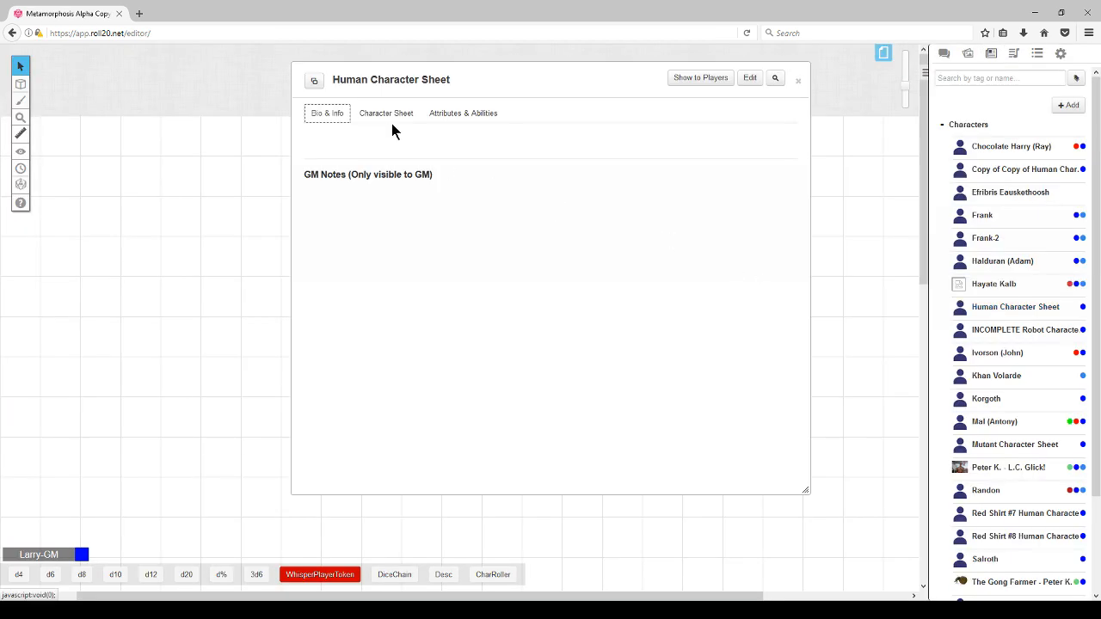
# View Human Character Sheet's new Metamorphosis Alpha sheet, then close the character window.
pyautogui.click(386, 114)
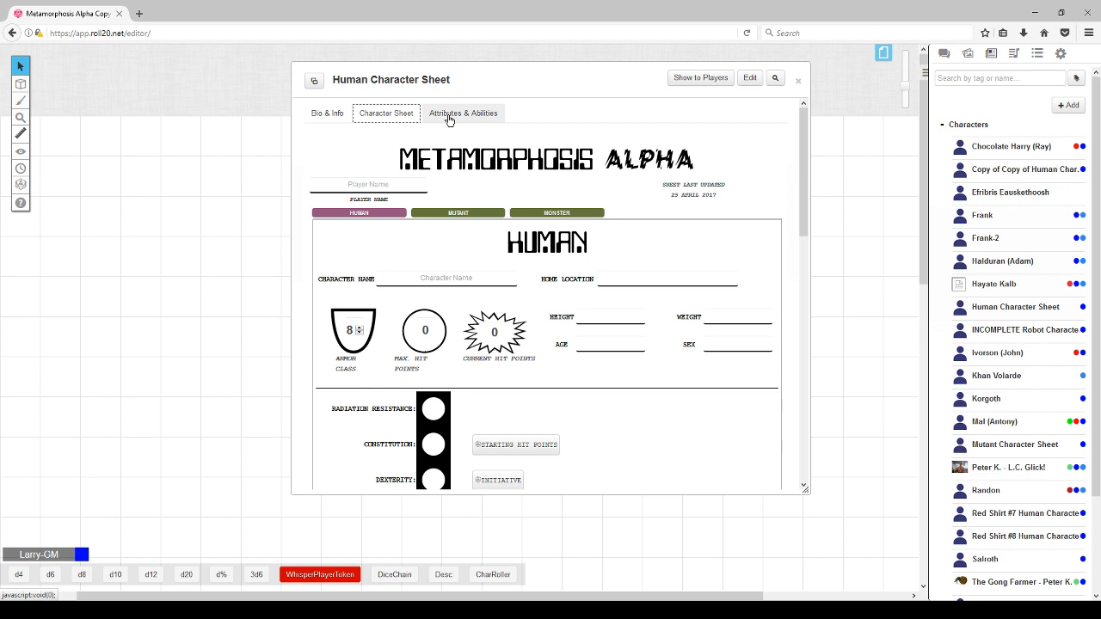
pyautogui.click(799, 81)
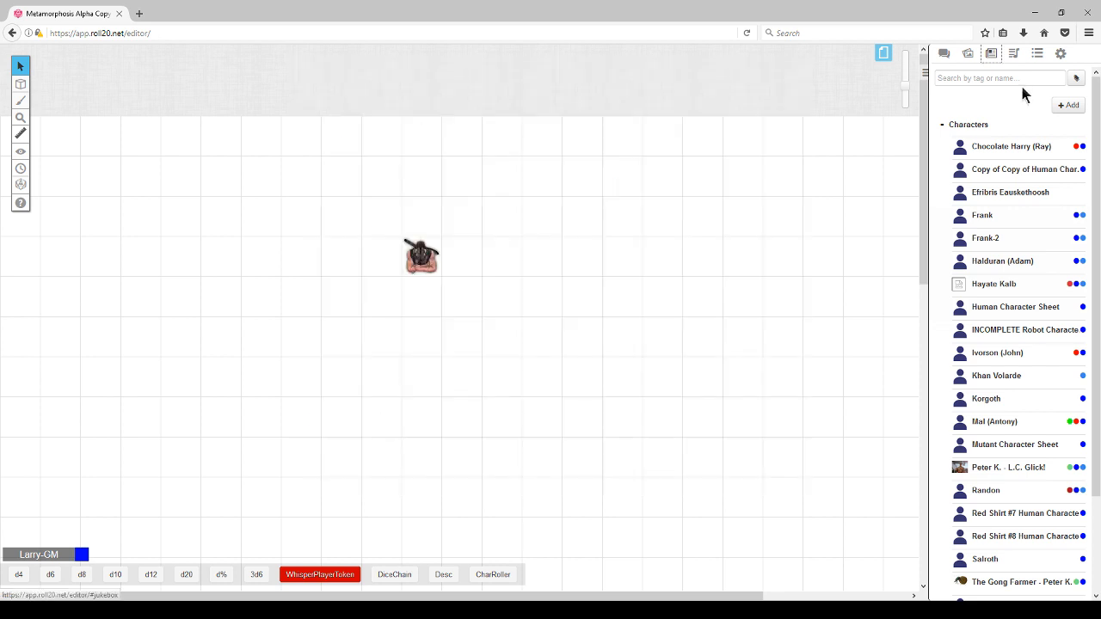
pyautogui.moveTo(1009, 146)
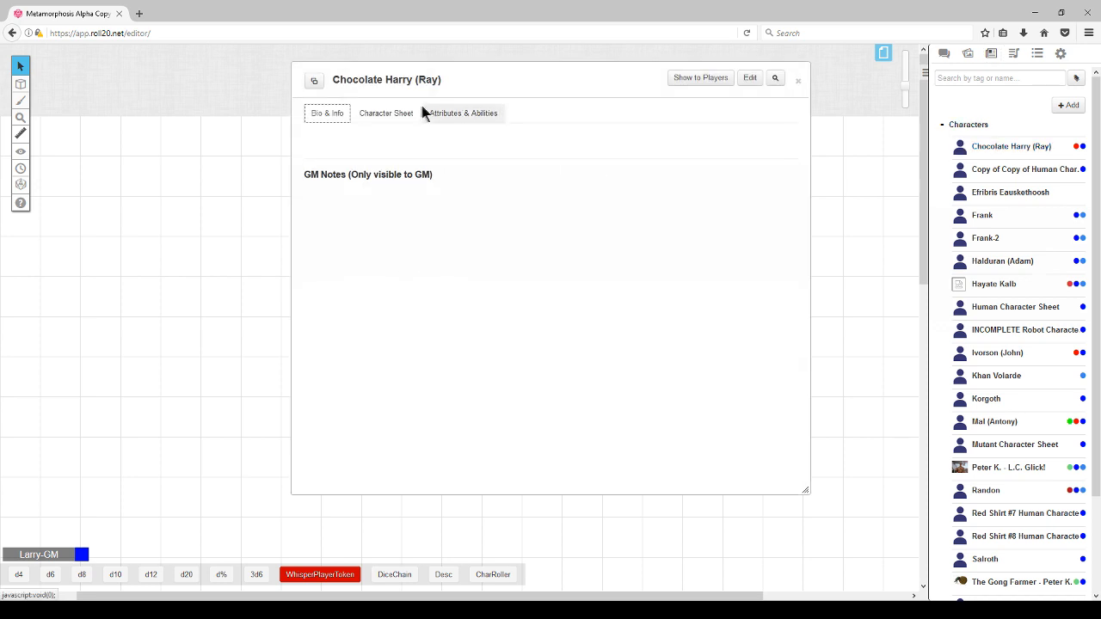
# View Chocolate Harry (Ray)'s new sheet in its Human, Mutant and Monster versions.
pyautogui.click(386, 113)
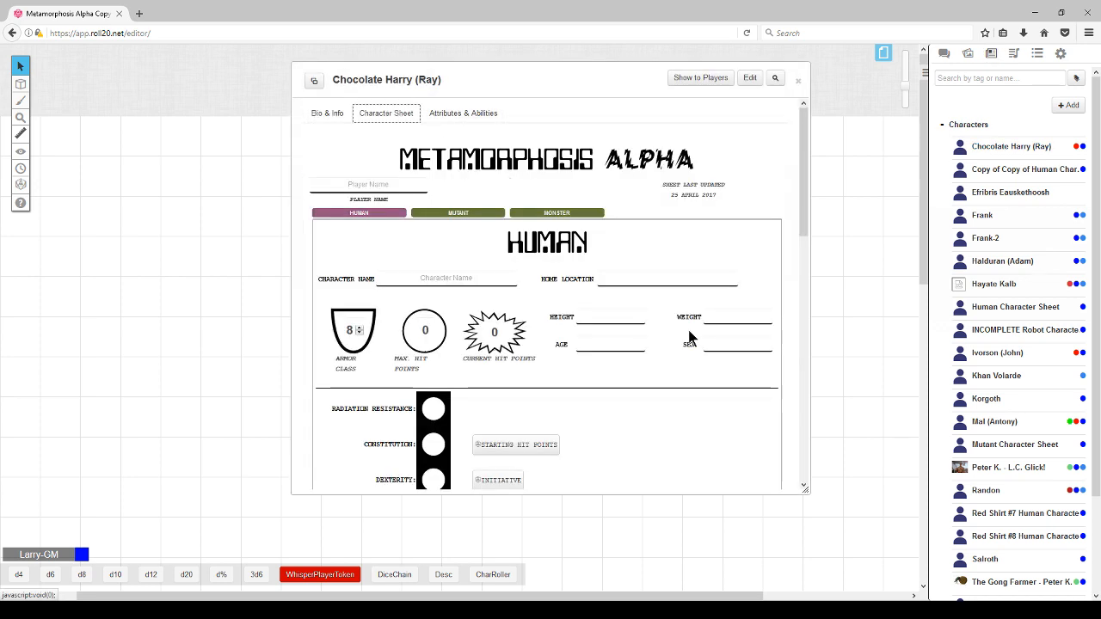
pyautogui.scroll(-3)
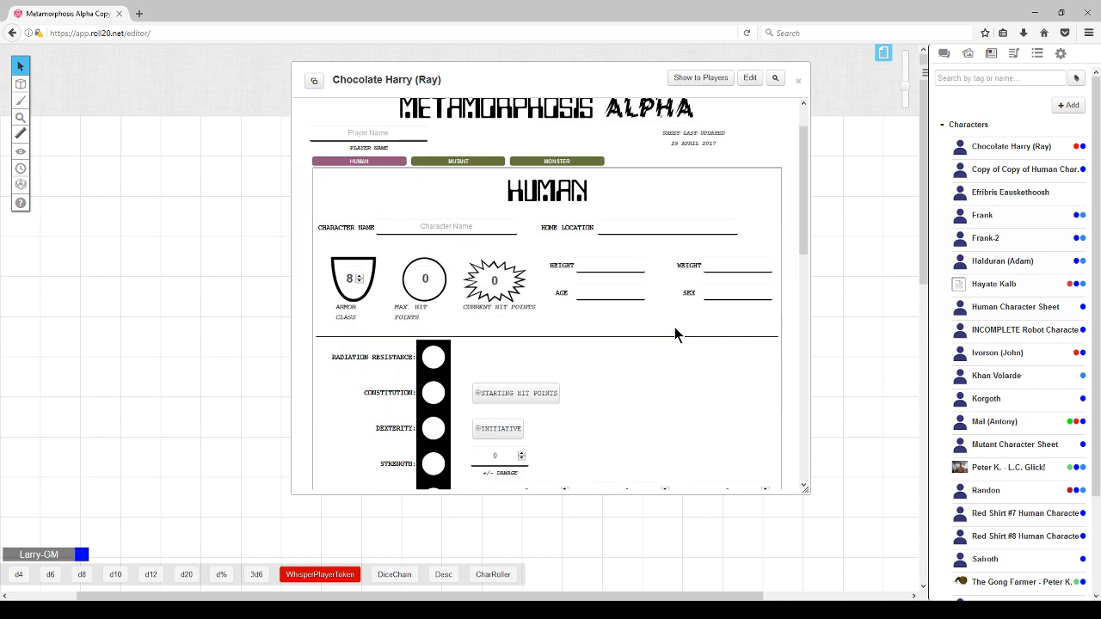
pyautogui.scroll(-3)
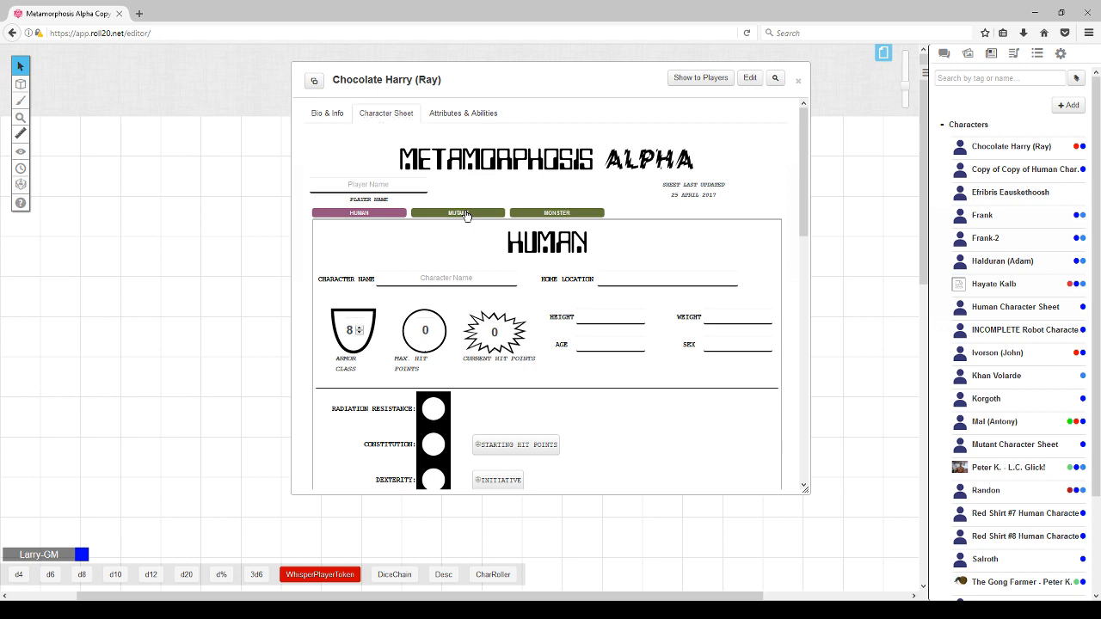
pyautogui.click(458, 213)
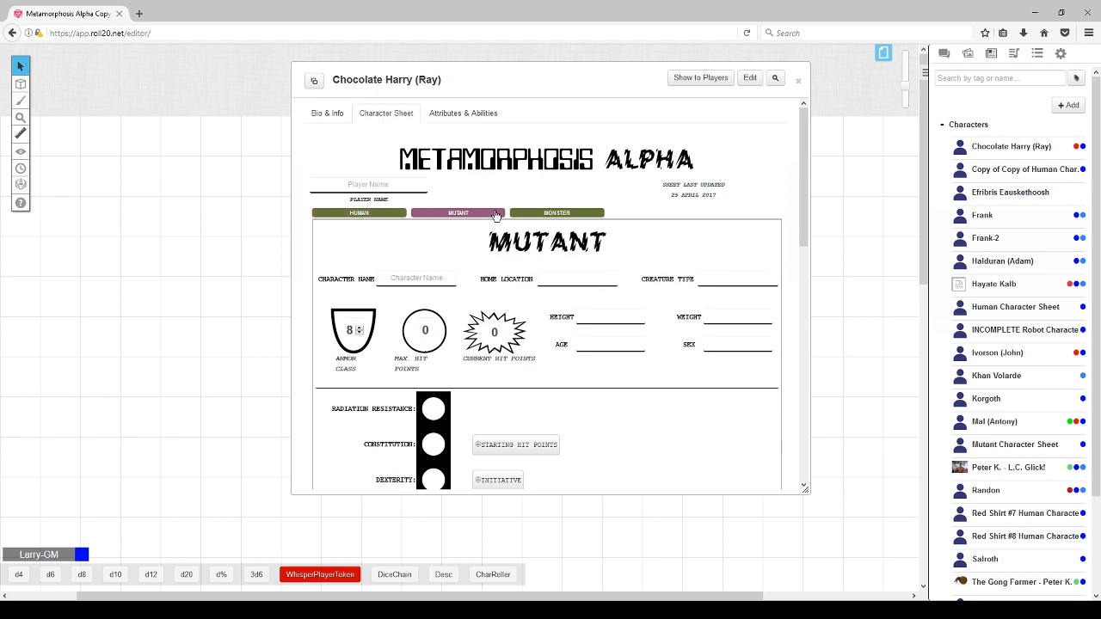
pyautogui.moveTo(523, 216)
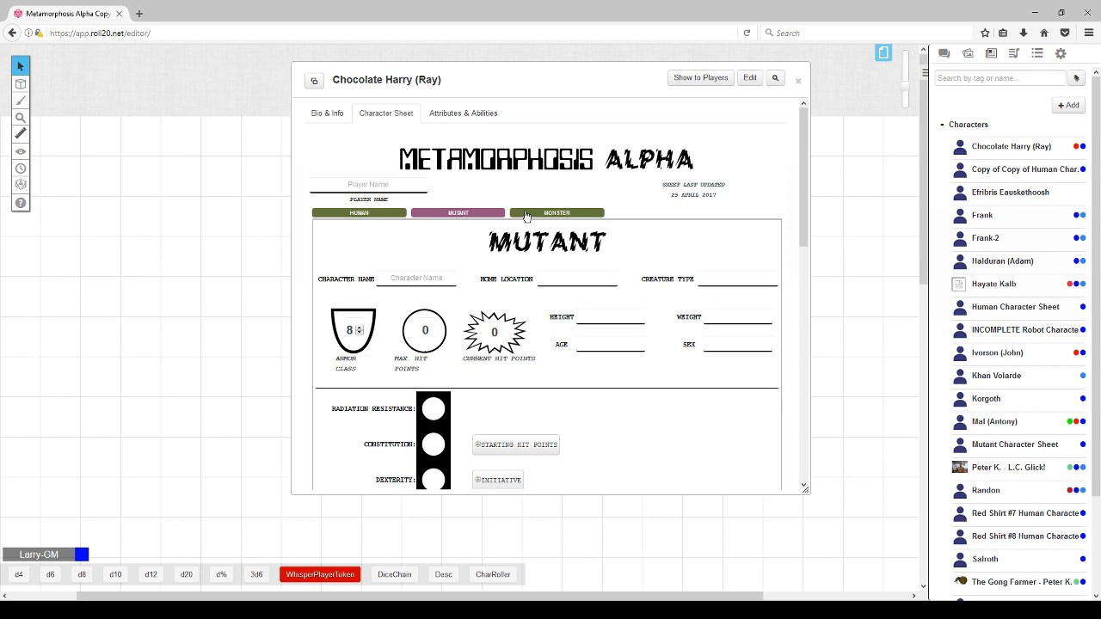
pyautogui.click(558, 213)
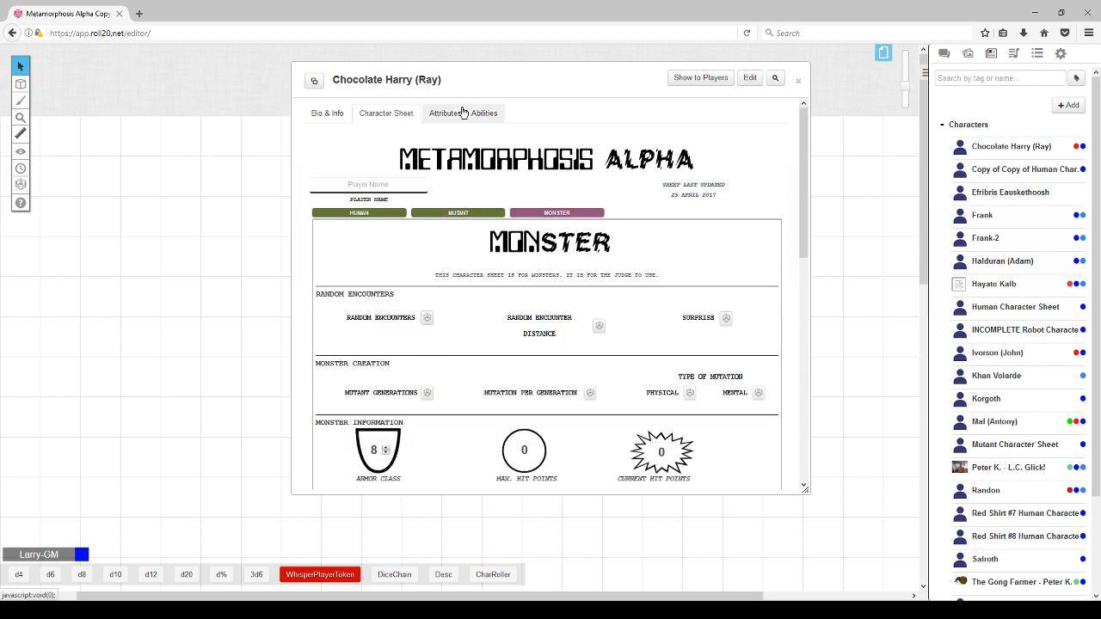
# Confirm the existing attribute values survived, then return to the Character Sheet view.
pyautogui.click(447, 113)
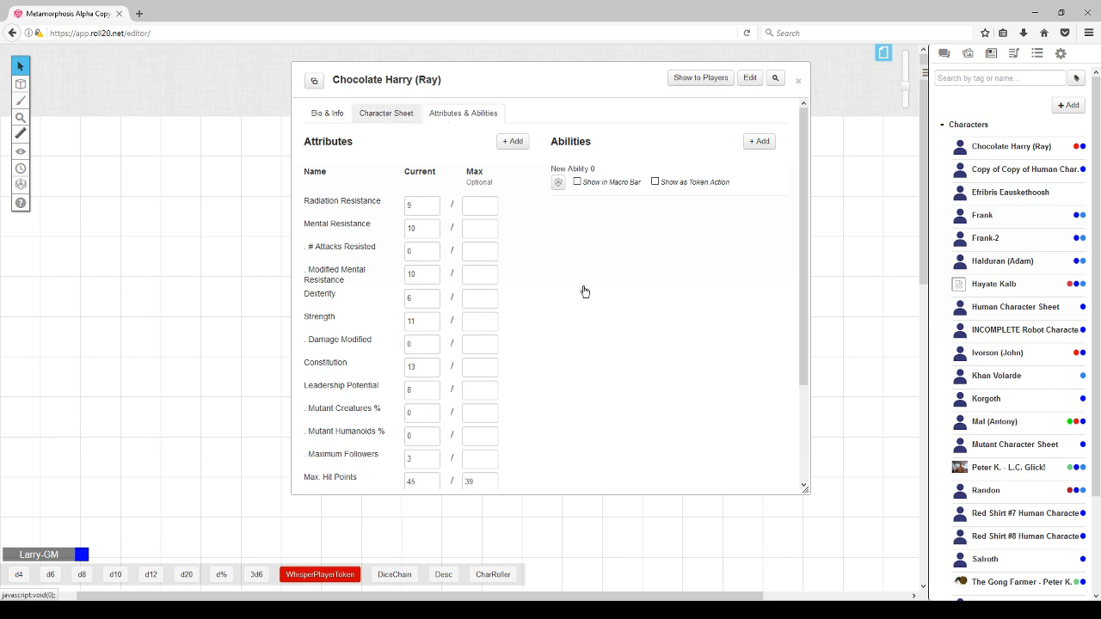
pyautogui.click(385, 114)
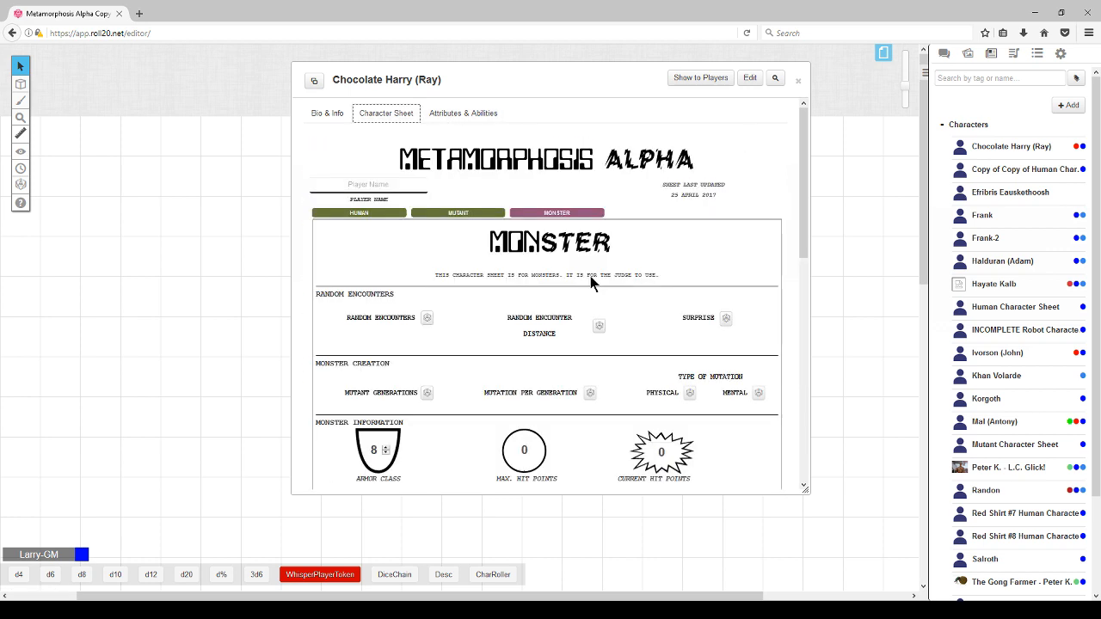